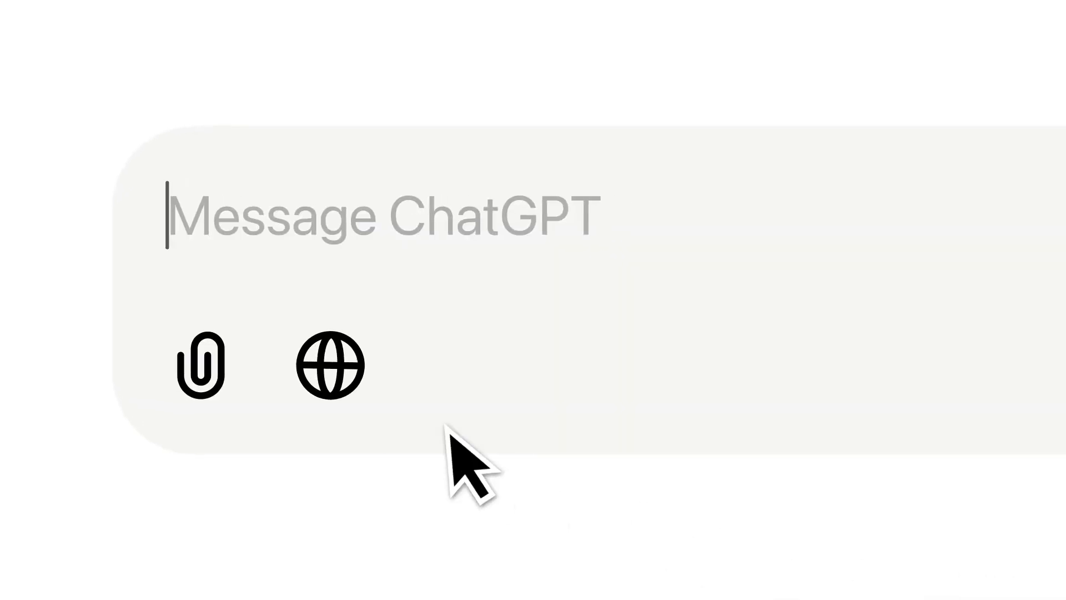
Ask ChatGPT with web search on: 'help me plan a road trip along the amalfi coast'.
{"action": "left_click", "coordinate": [329, 364]}
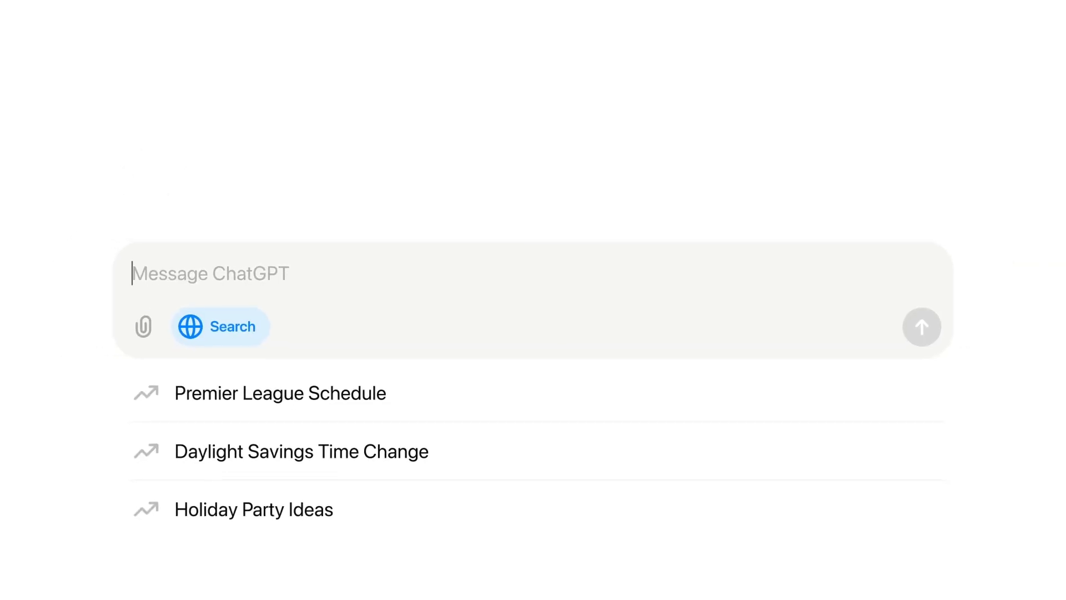
{"action": "type", "text": "help me plan a road trip along the amalfi co"}
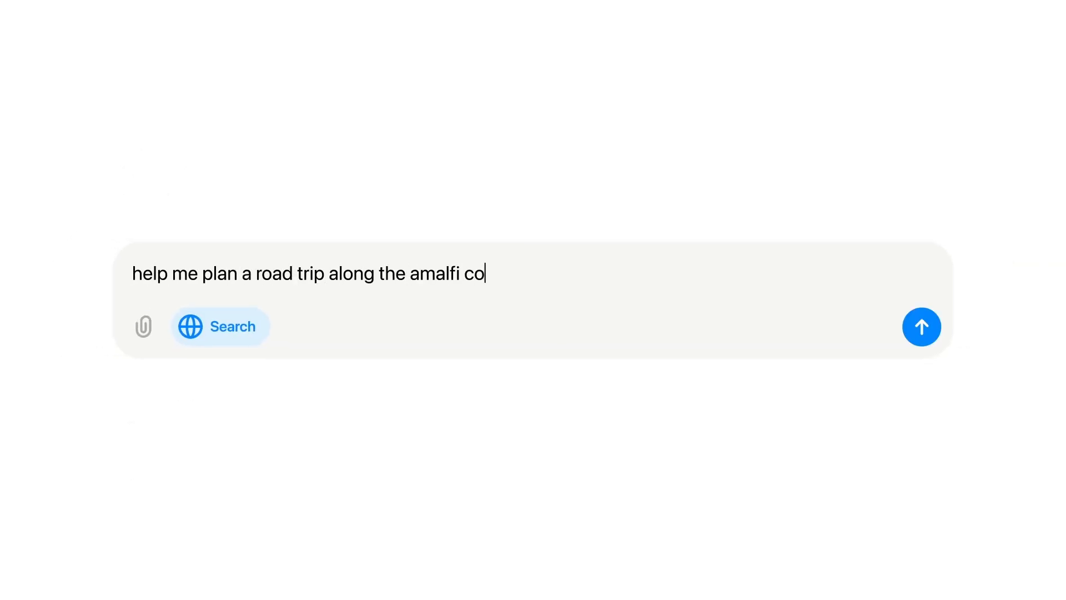
{"action": "left_click", "coordinate": [922, 327]}
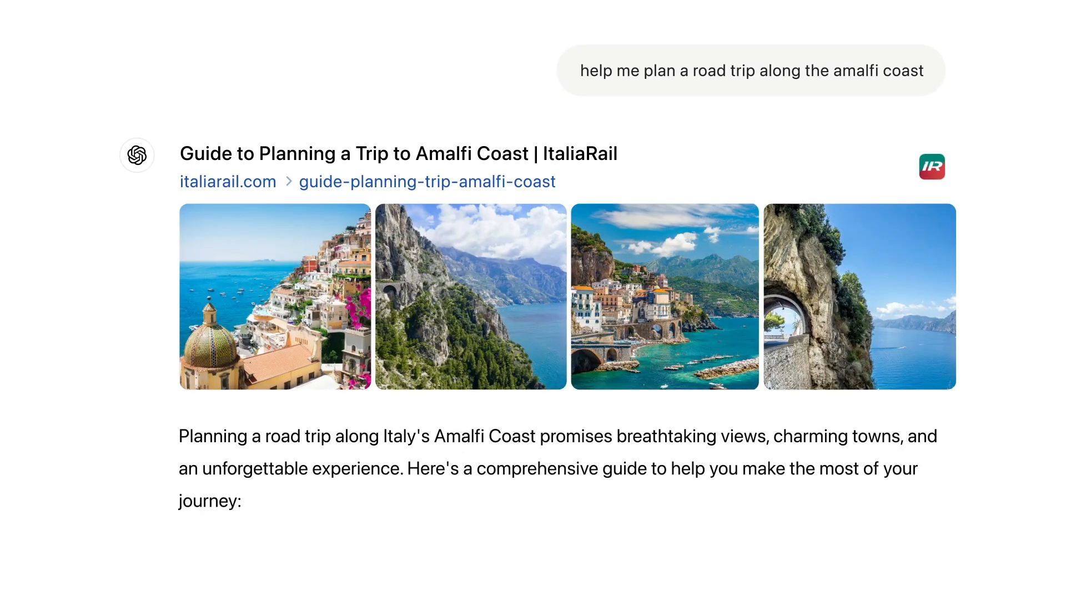
{"action": "scroll", "scroll_direction": "down", "scroll_amount": 3}
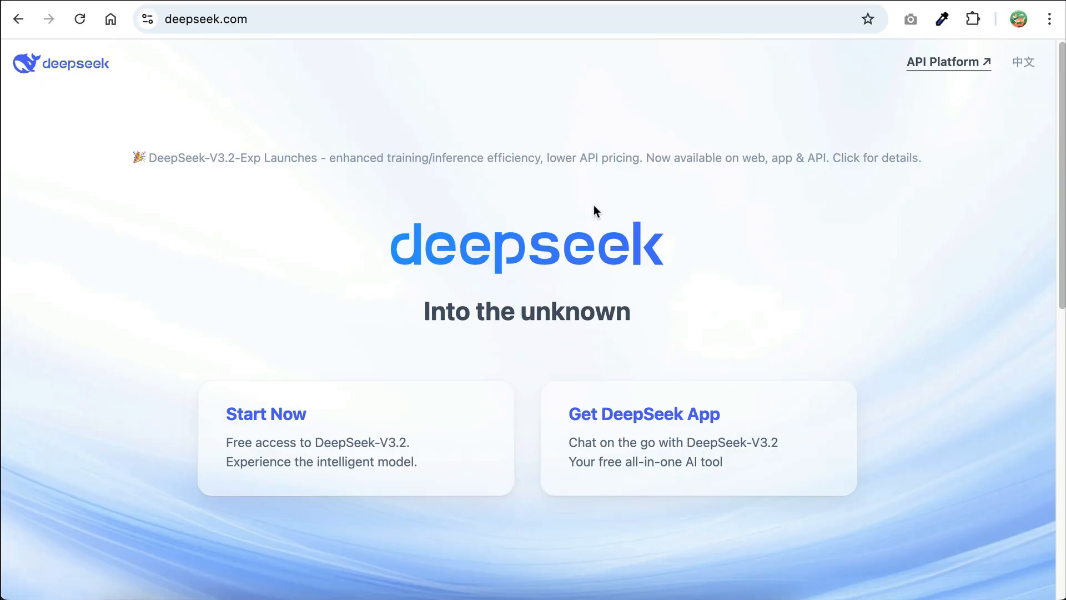
Scroll DeepSeek's privacy policy and highlight the paragraph on automatically collected data.
{"action": "scroll", "scroll_direction": "down", "scroll_amount": 3}
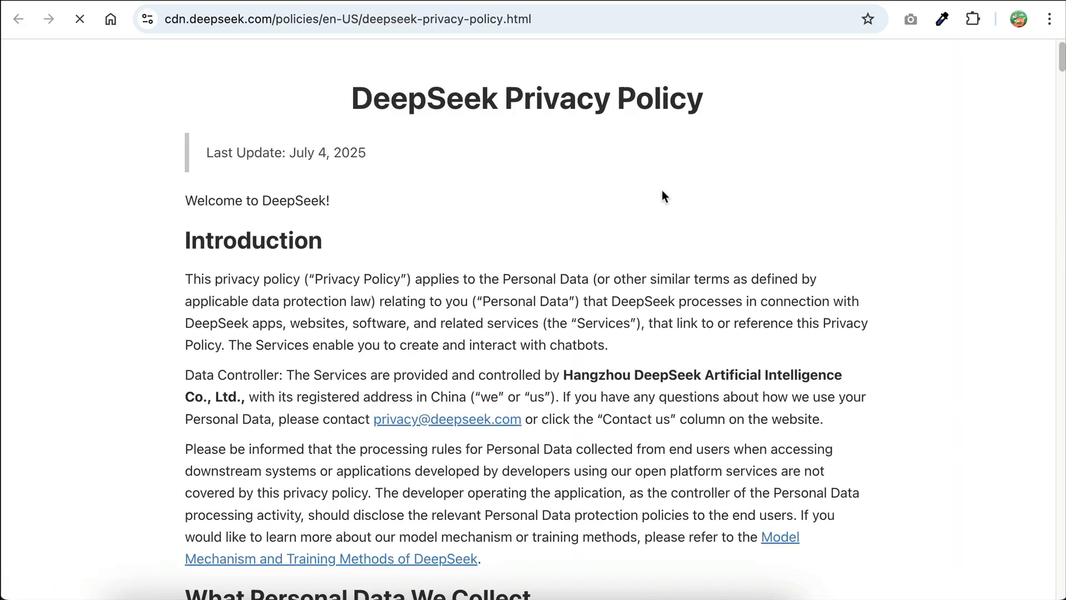
{"action": "scroll", "scroll_direction": "down", "scroll_amount": 3}
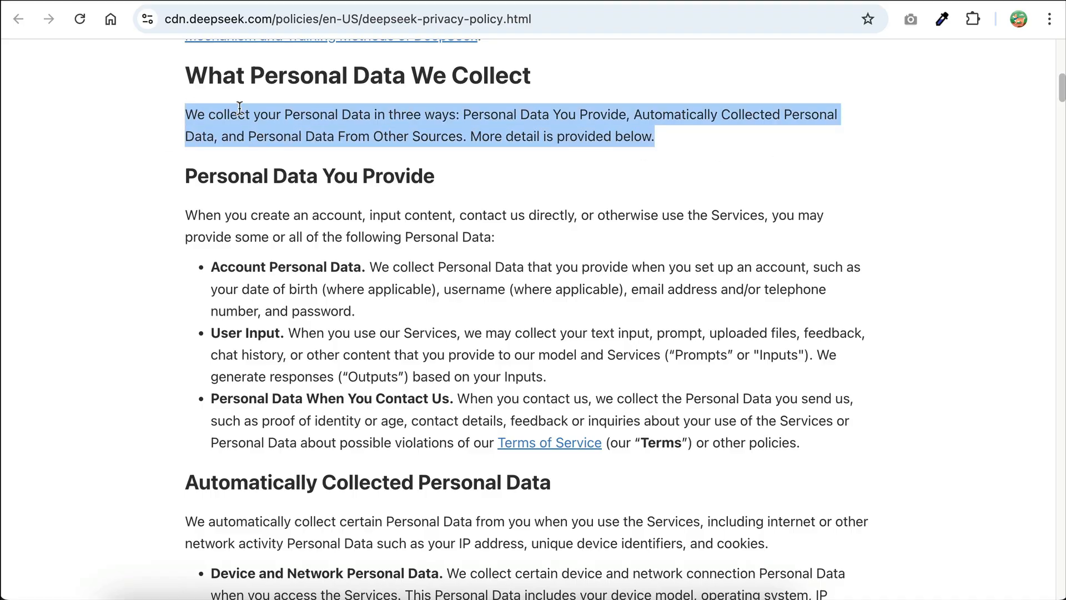
{"action": "scroll", "scroll_direction": "down", "scroll_amount": 3}
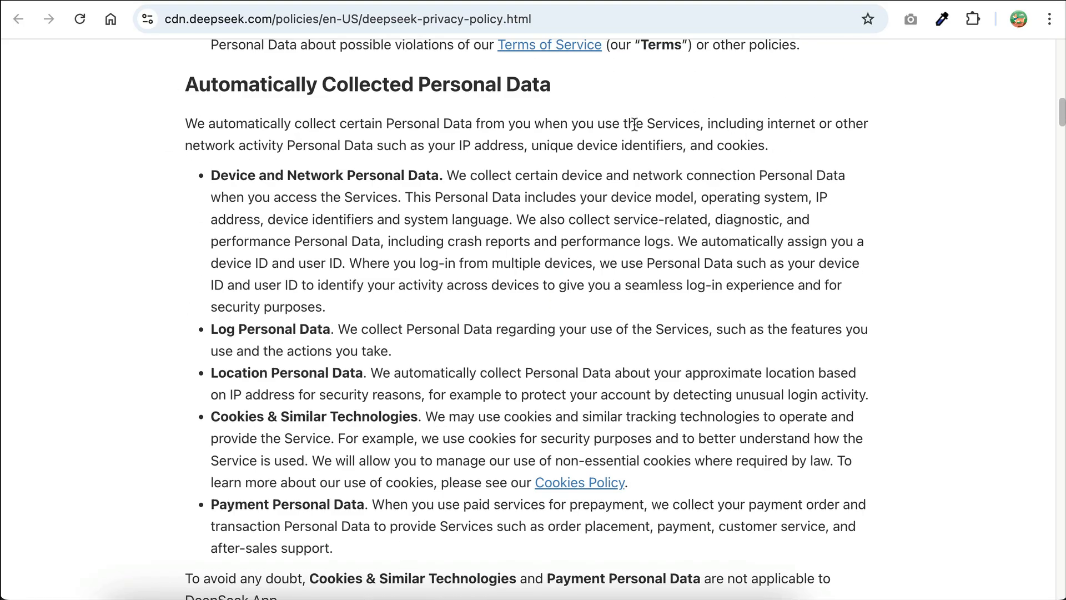
{"action": "mouse_move", "coordinate": [181, 127]}
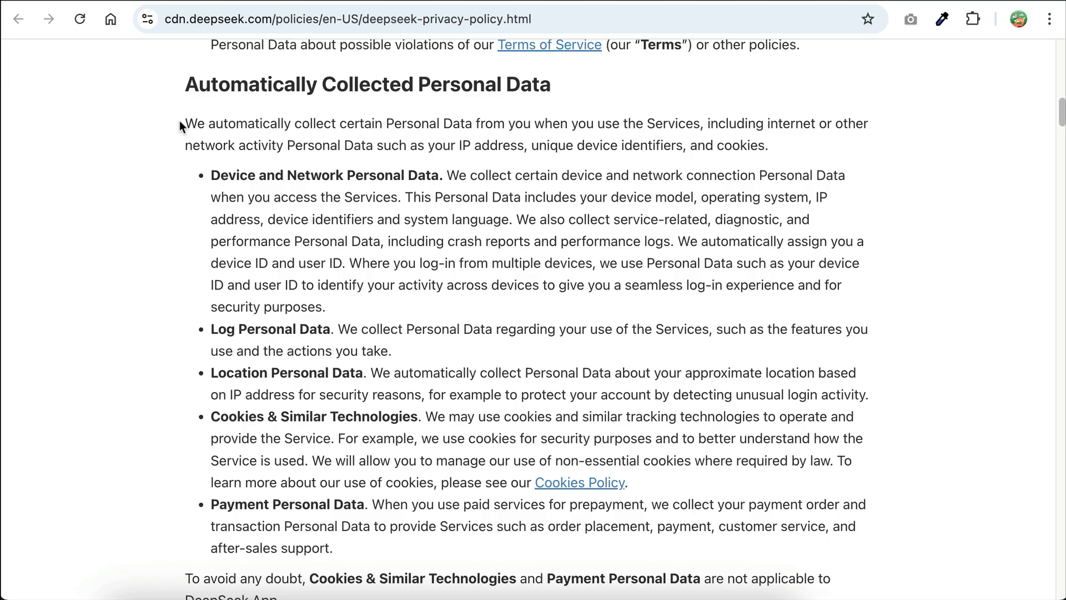
{"action": "left_click_drag", "start_coordinate": [184, 124], "coordinate": [768, 145]}
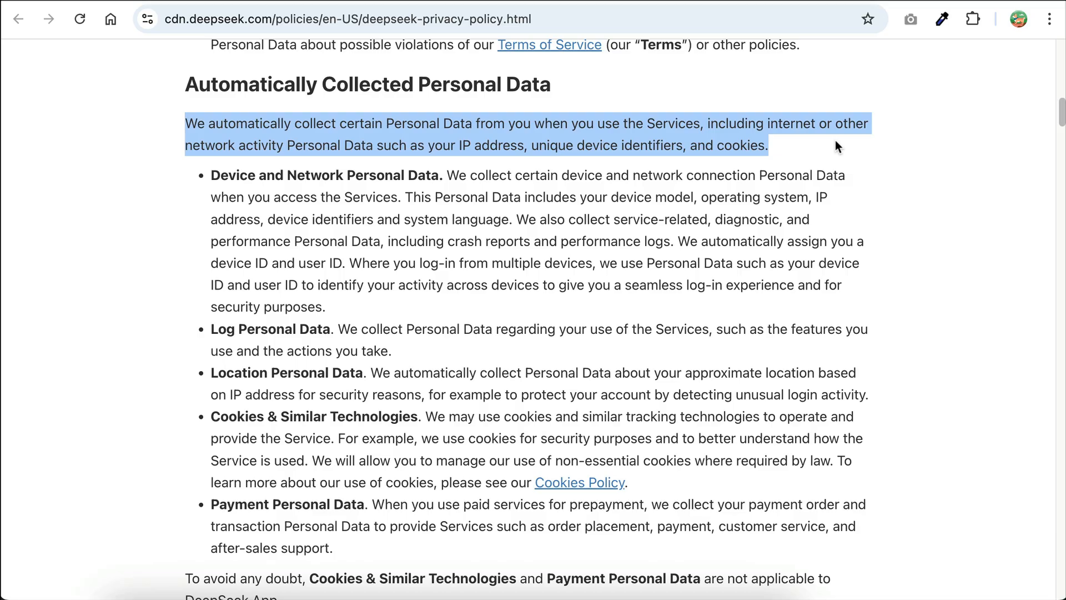
{"action": "left_click", "coordinate": [809, 149]}
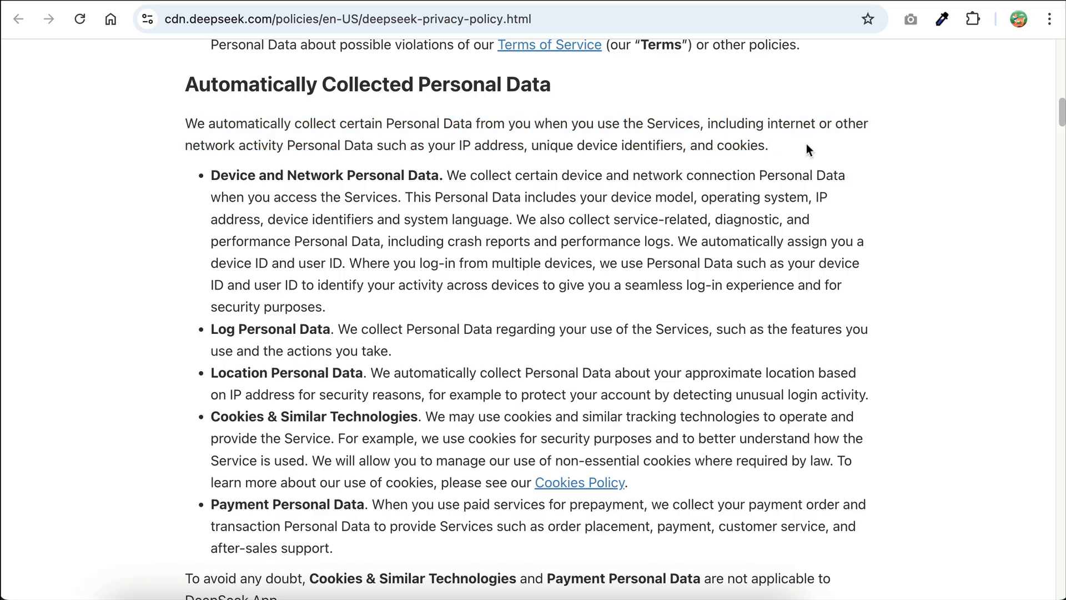
Highlight the paragraph about storing data in China, then head to openai.com/policies/row-privacy-policy/.
{"action": "scroll", "scroll_direction": "down", "scroll_amount": 3}
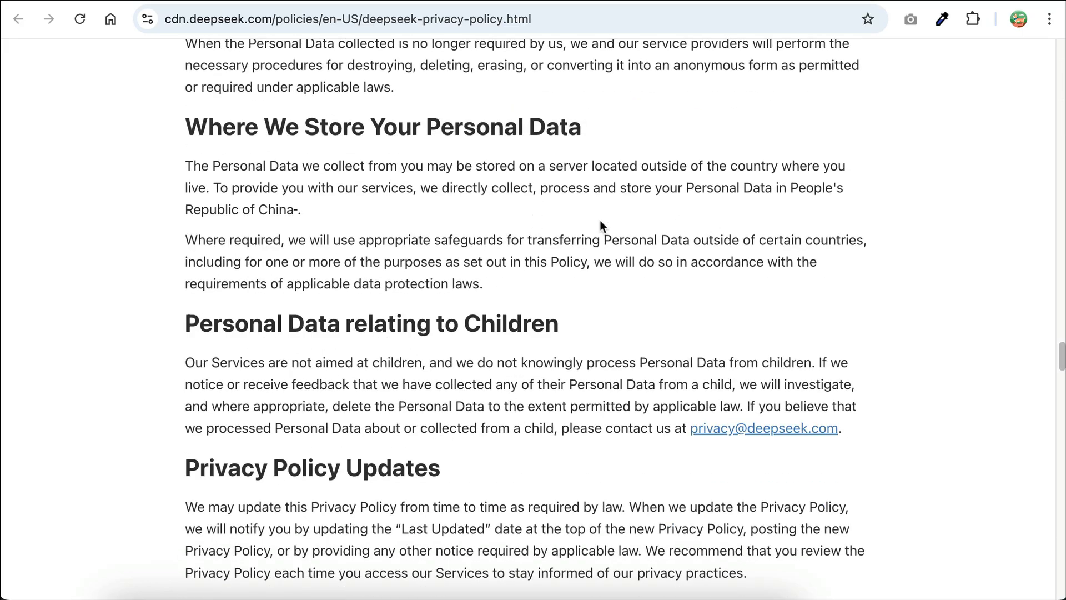
{"action": "mouse_move", "coordinate": [177, 167]}
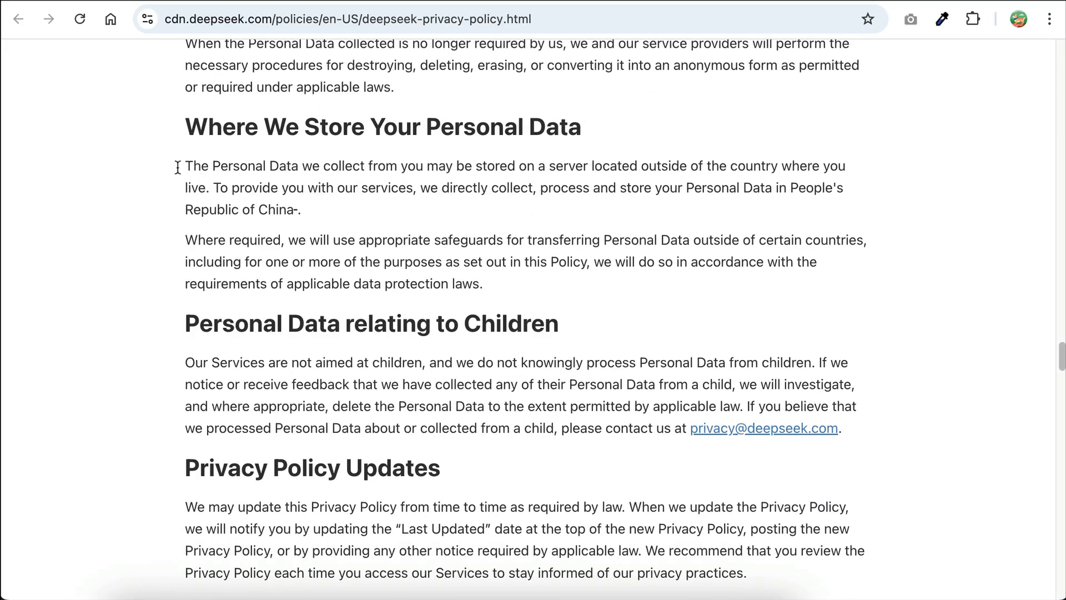
{"action": "left_click_drag", "start_coordinate": [186, 166], "coordinate": [301, 210]}
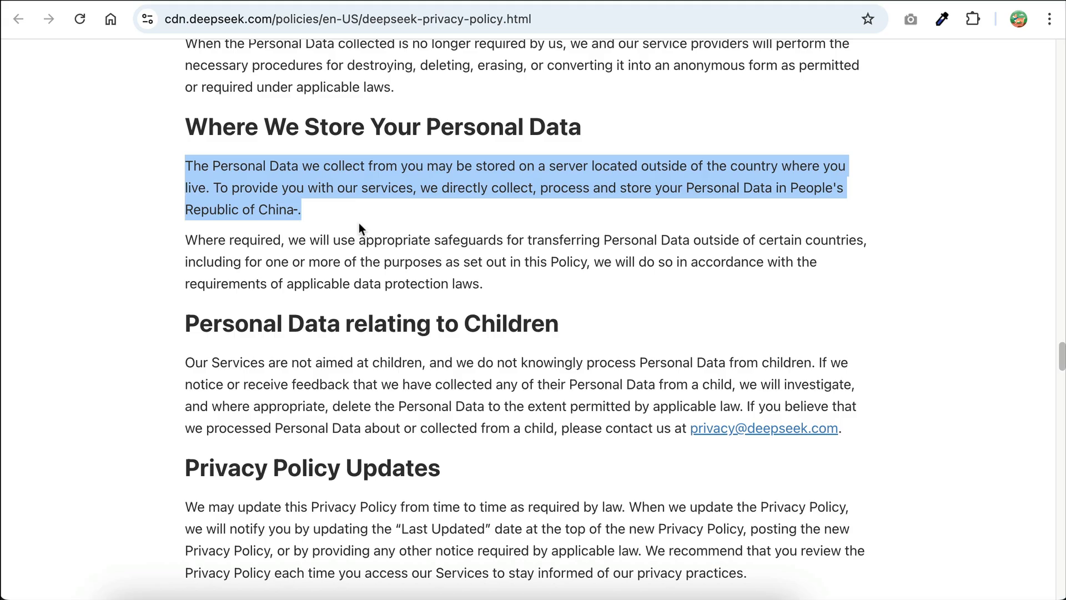
{"action": "mouse_move", "coordinate": [520, 213]}
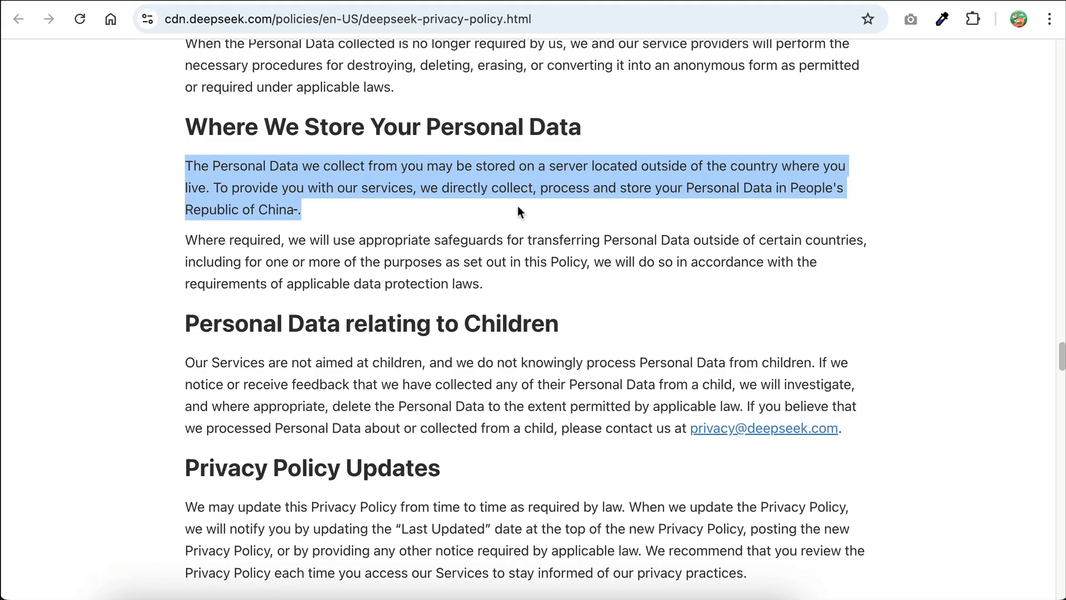
{"action": "mouse_move", "coordinate": [727, 207]}
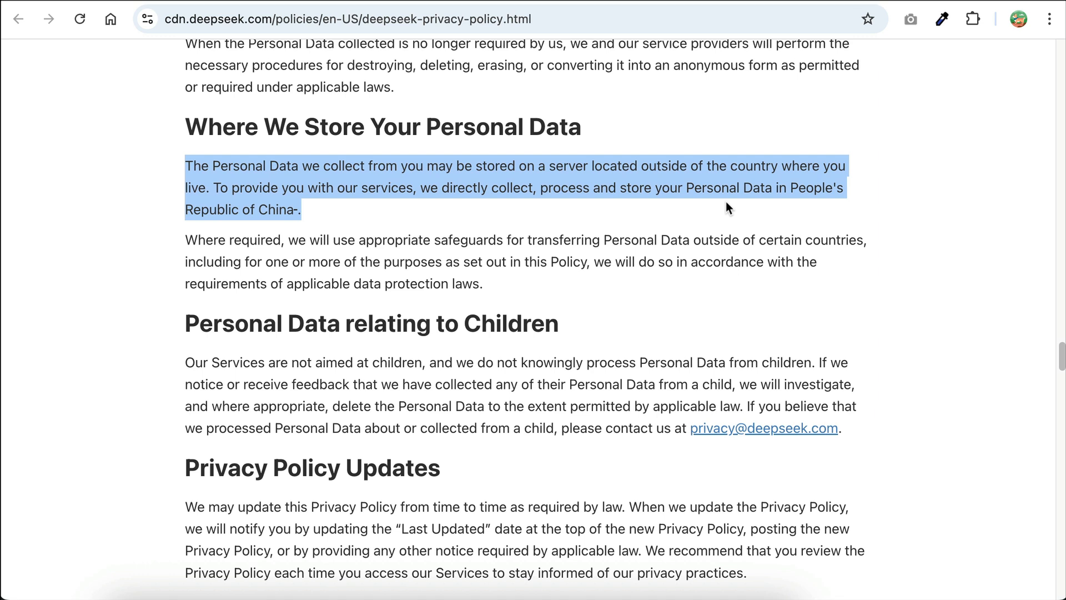
{"action": "left_click", "coordinate": [150, 219]}
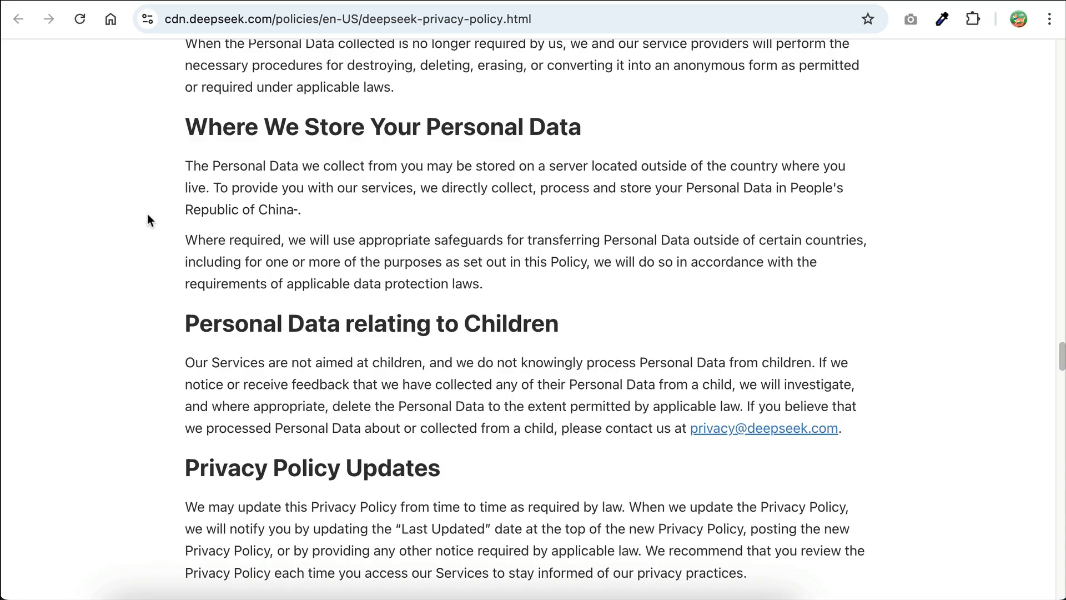
{"action": "scroll", "scroll_direction": "down", "scroll_amount": 3}
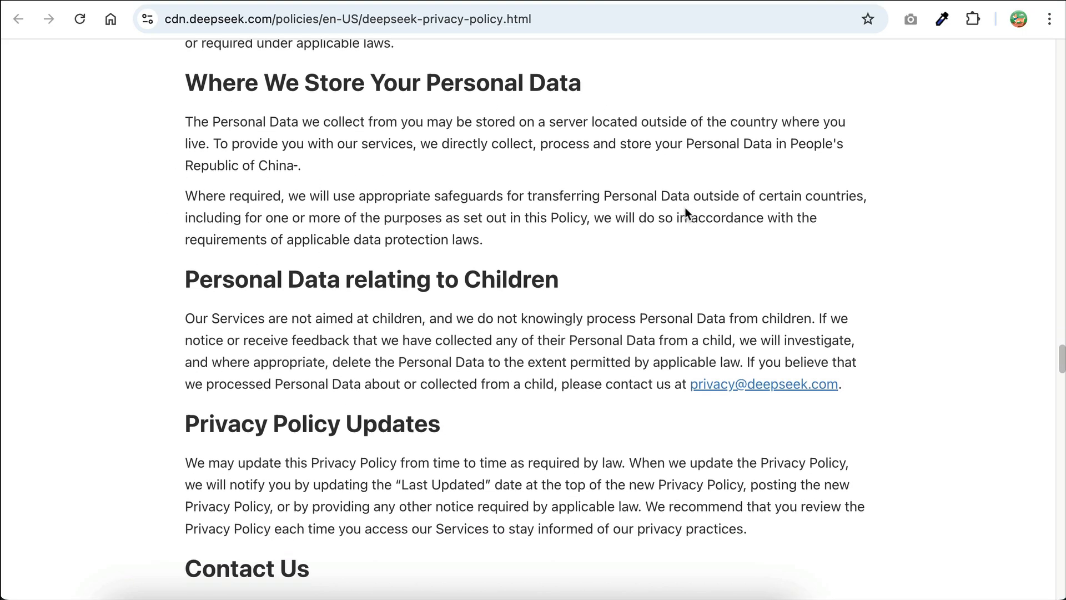
{"action": "type", "text": "openai.com/policies/row-privacy-policy/"}
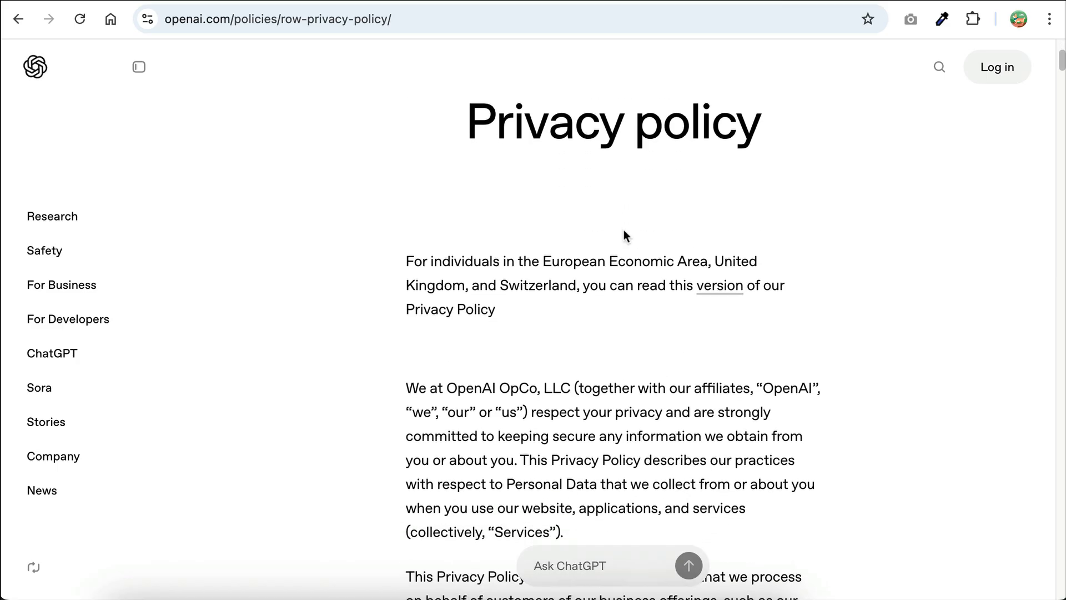
Scroll OpenAI's privacy policy through collection, use, disclosure and retention to section 5, Your rights.
{"action": "scroll", "scroll_direction": "down", "scroll_amount": 3}
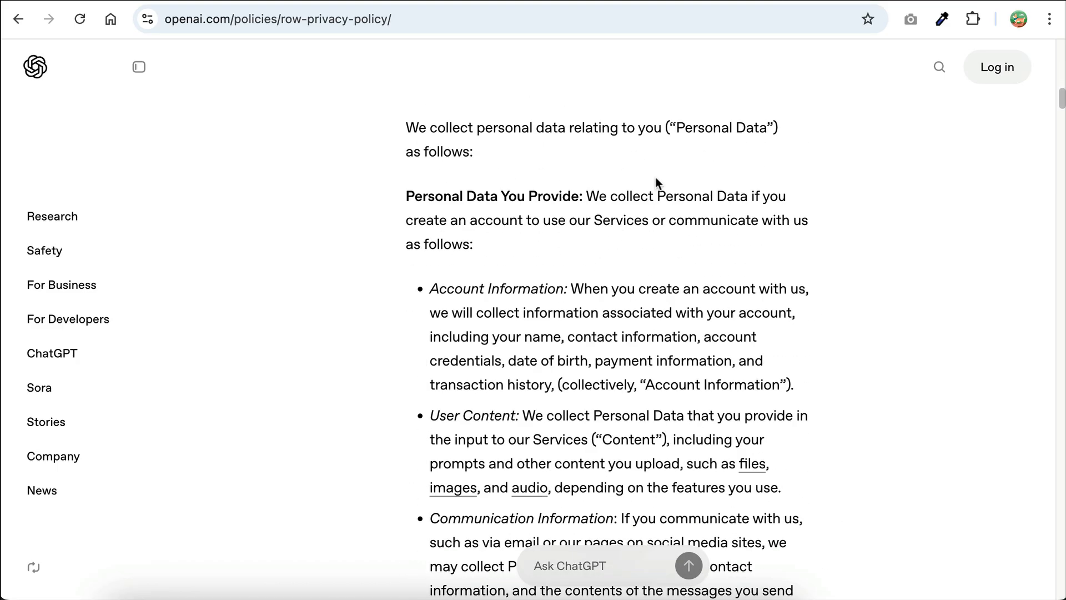
{"action": "scroll", "scroll_direction": "down", "scroll_amount": 3}
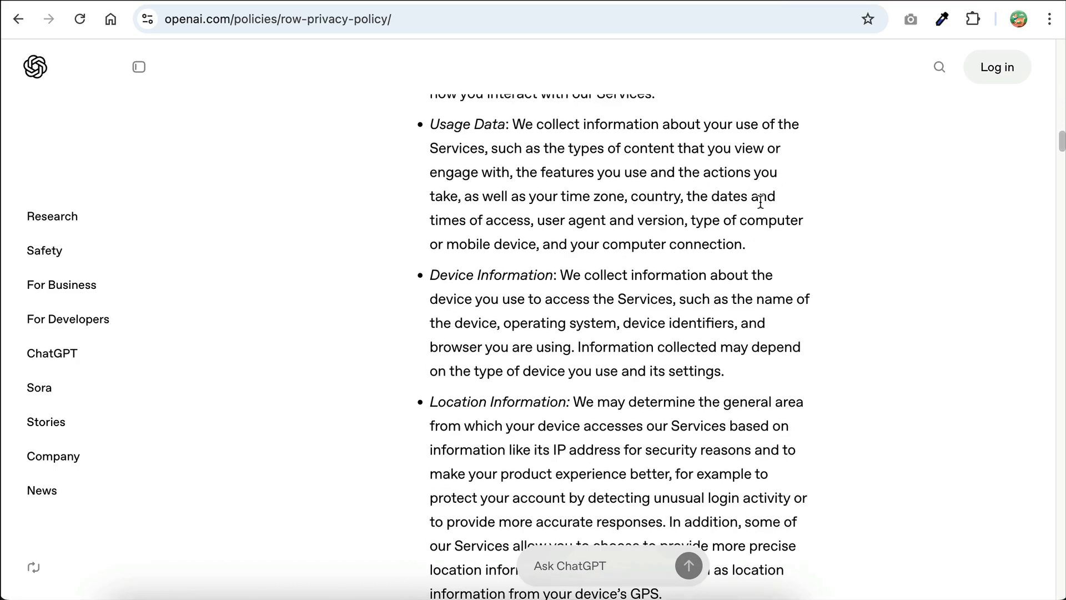
{"action": "scroll", "scroll_direction": "down", "scroll_amount": 3}
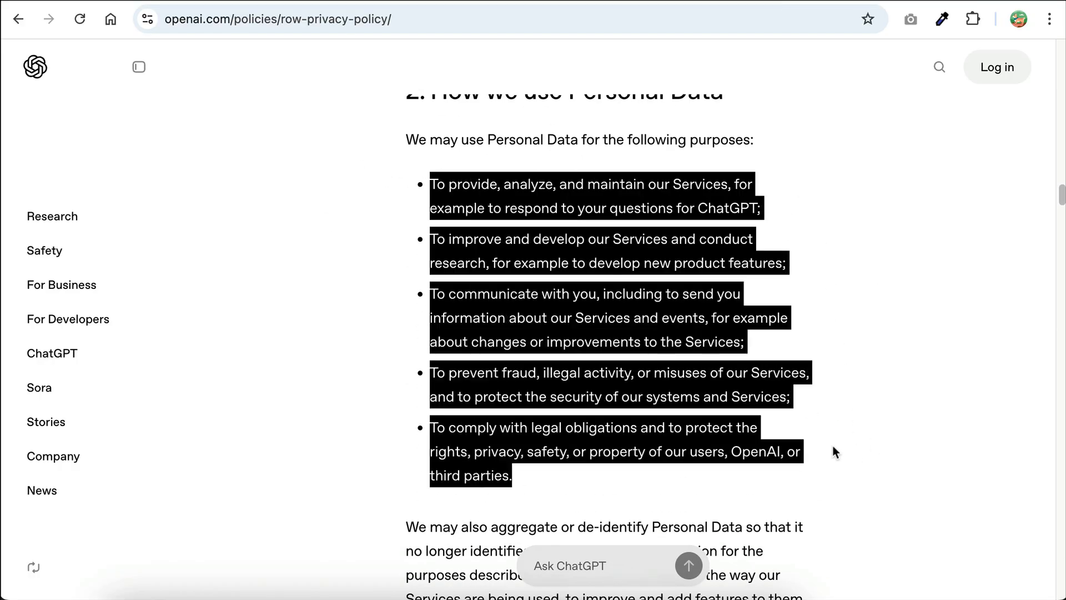
{"action": "scroll", "scroll_direction": "down", "scroll_amount": 3}
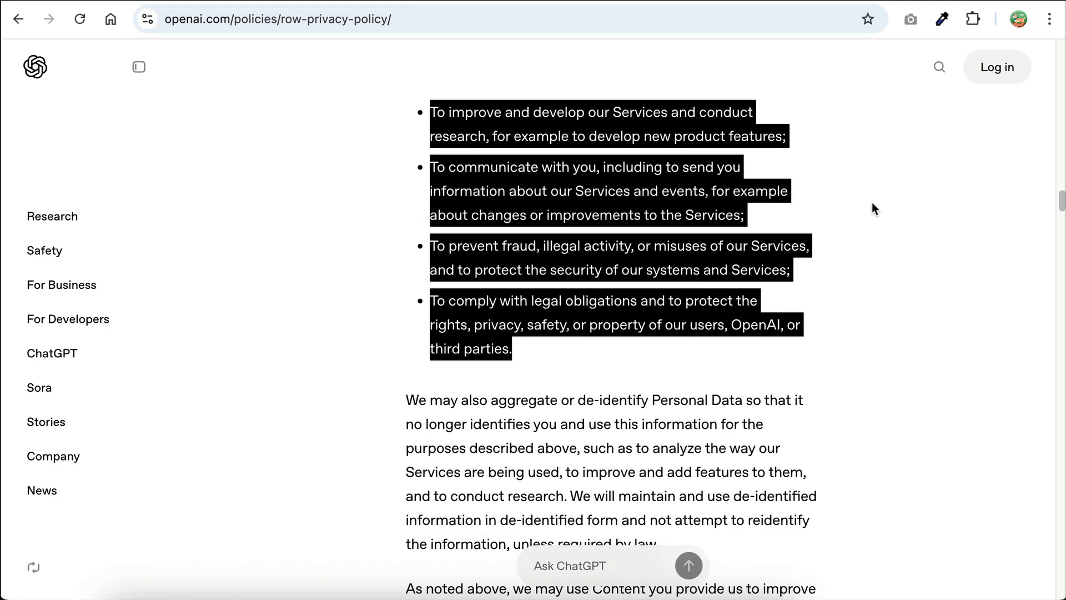
{"action": "scroll", "scroll_direction": "down", "scroll_amount": 3}
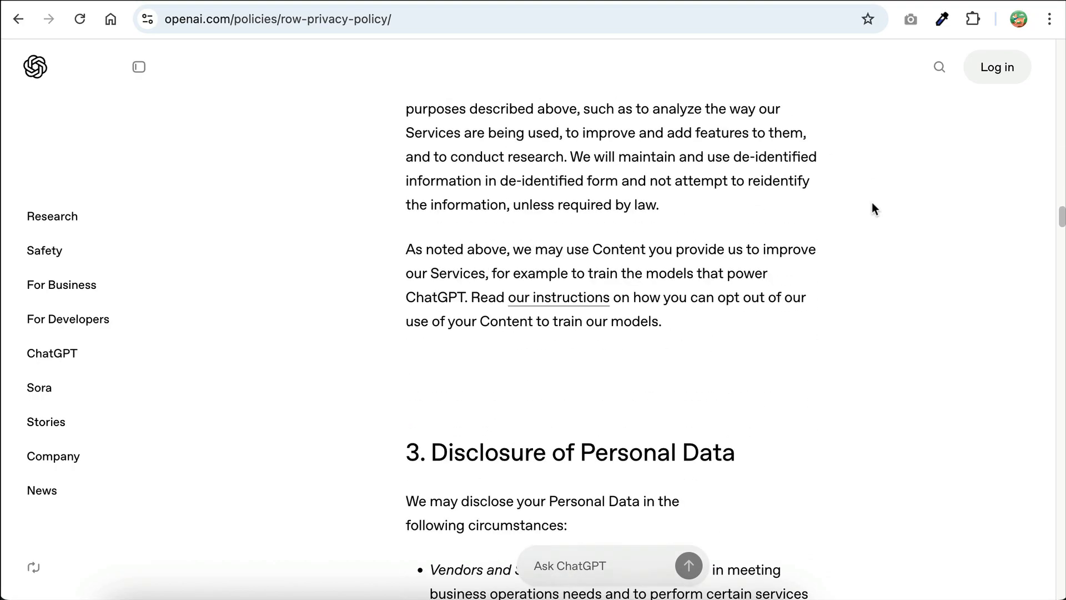
{"action": "scroll", "scroll_direction": "down", "scroll_amount": 3}
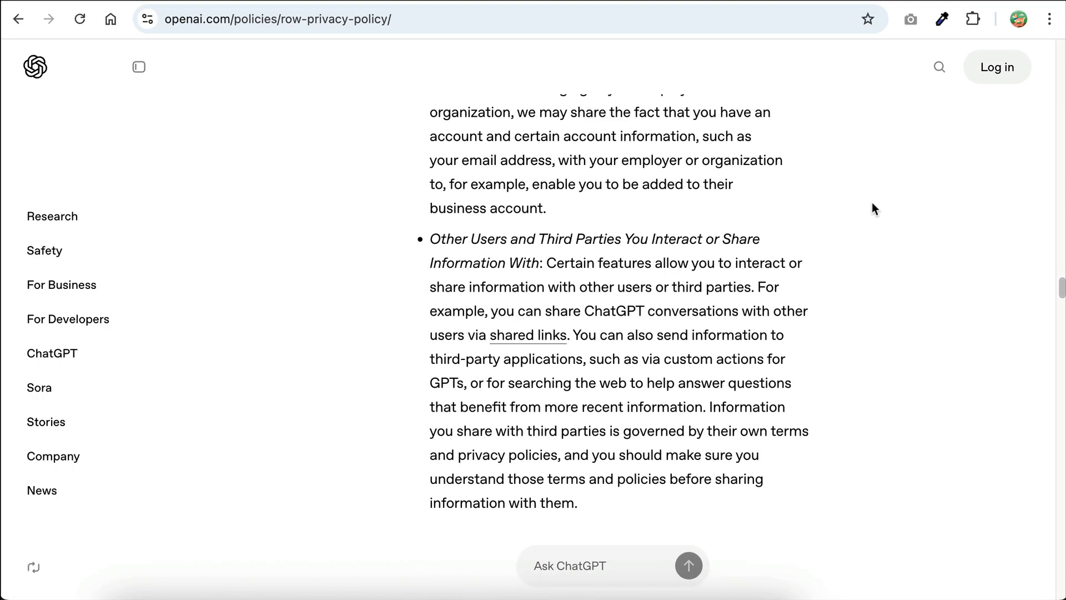
{"action": "scroll", "scroll_direction": "down", "scroll_amount": 3}
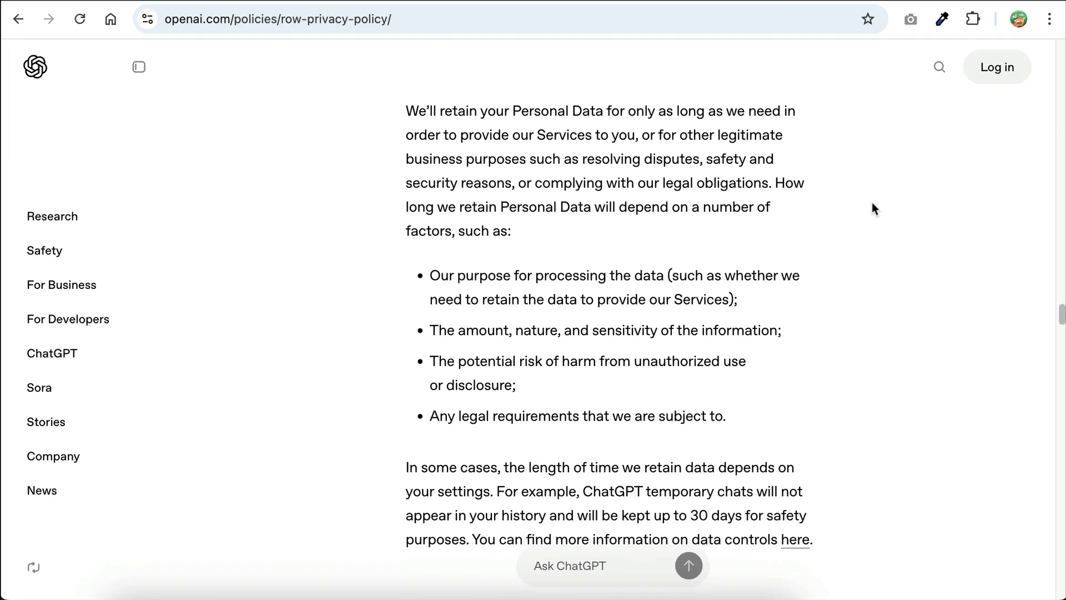
{"action": "scroll", "scroll_direction": "down", "scroll_amount": 3}
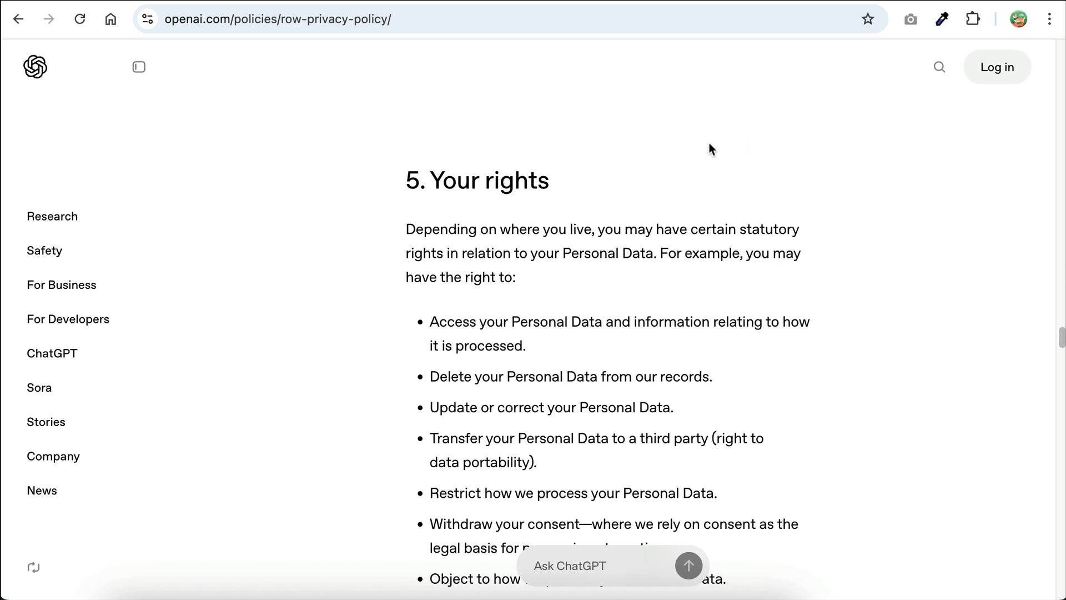
{"action": "type", "text": "lmstudio.ai"}
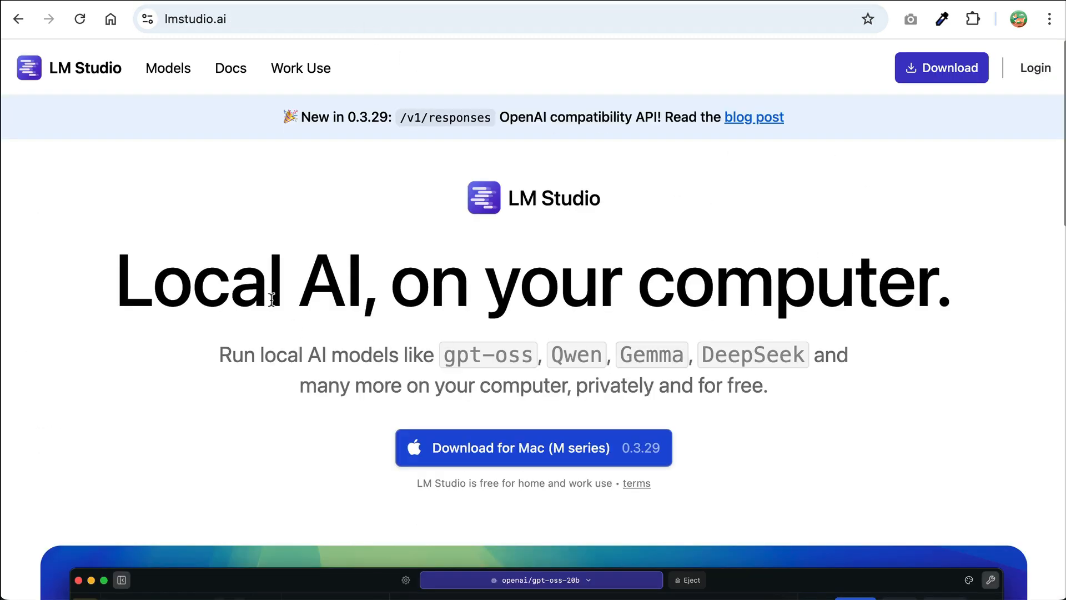
{"action": "mouse_move", "coordinate": [704, 62]}
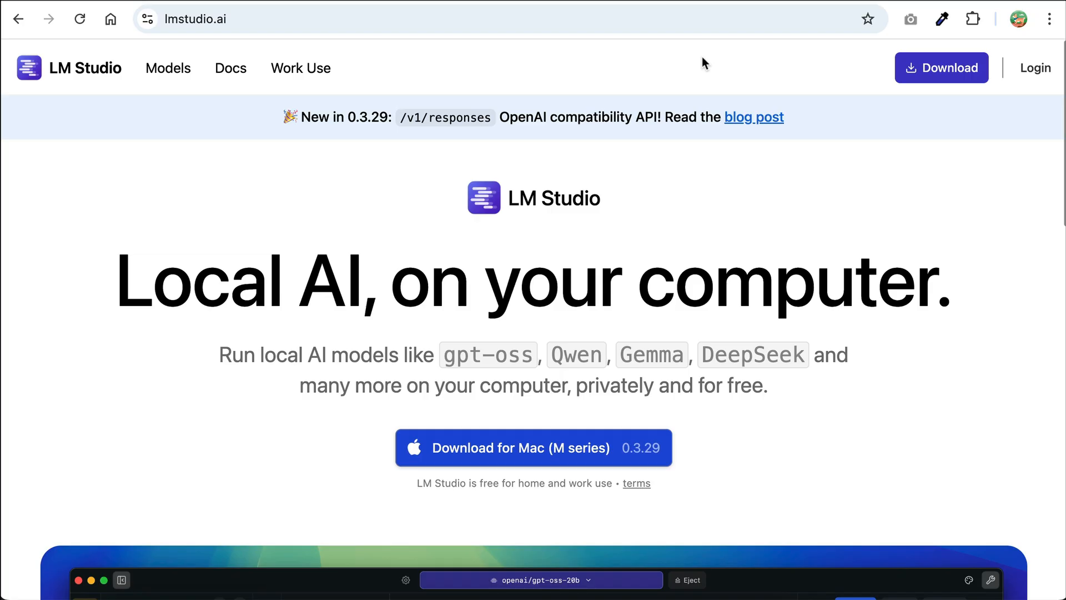
{"action": "mouse_move", "coordinate": [932, 381]}
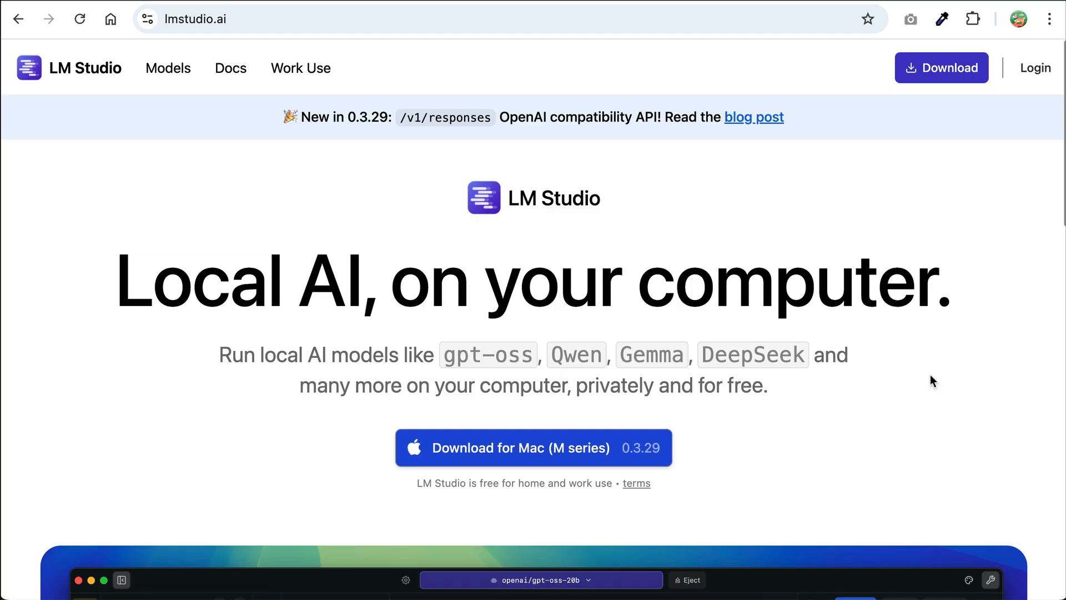
{"action": "mouse_move", "coordinate": [718, 140]}
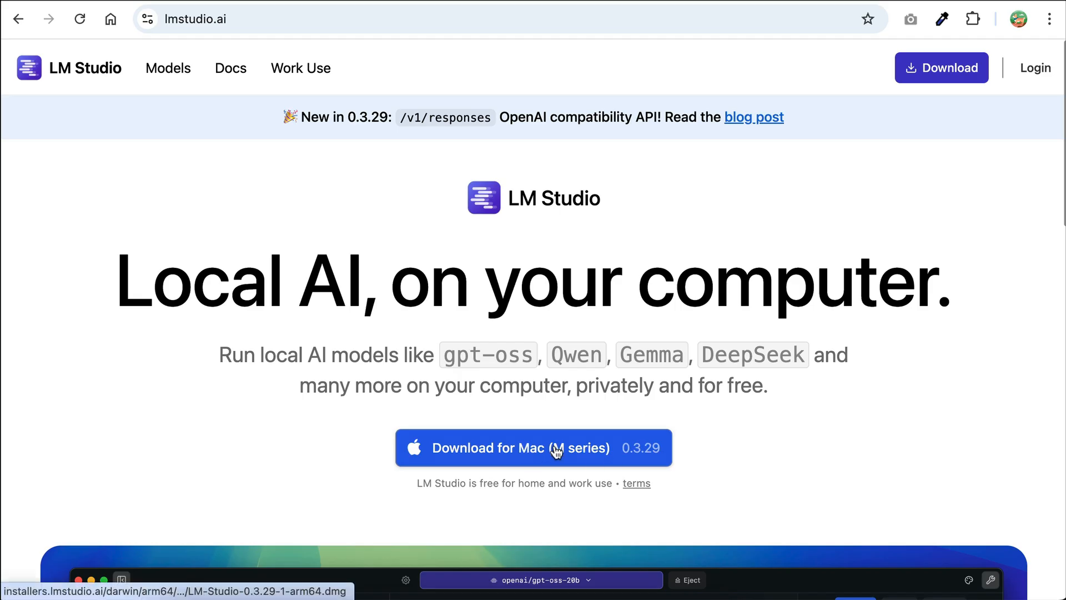
{"action": "mouse_move", "coordinate": [598, 464]}
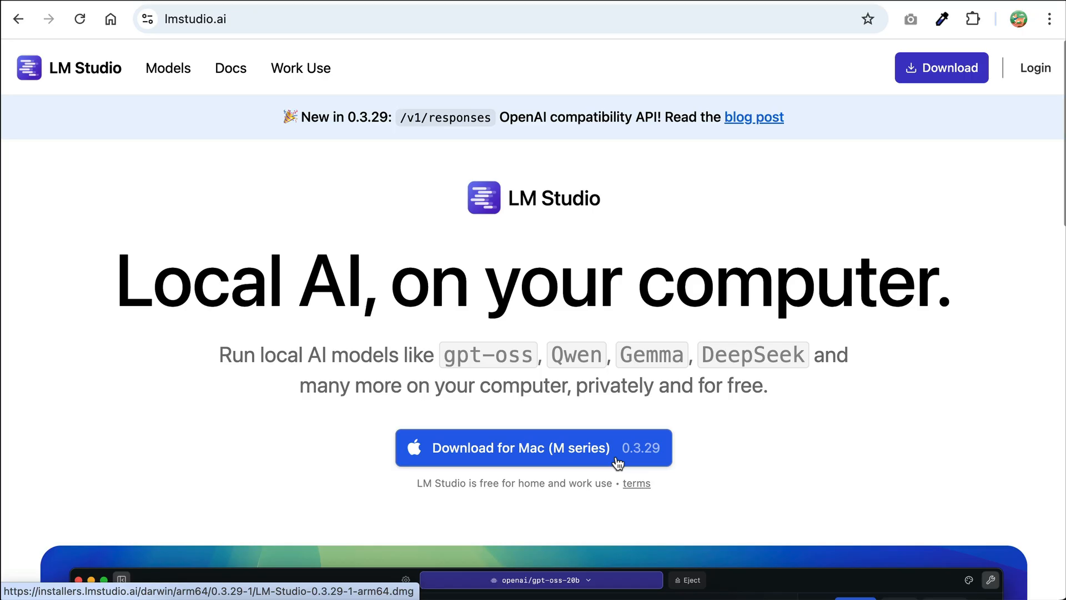
{"action": "mouse_move", "coordinate": [695, 461]}
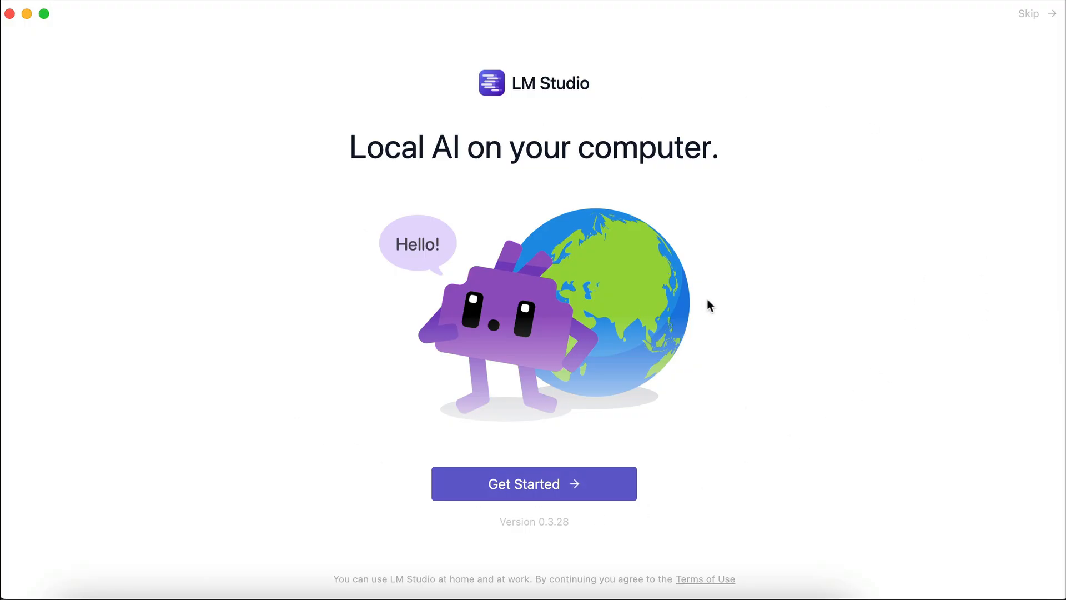
Start the first-run walkthrough and continue with the Power User level.
{"action": "left_click", "coordinate": [533, 484]}
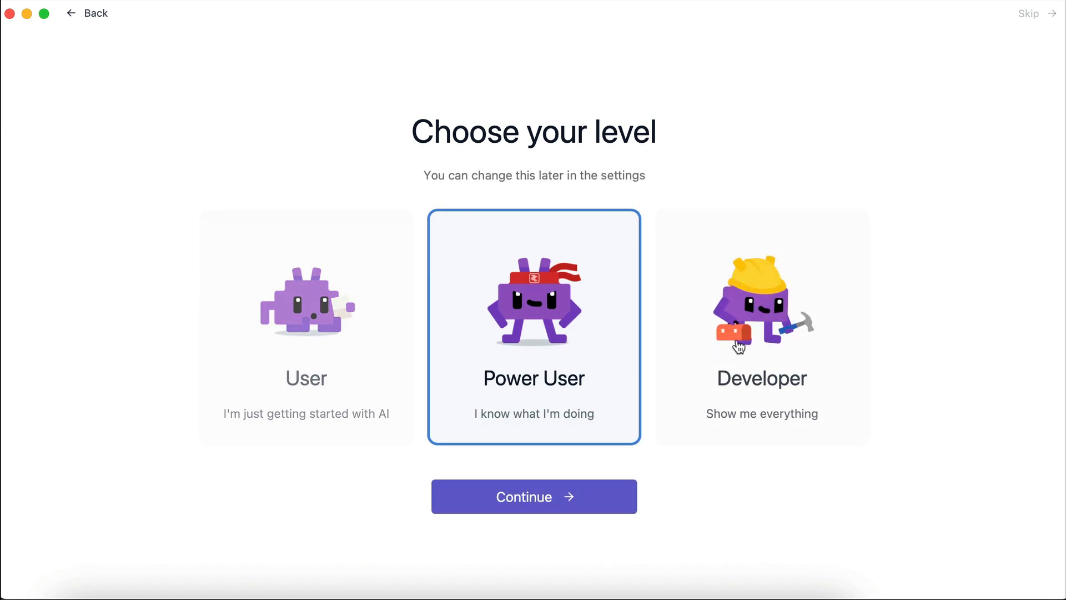
{"action": "mouse_move", "coordinate": [472, 366]}
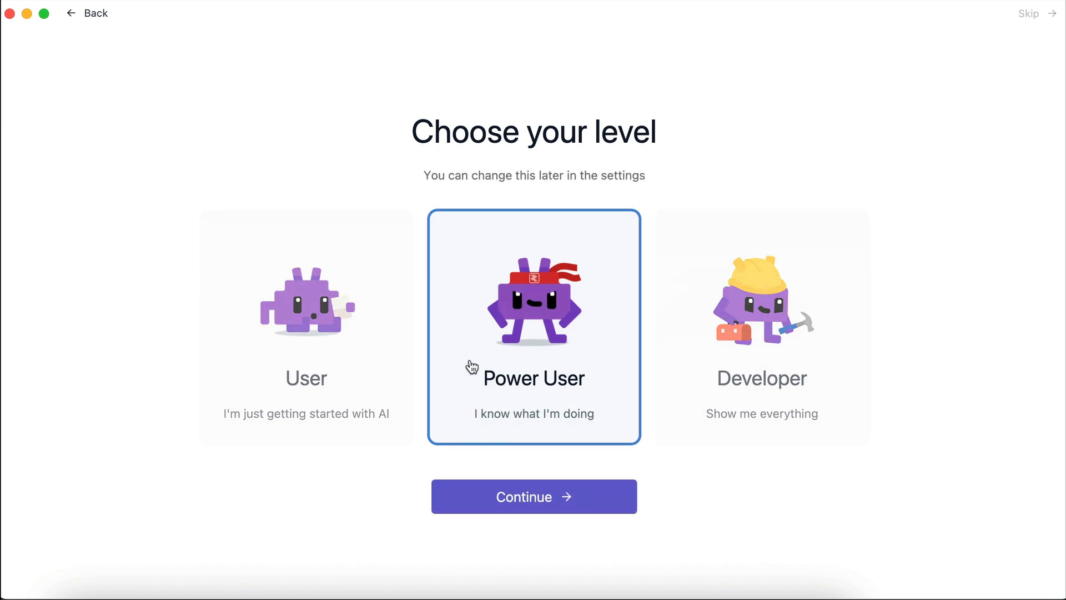
{"action": "mouse_move", "coordinate": [306, 371]}
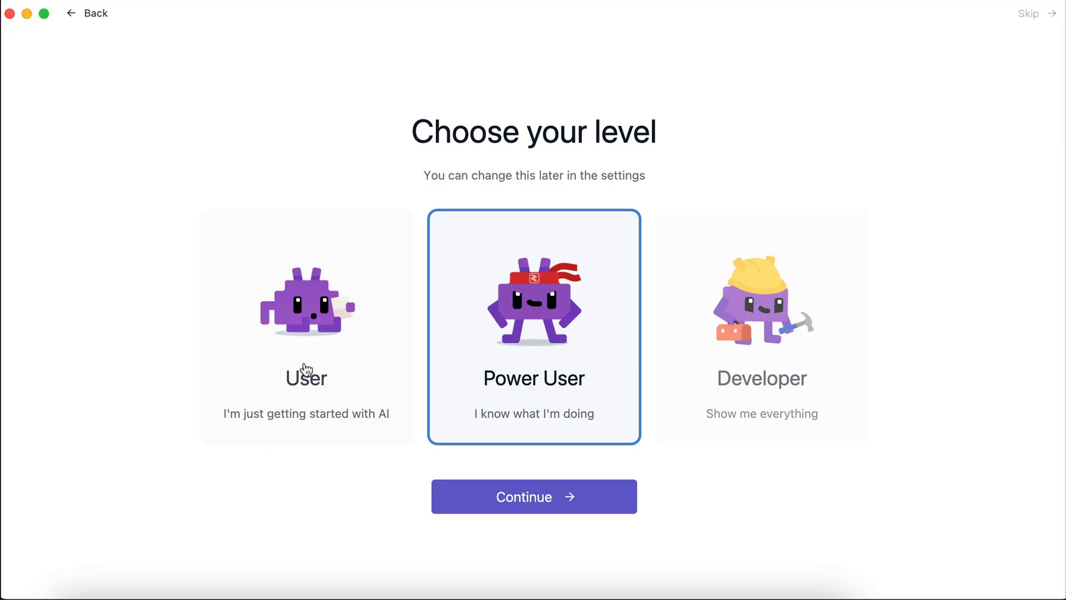
{"action": "mouse_move", "coordinate": [707, 410]}
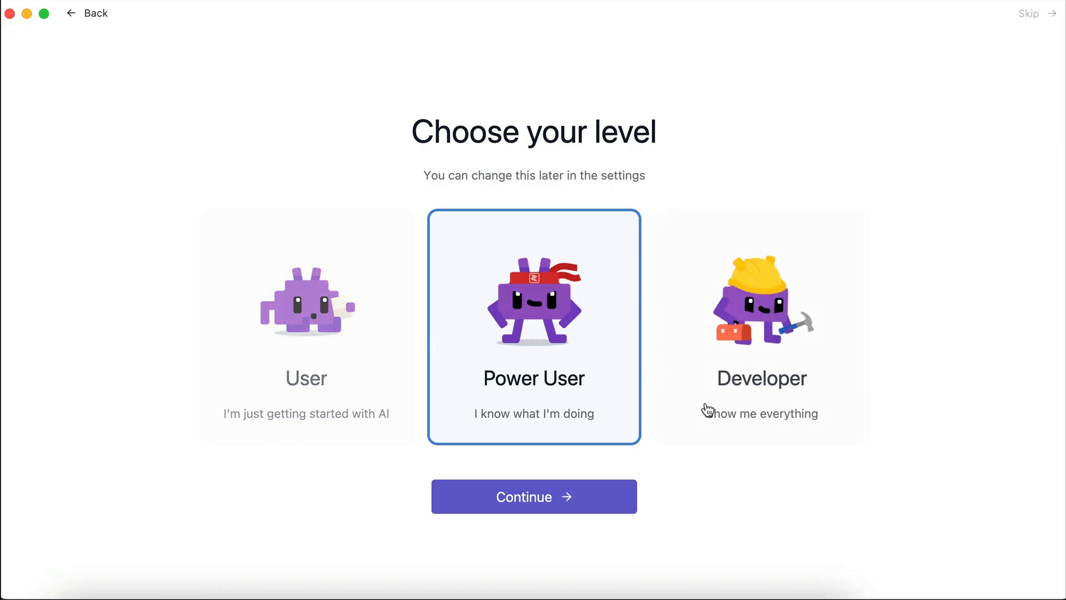
{"action": "mouse_move", "coordinate": [723, 441]}
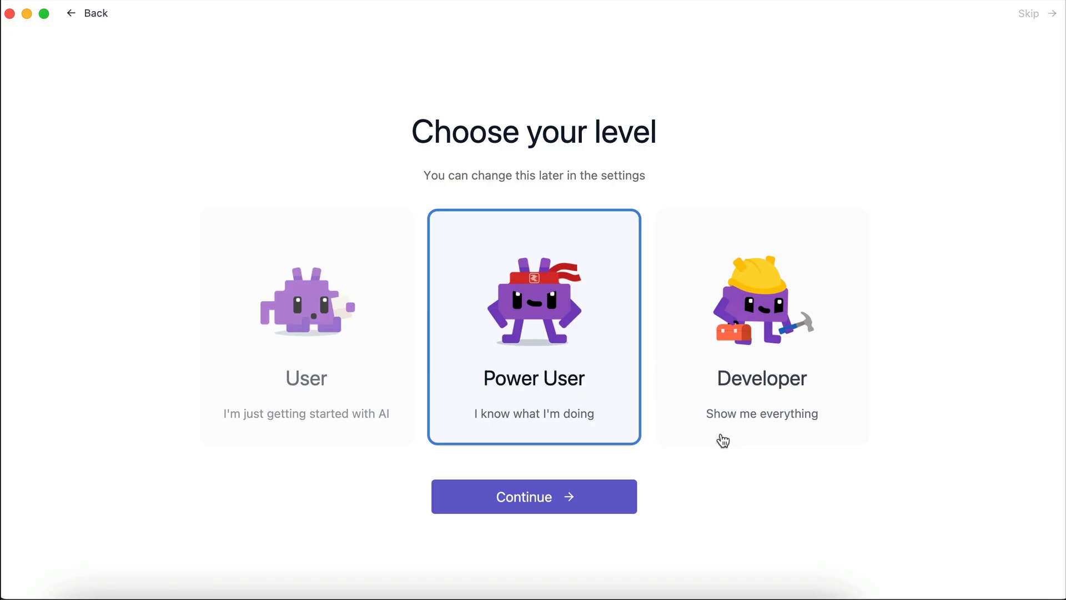
{"action": "mouse_move", "coordinate": [468, 225]}
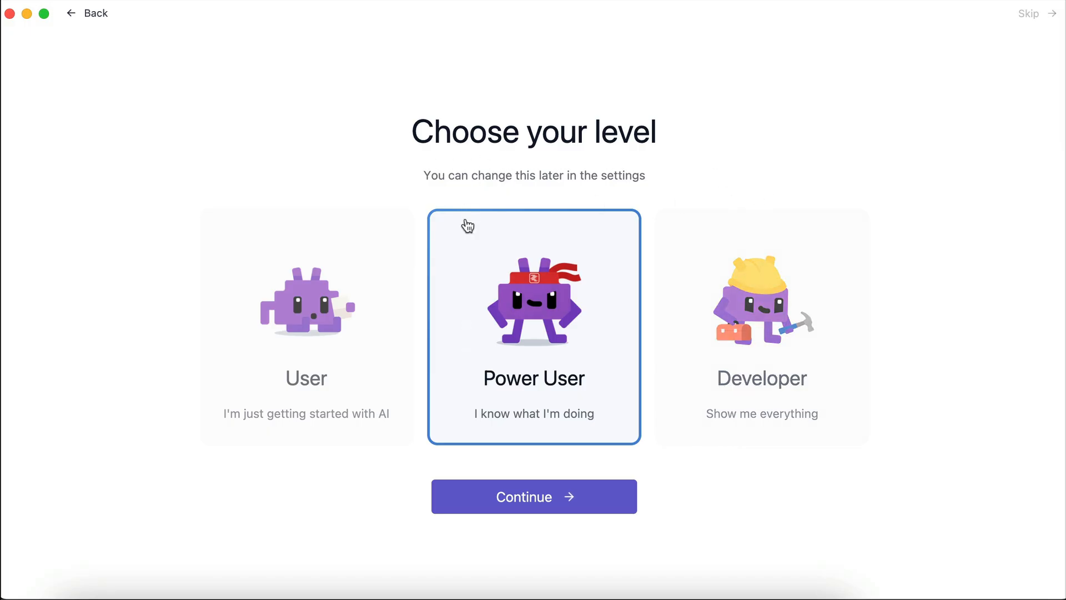
{"action": "mouse_move", "coordinate": [508, 356]}
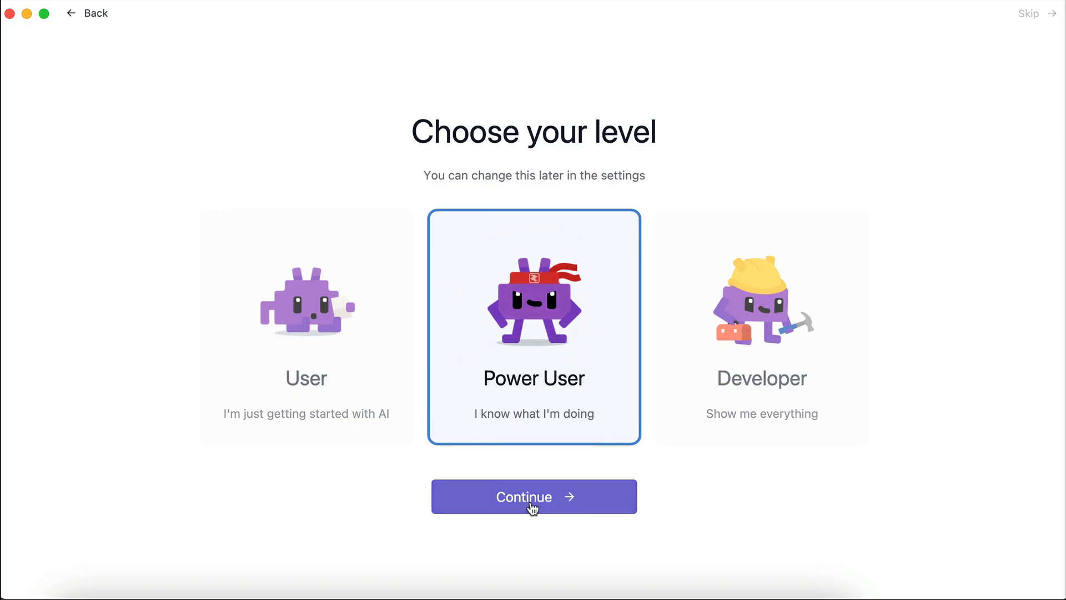
{"action": "left_click", "coordinate": [534, 495]}
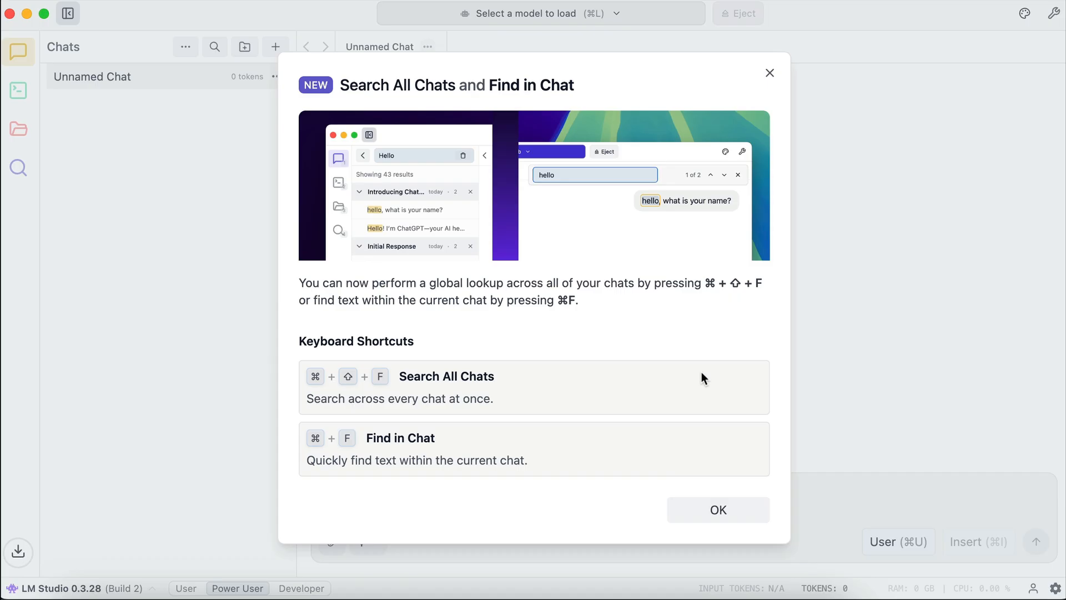
{"action": "mouse_move", "coordinate": [818, 261]}
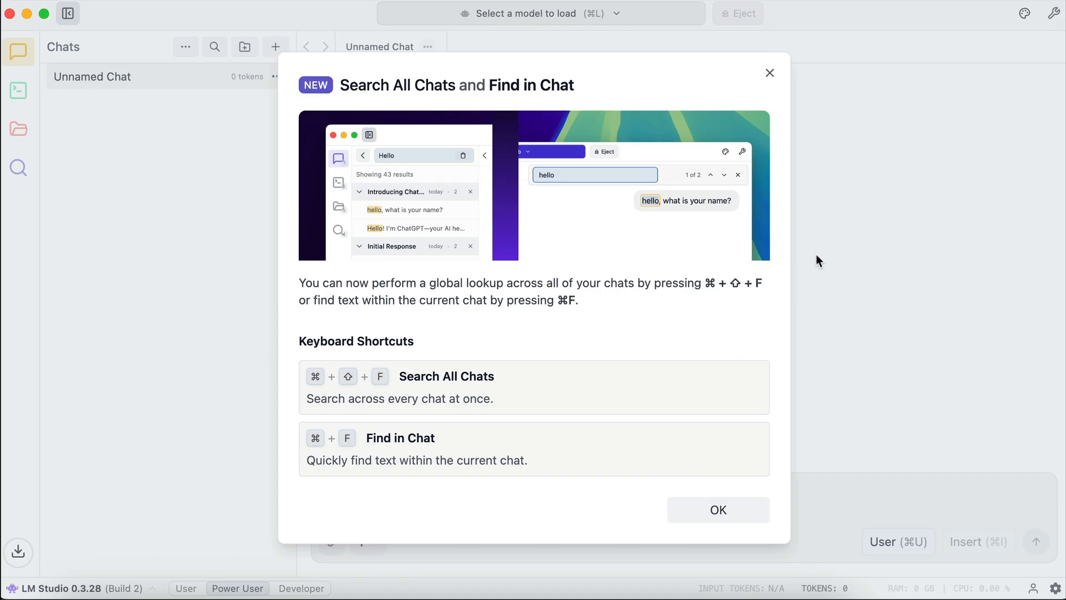
{"action": "mouse_move", "coordinate": [822, 223]}
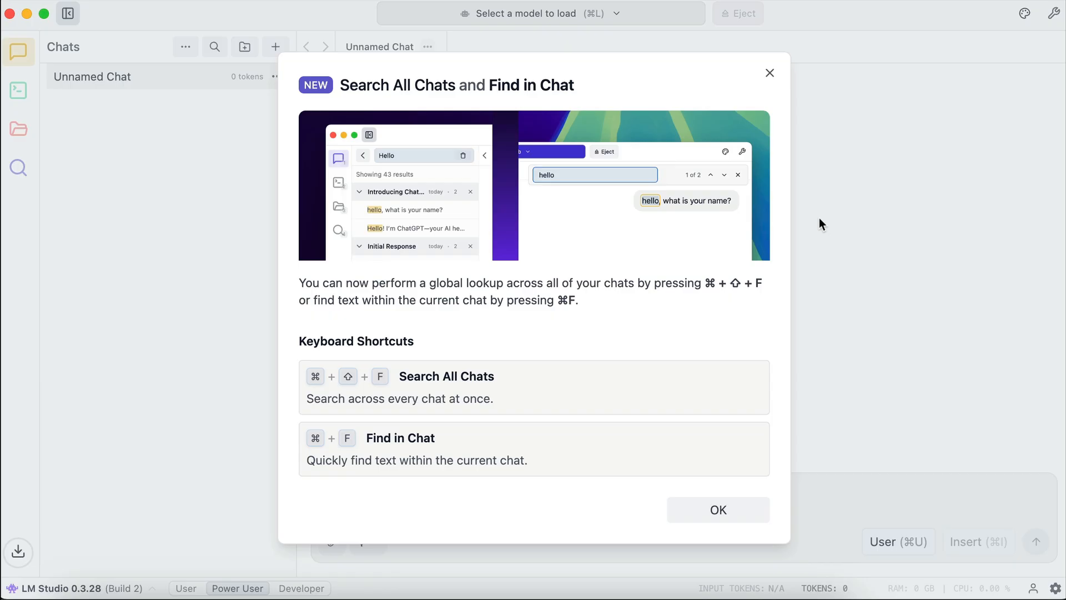
Dismiss the What's New notice, draft 'message' in the chat, and list loadable models.
{"action": "left_click", "coordinate": [716, 510]}
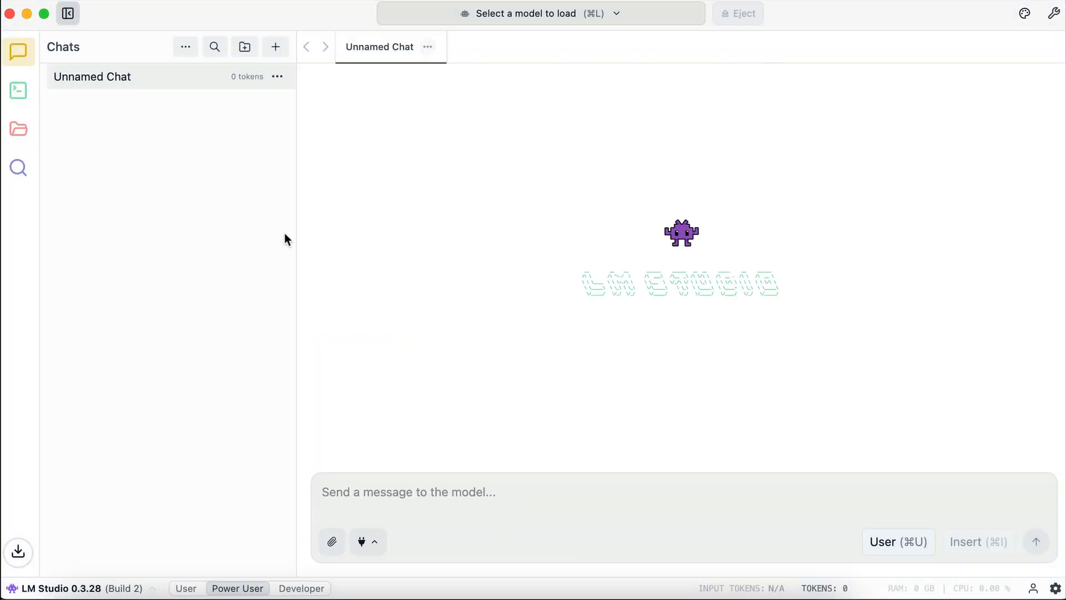
{"action": "mouse_move", "coordinate": [199, 87]}
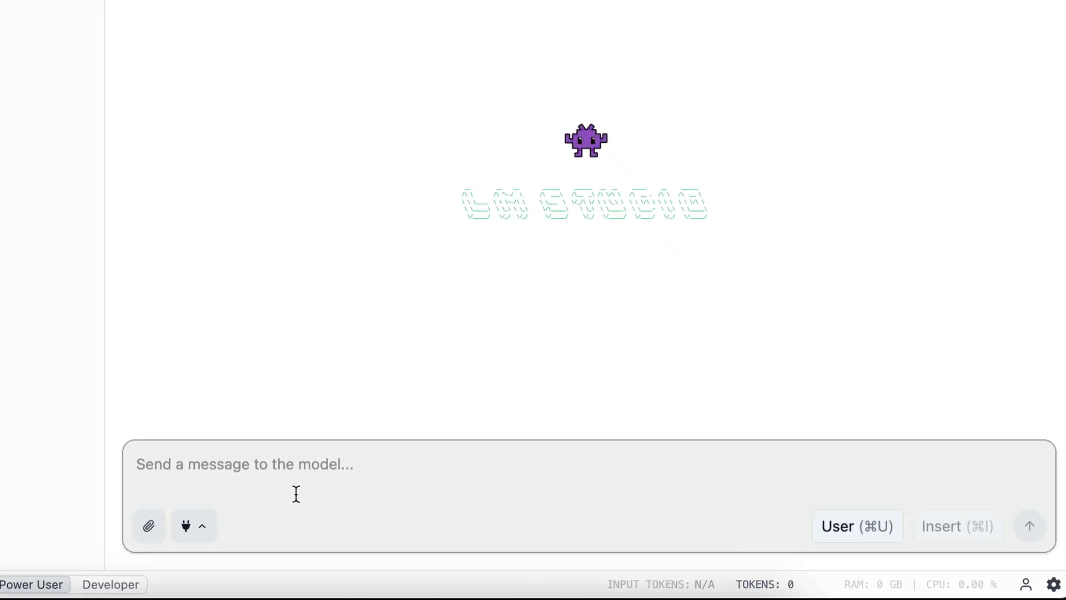
{"action": "type", "text": "message"}
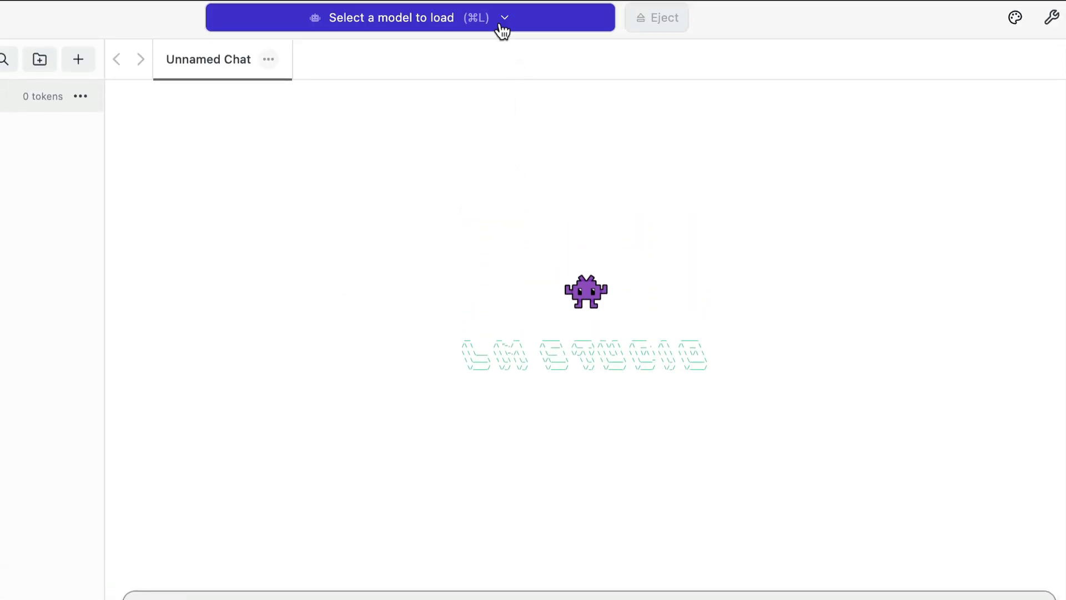
{"action": "left_click", "coordinate": [411, 18]}
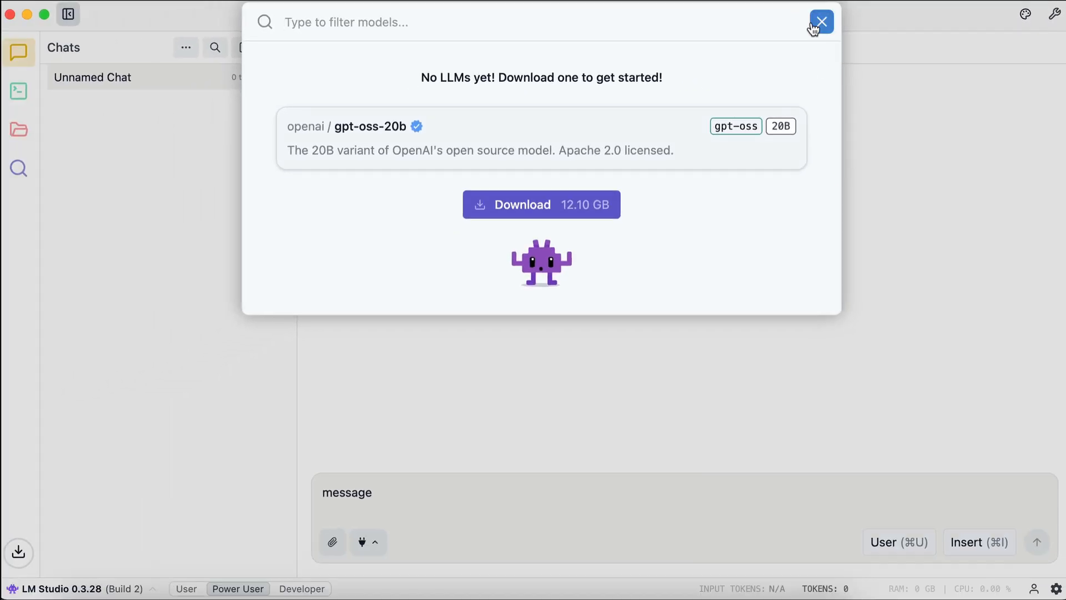
Close the empty model picker and browse Discover's Staff picks down to Qwen3 8B.
{"action": "left_click", "coordinate": [821, 22]}
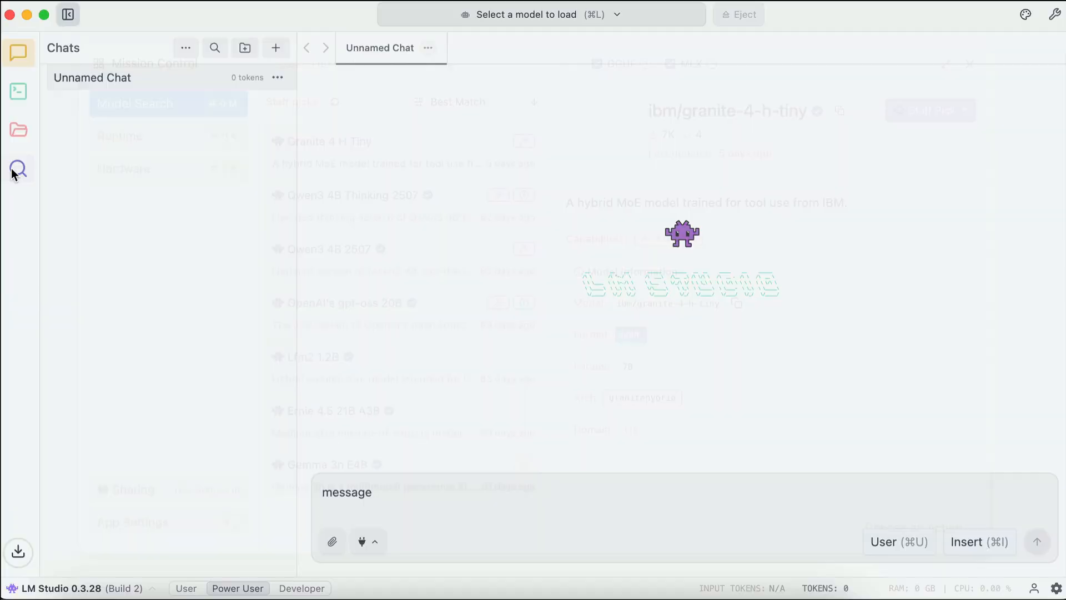
{"action": "left_click", "coordinate": [18, 168]}
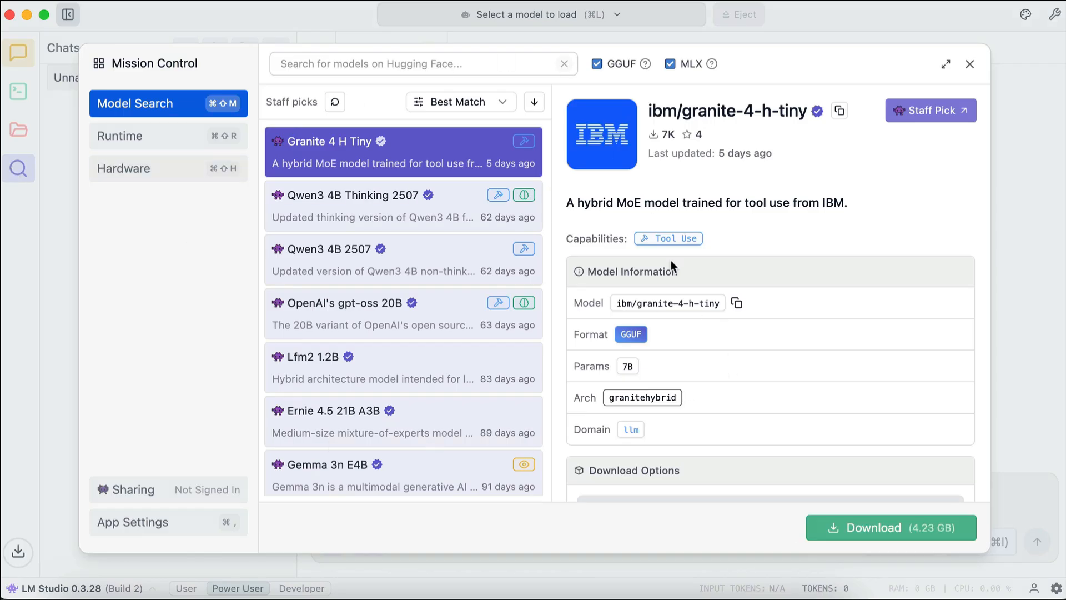
{"action": "scroll", "scroll_direction": "down", "scroll_amount": 3}
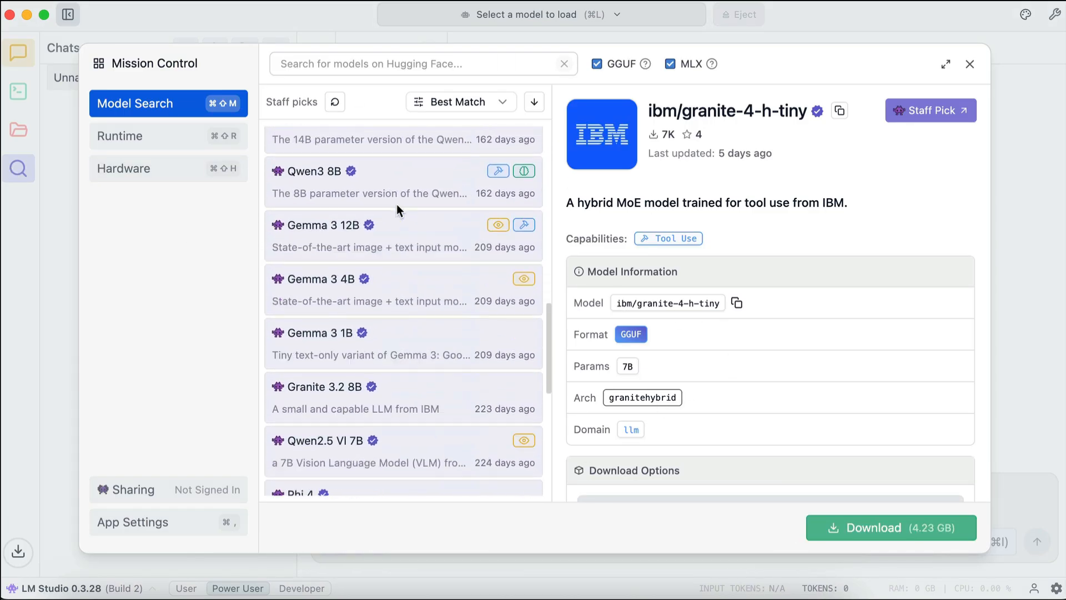
{"action": "scroll", "scroll_direction": "down", "scroll_amount": 3}
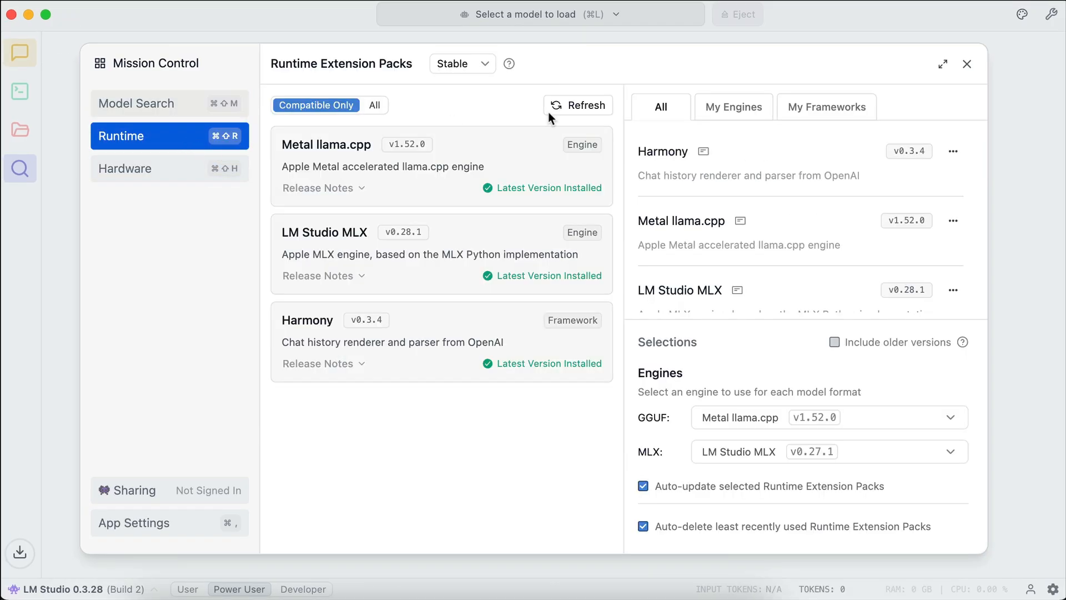
{"action": "mouse_move", "coordinate": [503, 242]}
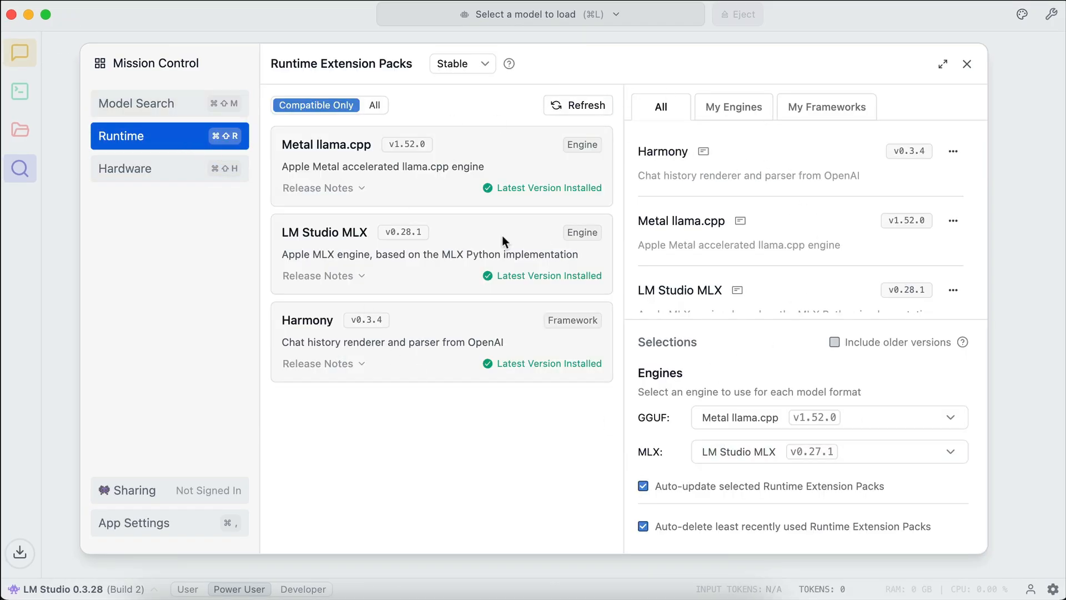
{"action": "left_click", "coordinate": [125, 167]}
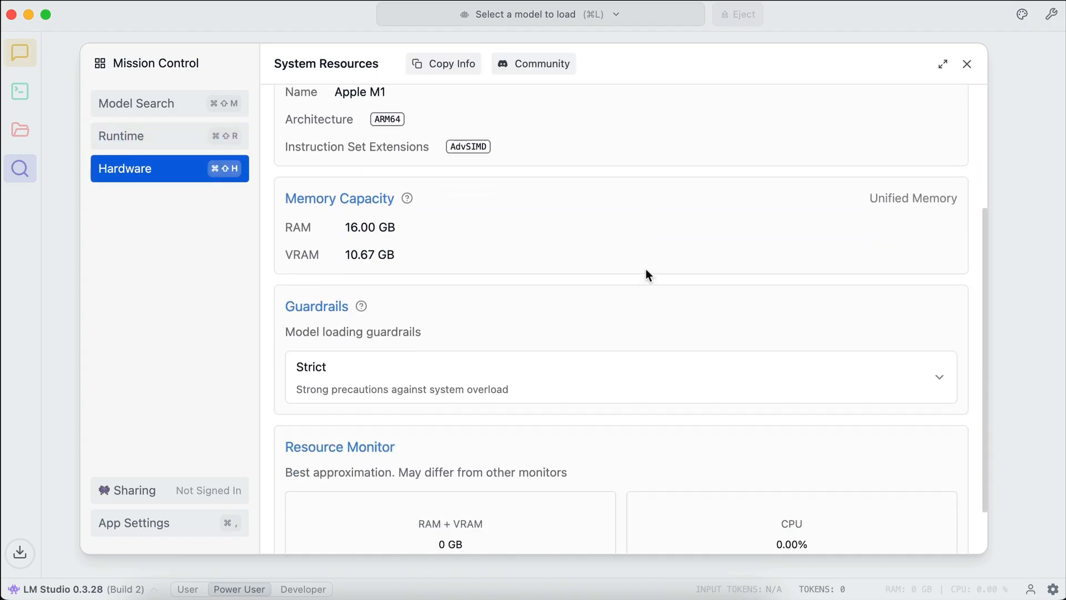
{"action": "scroll", "scroll_direction": "down", "scroll_amount": 3}
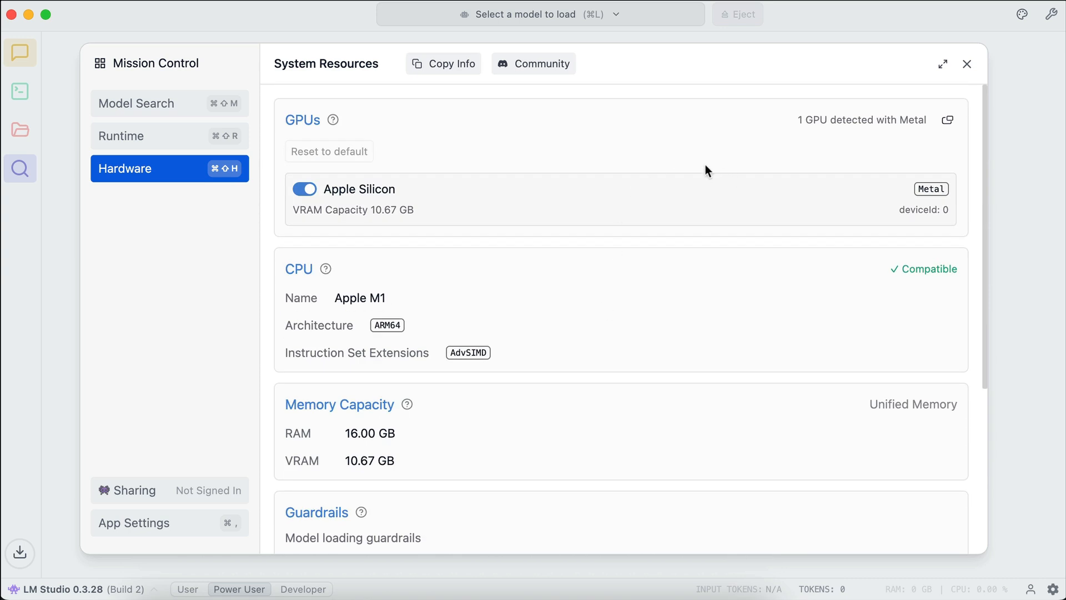
{"action": "mouse_move", "coordinate": [495, 144]}
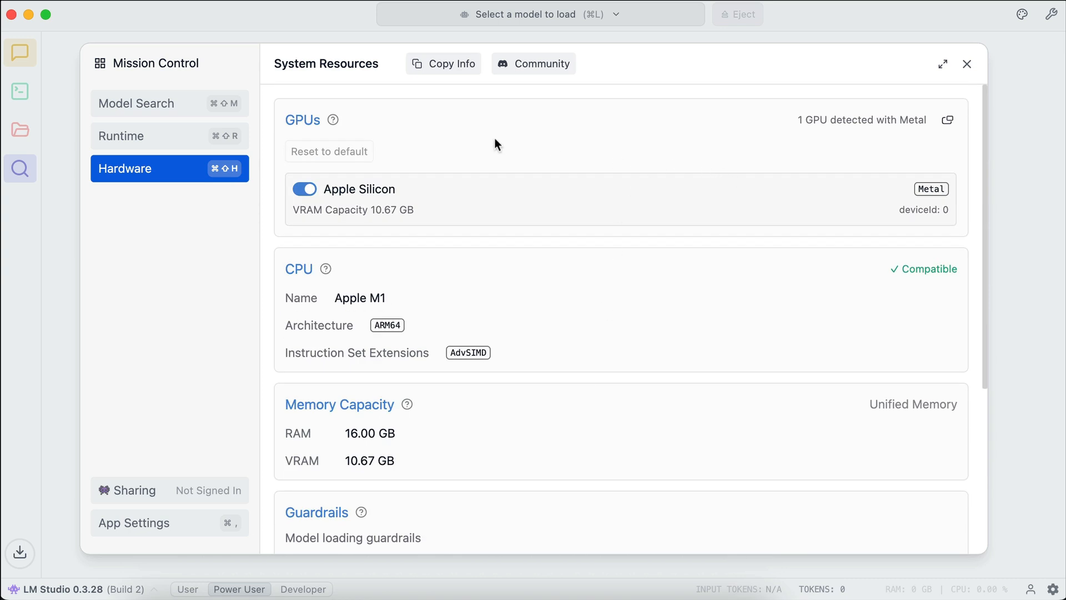
{"action": "left_click", "coordinate": [135, 102]}
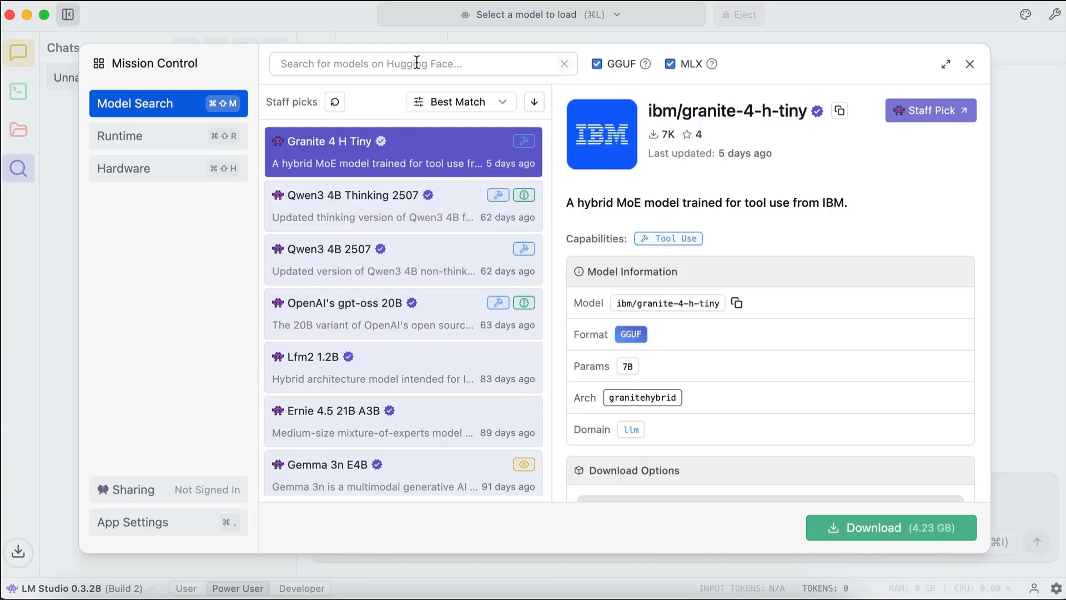
Search the model catalogue for deepseek, then mistral, then qwen.
{"action": "type", "text": "deepseek"}
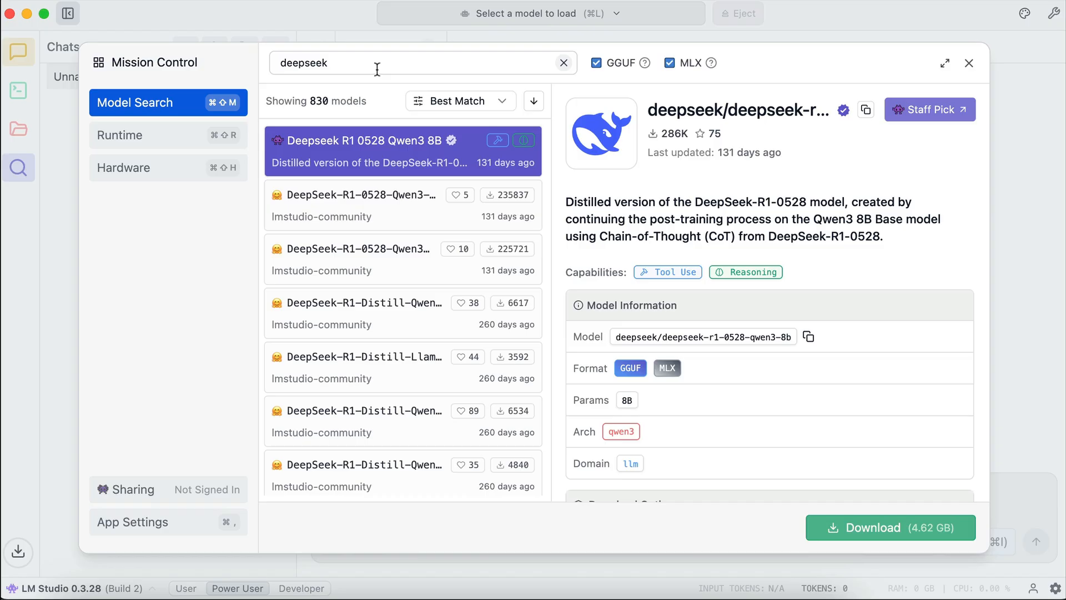
{"action": "type", "text": "mistral"}
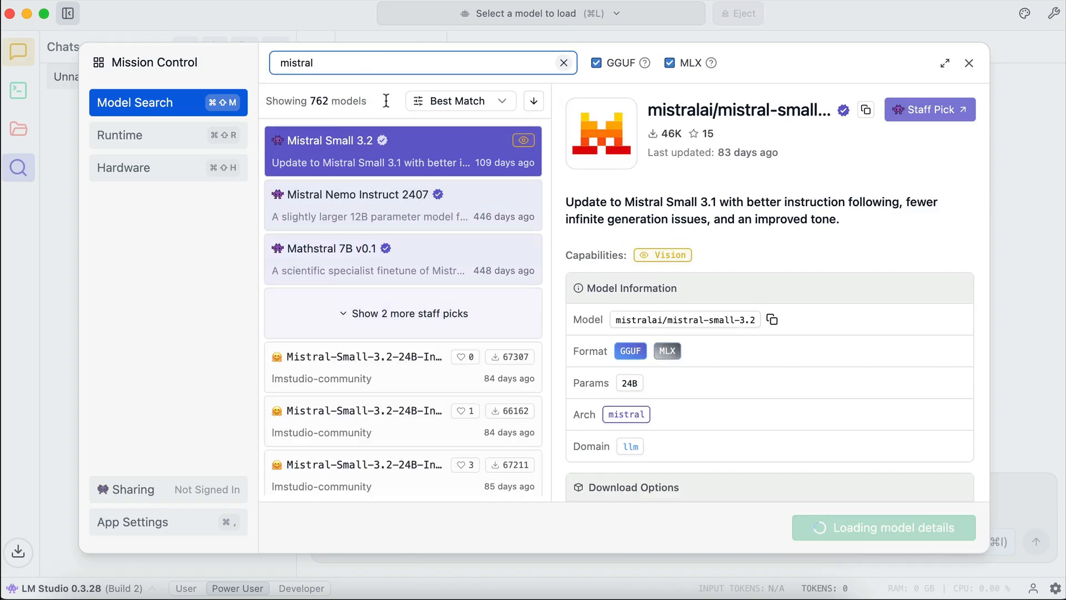
{"action": "type", "text": "qwen"}
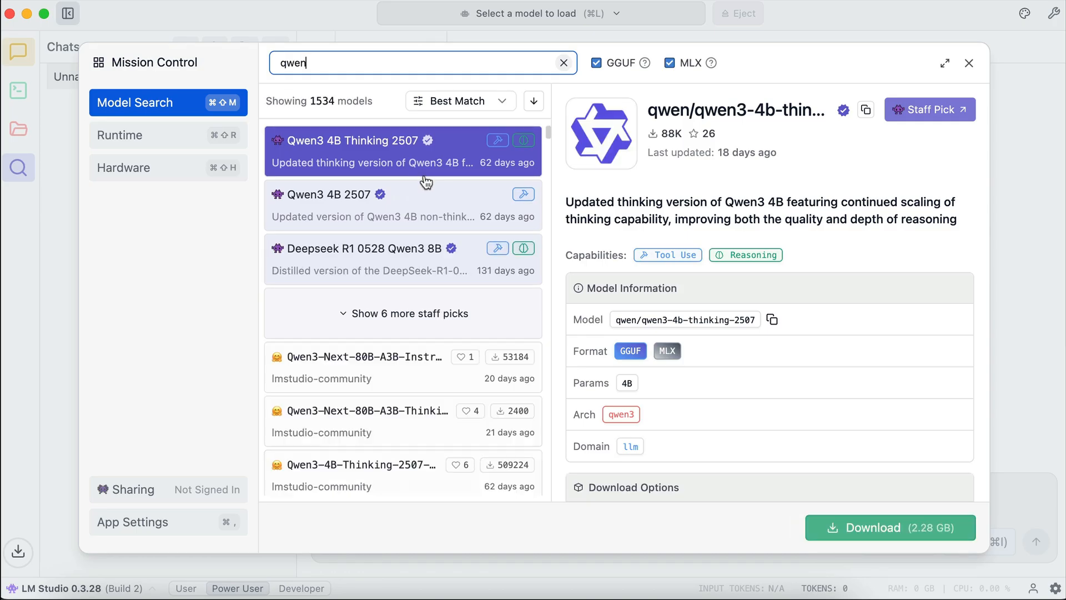
{"action": "mouse_move", "coordinate": [421, 169]}
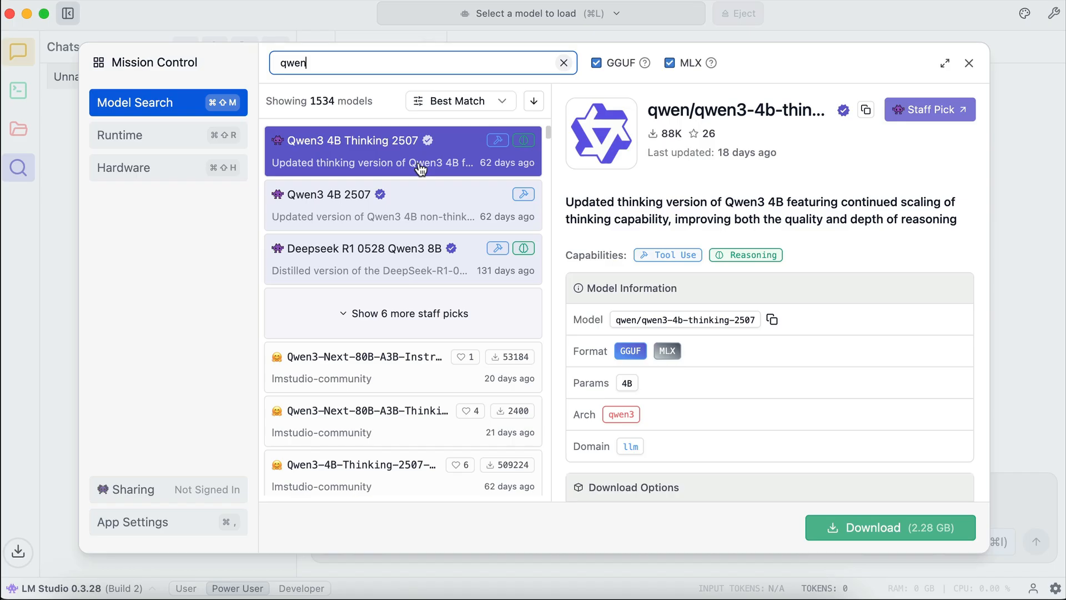
Include staff picks that won't fit the device, then view Qwen3 4B 2507's 2.28 GB download details.
{"action": "left_click", "coordinate": [460, 101]}
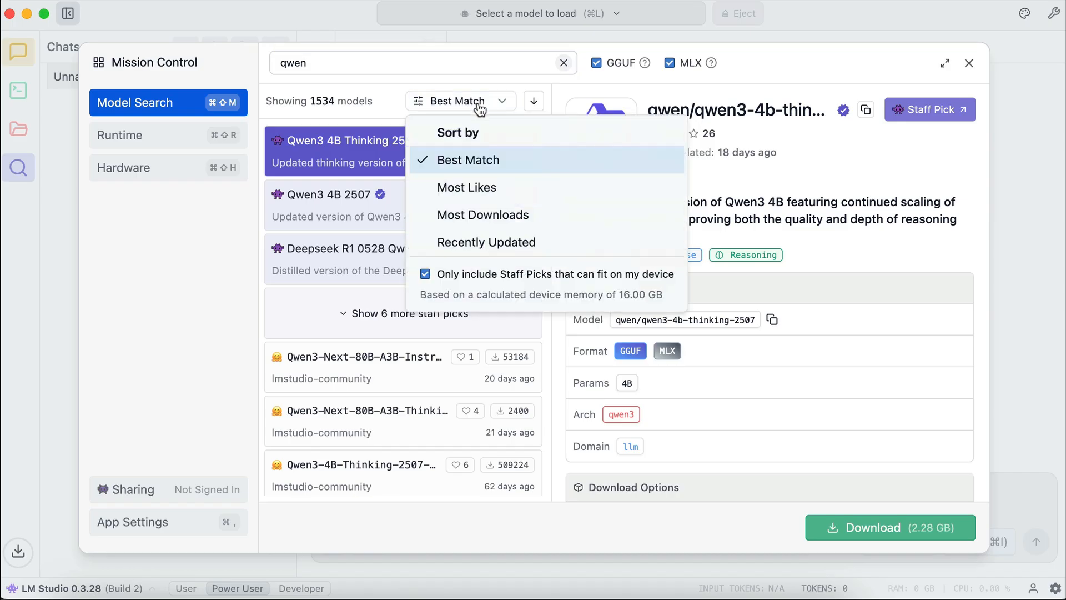
{"action": "mouse_move", "coordinate": [436, 287]}
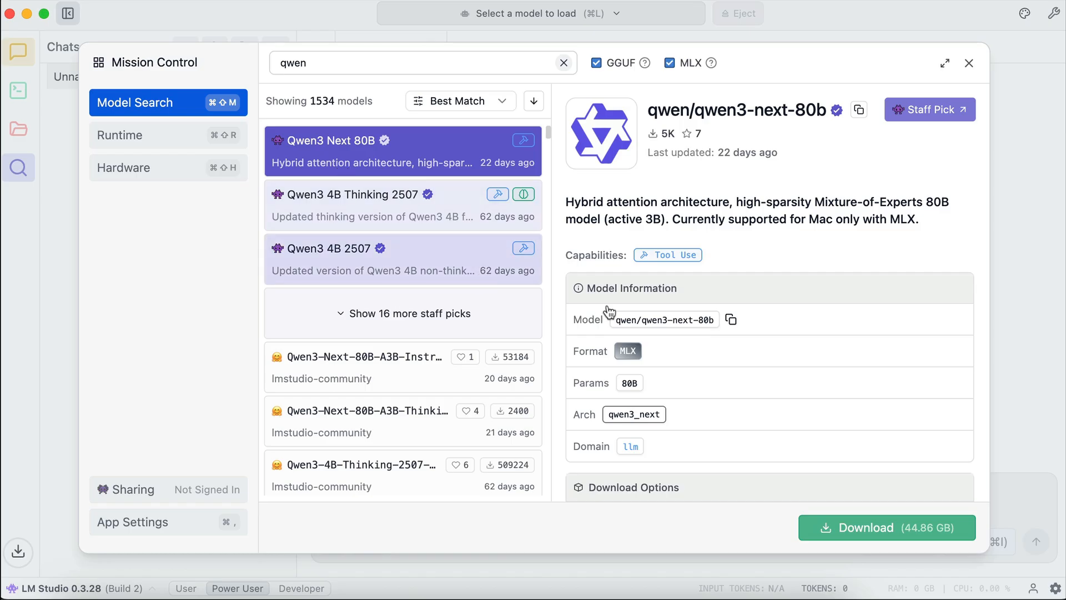
{"action": "scroll", "scroll_direction": "down", "scroll_amount": 3}
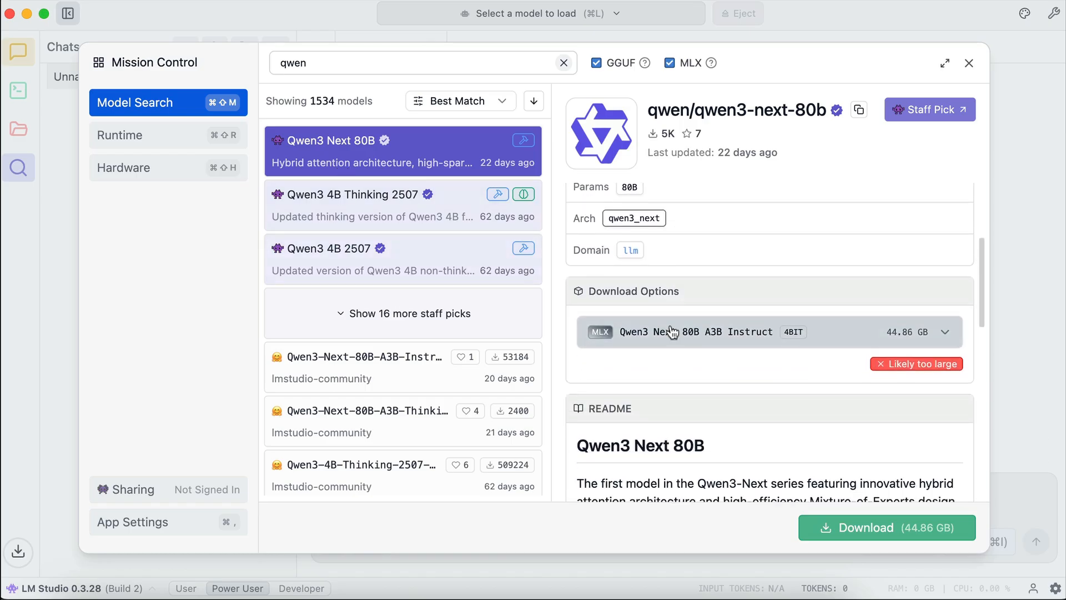
{"action": "mouse_move", "coordinate": [916, 359]}
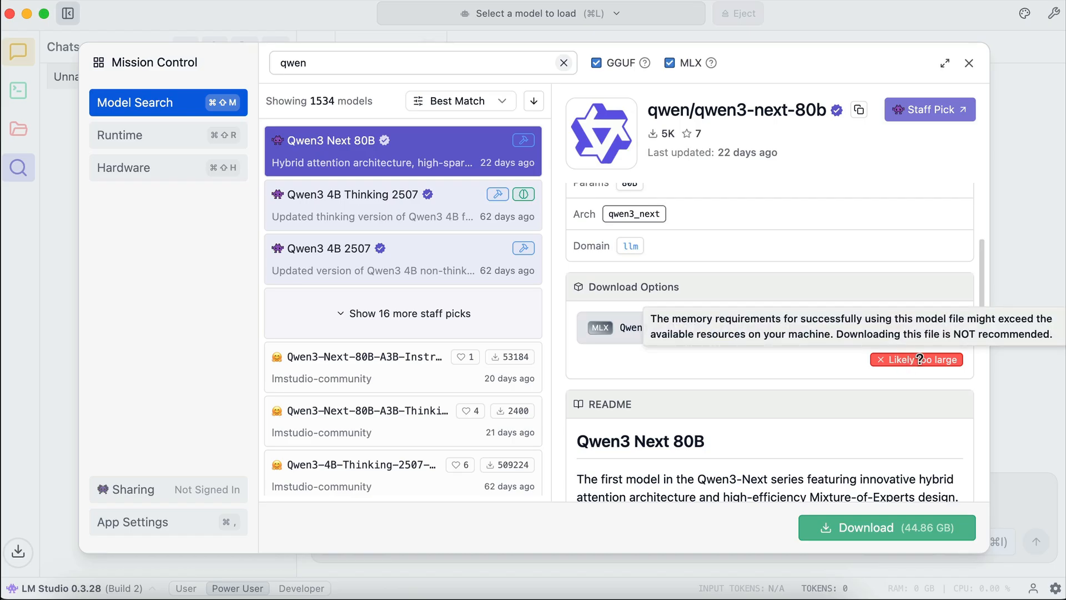
{"action": "mouse_move", "coordinate": [670, 365]}
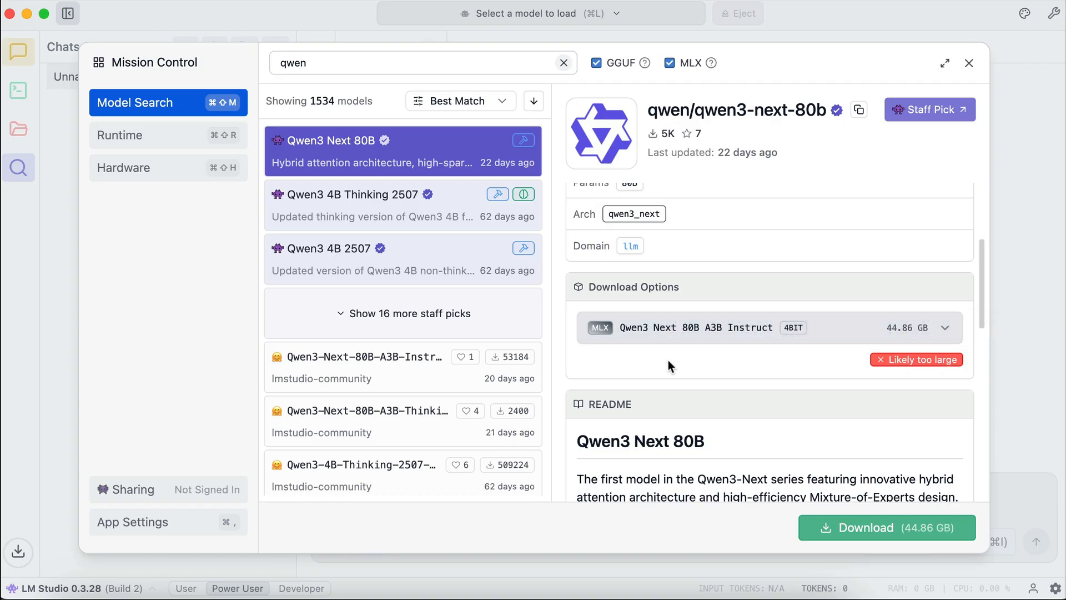
{"action": "scroll", "scroll_direction": "down", "scroll_amount": 3}
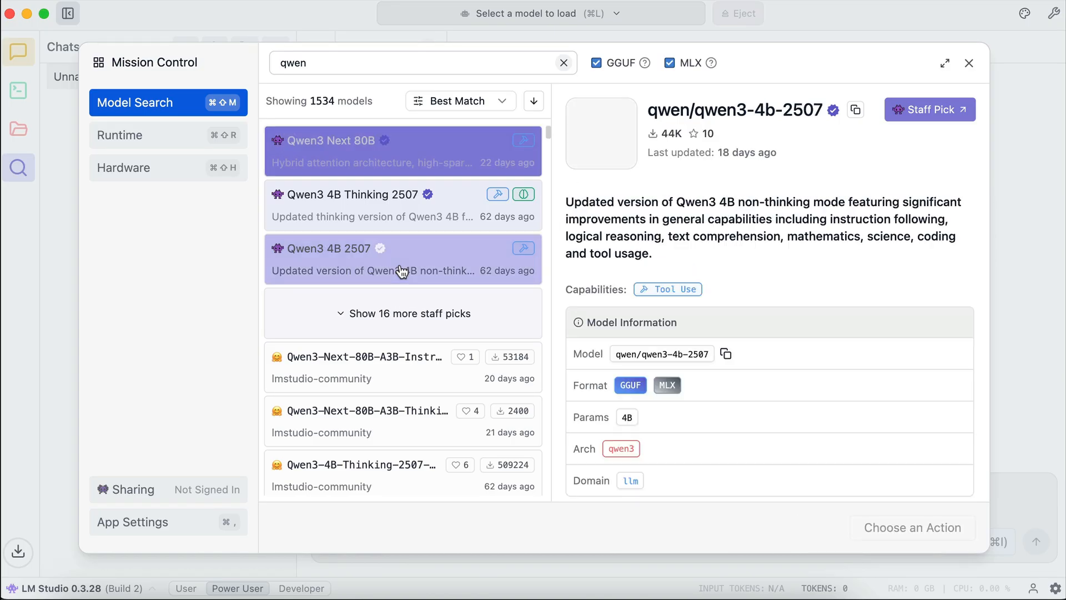
{"action": "left_click", "coordinate": [402, 259]}
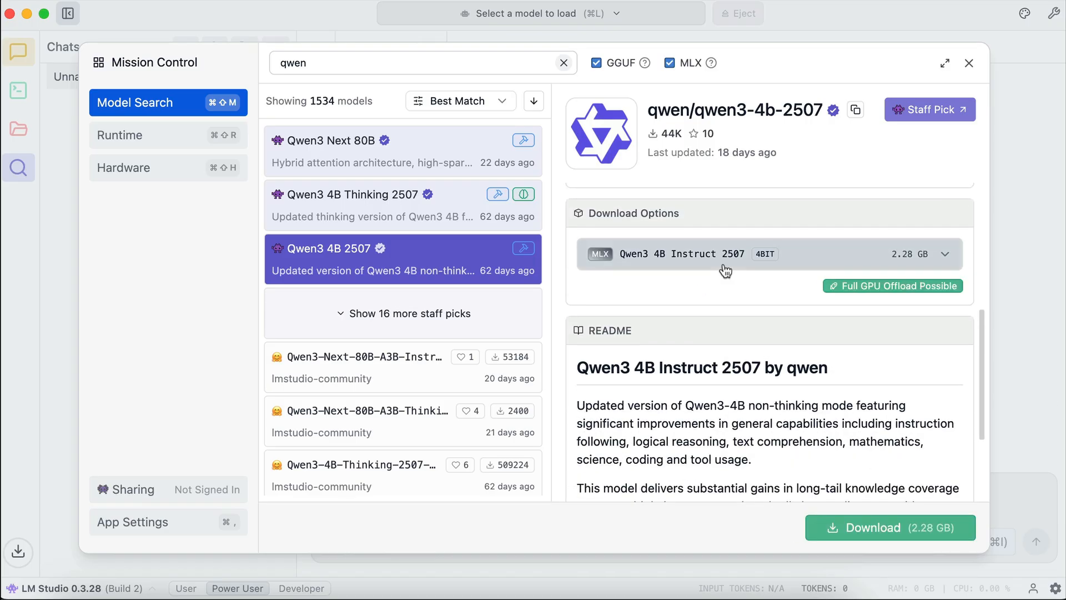
{"action": "mouse_move", "coordinate": [885, 285]}
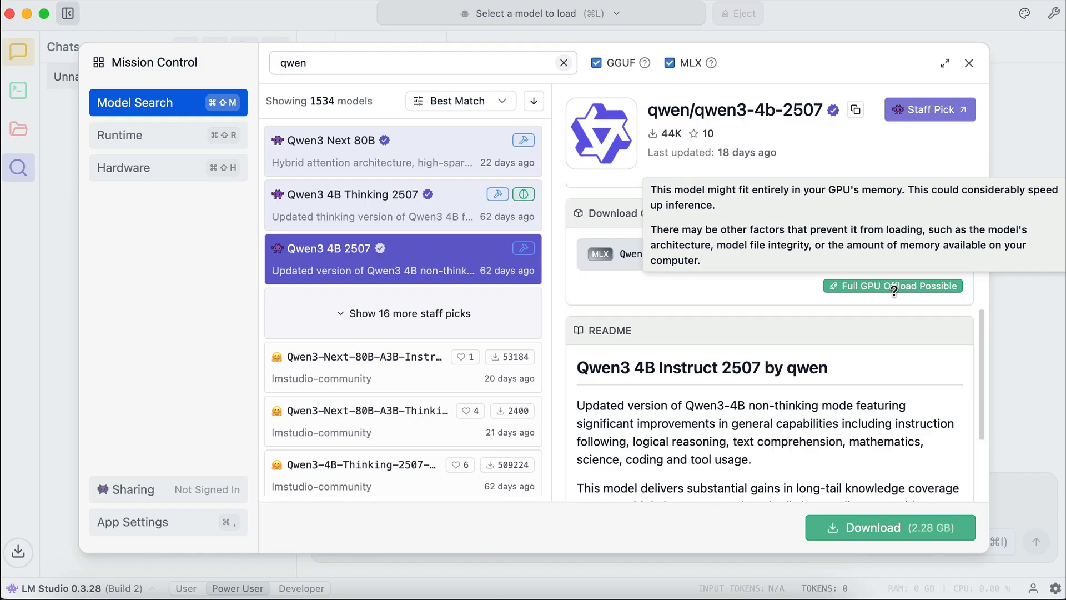
{"action": "mouse_move", "coordinate": [468, 264]}
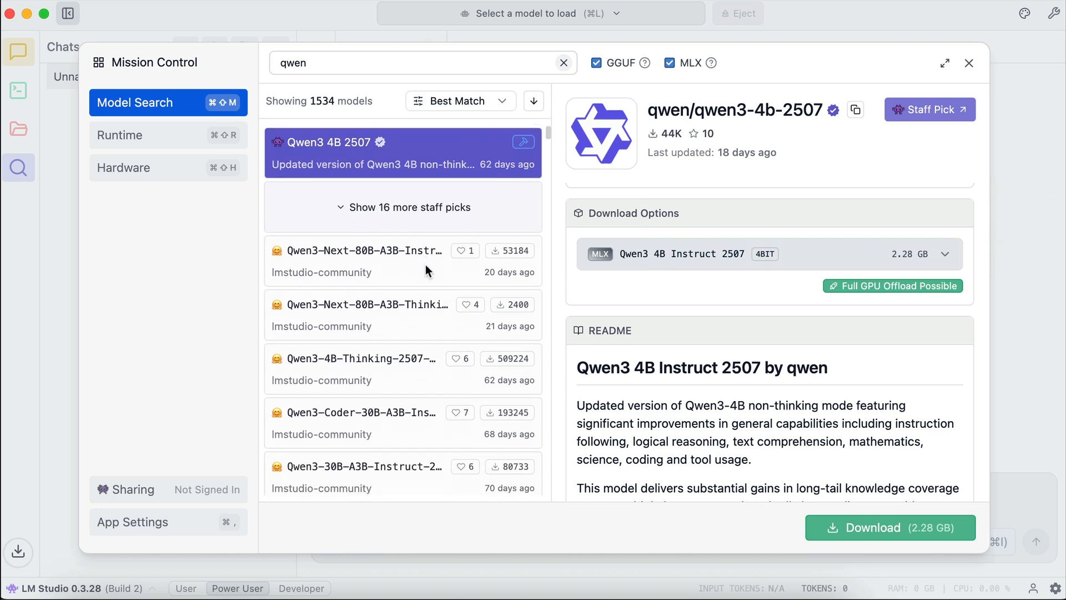
Show the 16 remaining Qwen staff picks and view Qwen3 235B A22B 2507's details.
{"action": "left_click", "coordinate": [402, 205]}
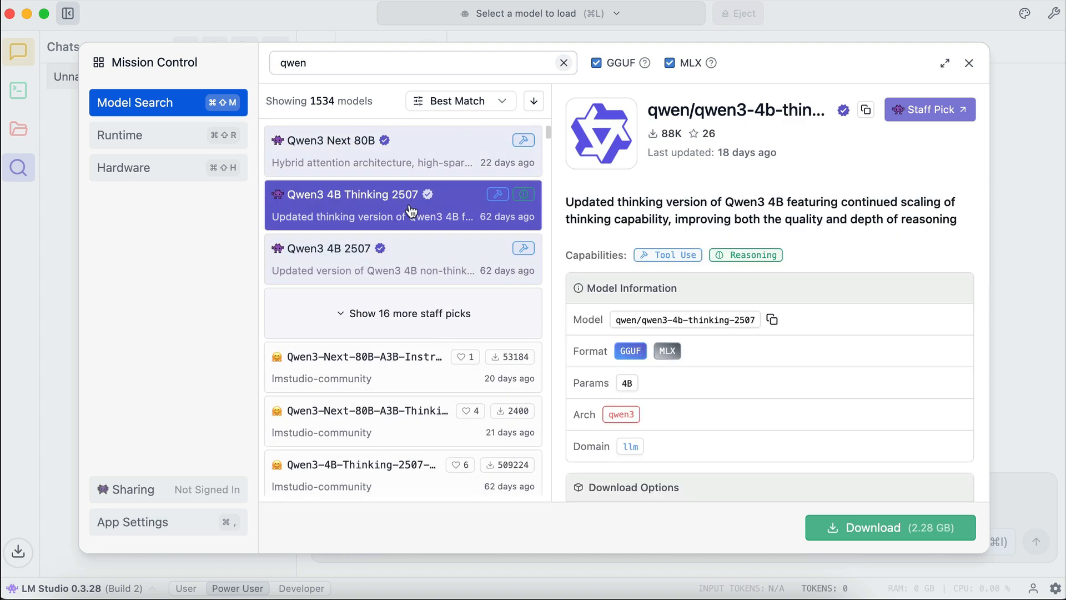
{"action": "left_click", "coordinate": [335, 141]}
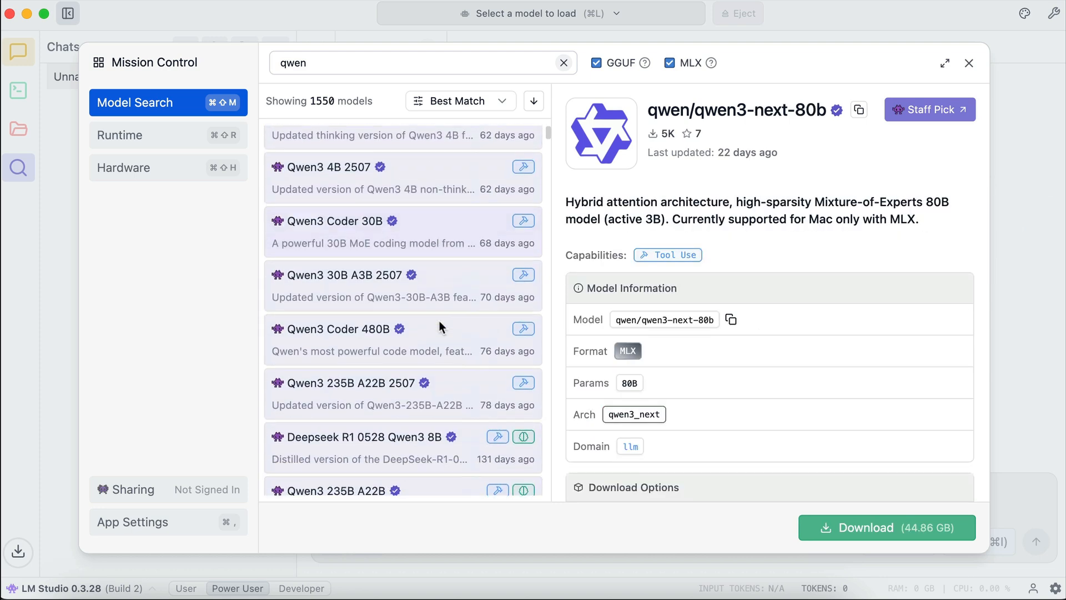
{"action": "left_click", "coordinate": [371, 321]}
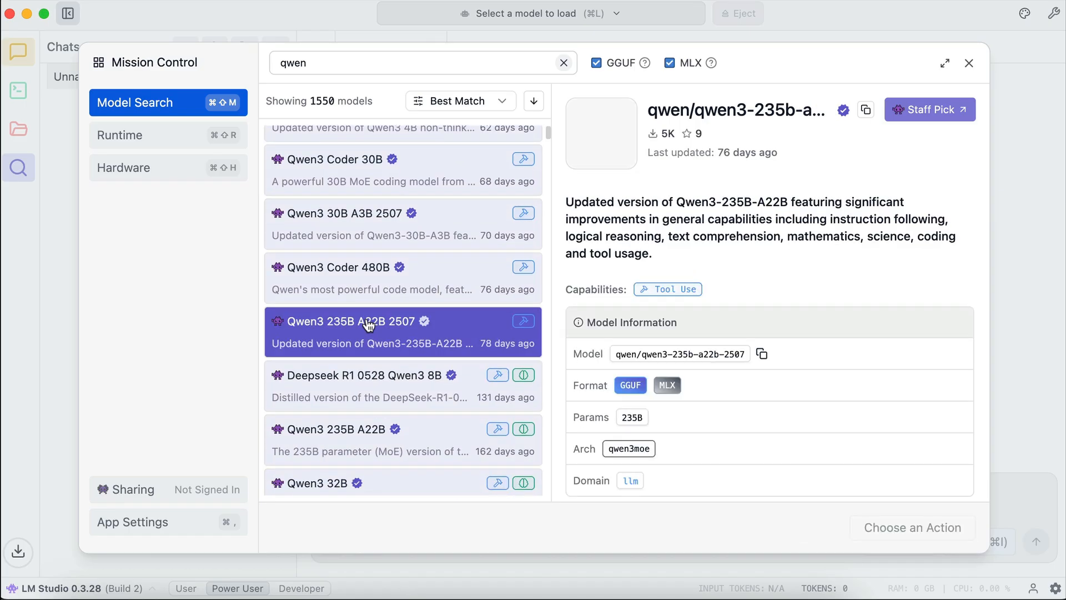
{"action": "left_click", "coordinate": [912, 527]}
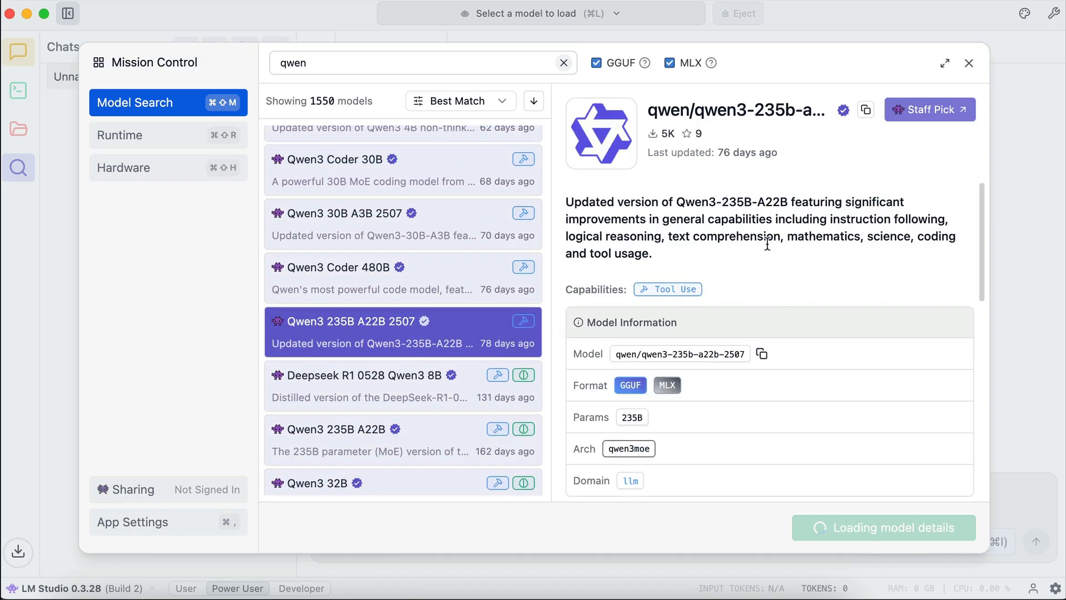
Select Qwen3 8B and start its 4.62 GB download.
{"action": "scroll", "scroll_direction": "down", "scroll_amount": 3}
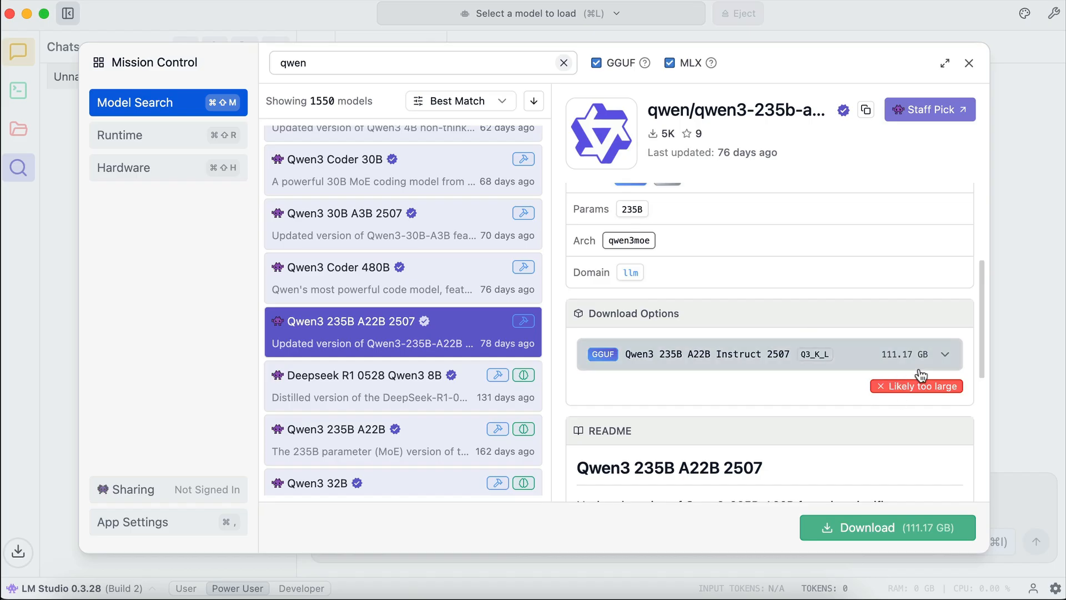
{"action": "mouse_move", "coordinate": [947, 406]}
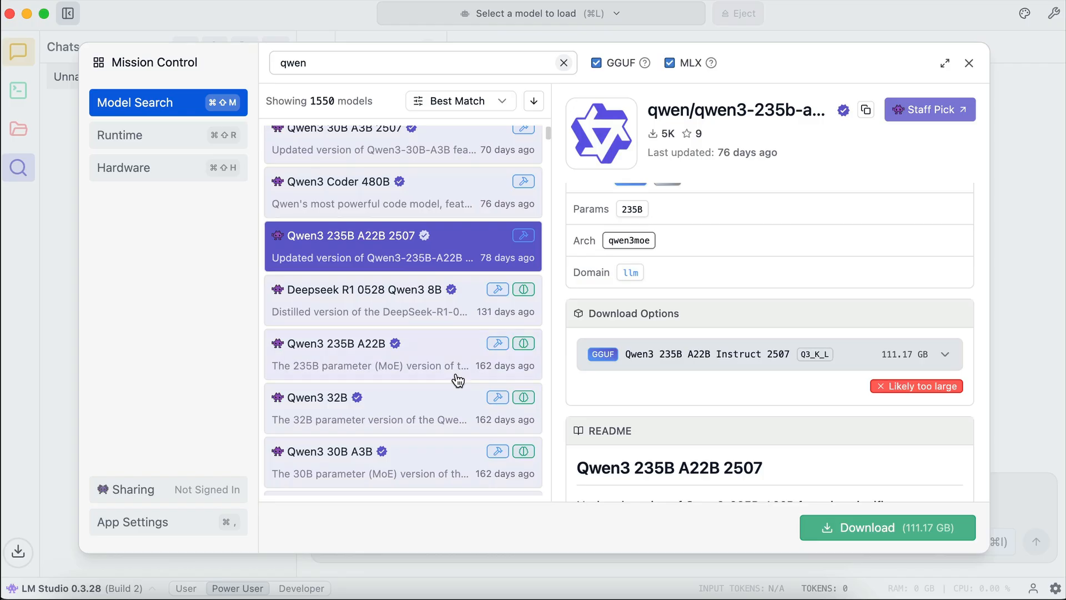
{"action": "scroll", "scroll_direction": "down", "scroll_amount": 3}
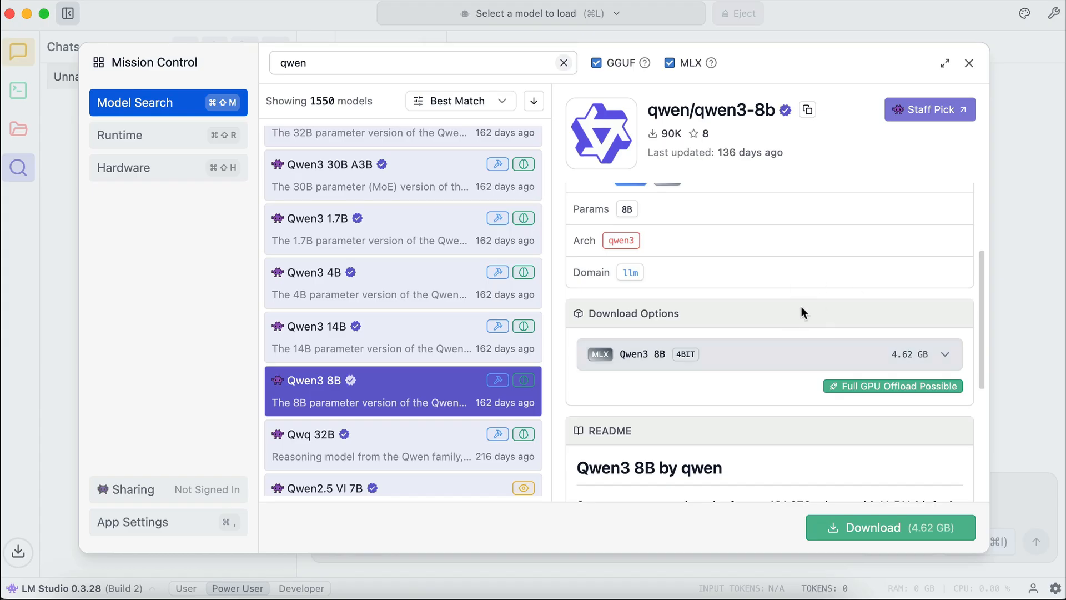
{"action": "scroll", "scroll_direction": "down", "scroll_amount": 3}
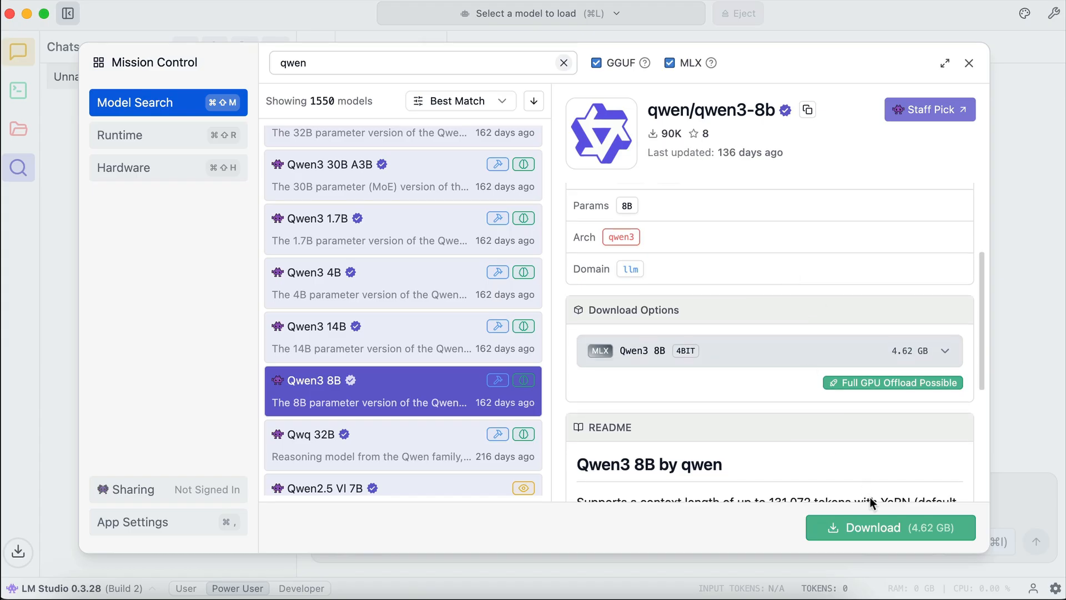
{"action": "left_click", "coordinate": [890, 528]}
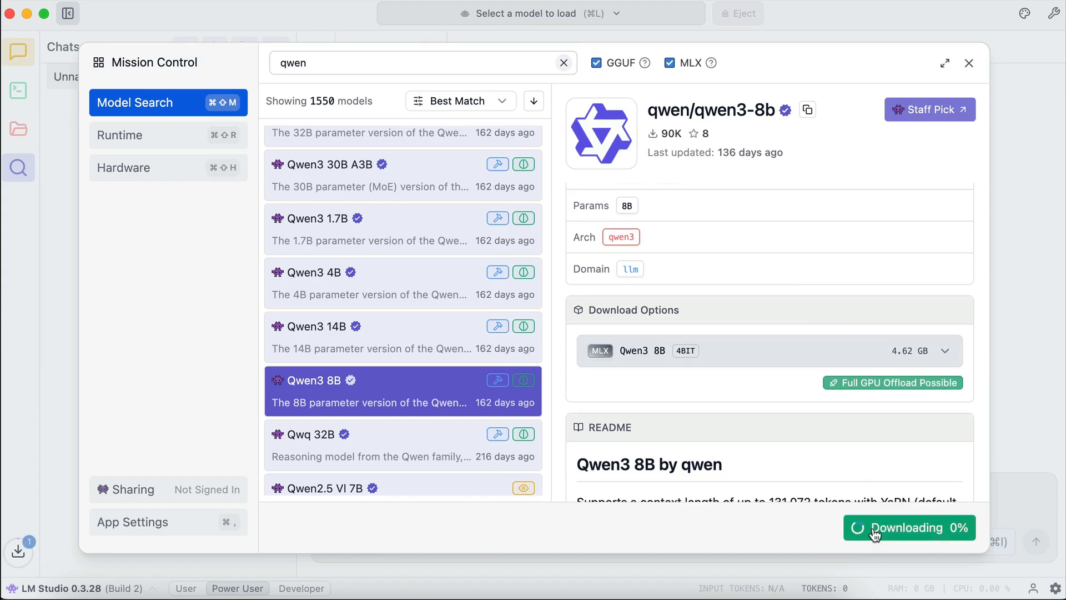
Load the just-downloaded Qwen3 8B from the Download Completed notice and focus the message box.
{"action": "left_click", "coordinate": [969, 63]}
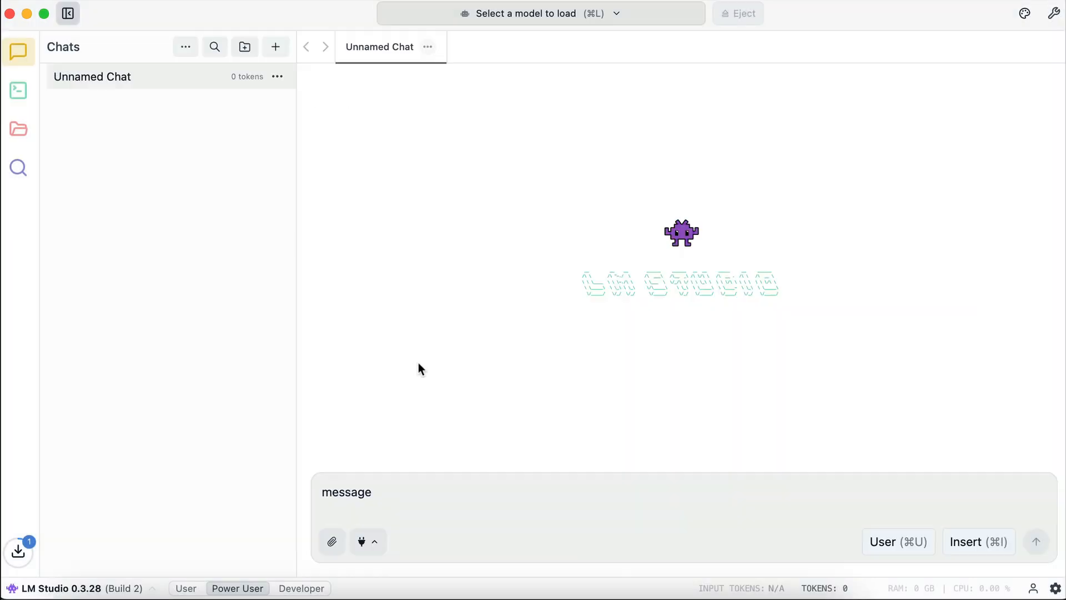
{"action": "left_click", "coordinate": [18, 551]}
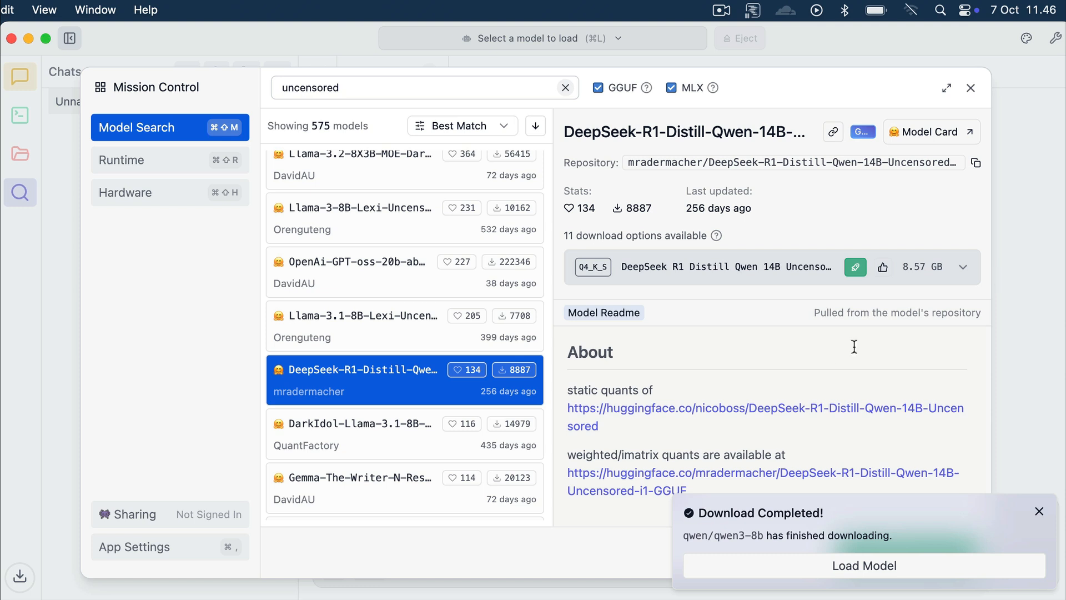
{"action": "mouse_move", "coordinate": [957, 558]}
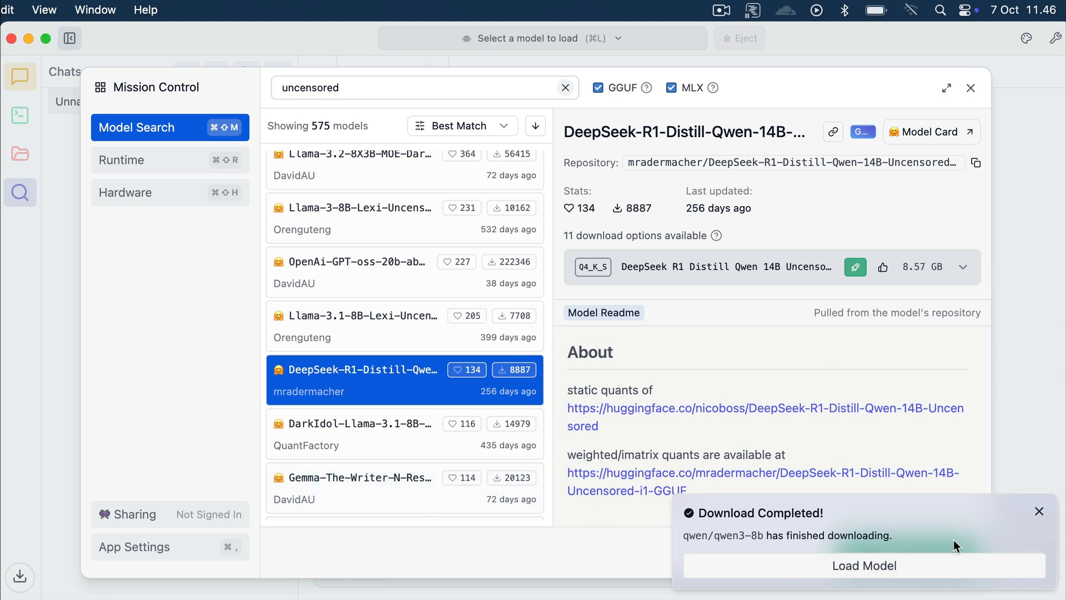
{"action": "left_click", "coordinate": [864, 565]}
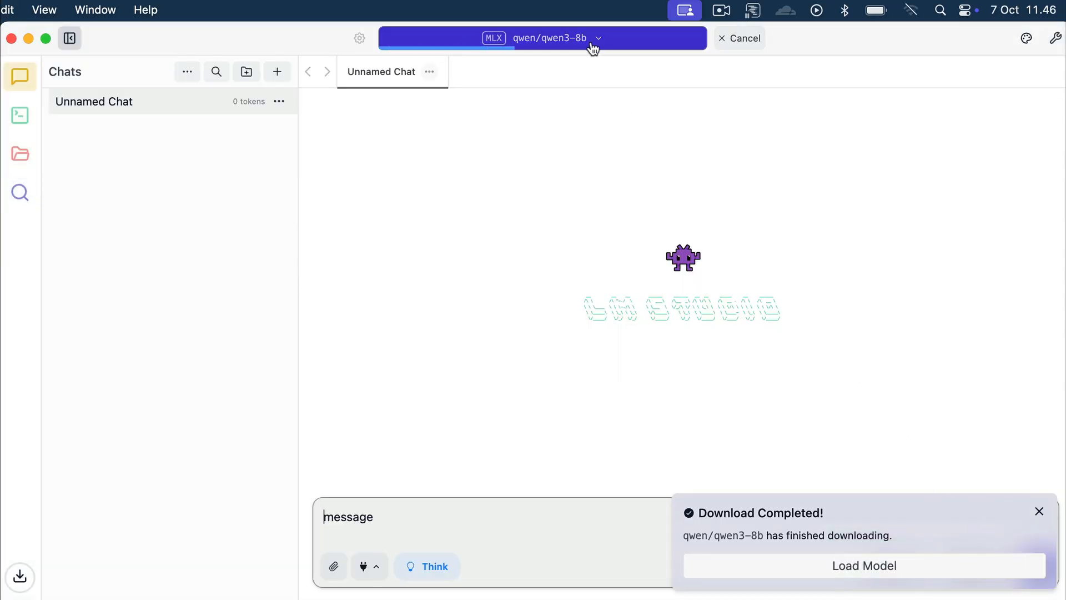
{"action": "left_click", "coordinate": [864, 565]}
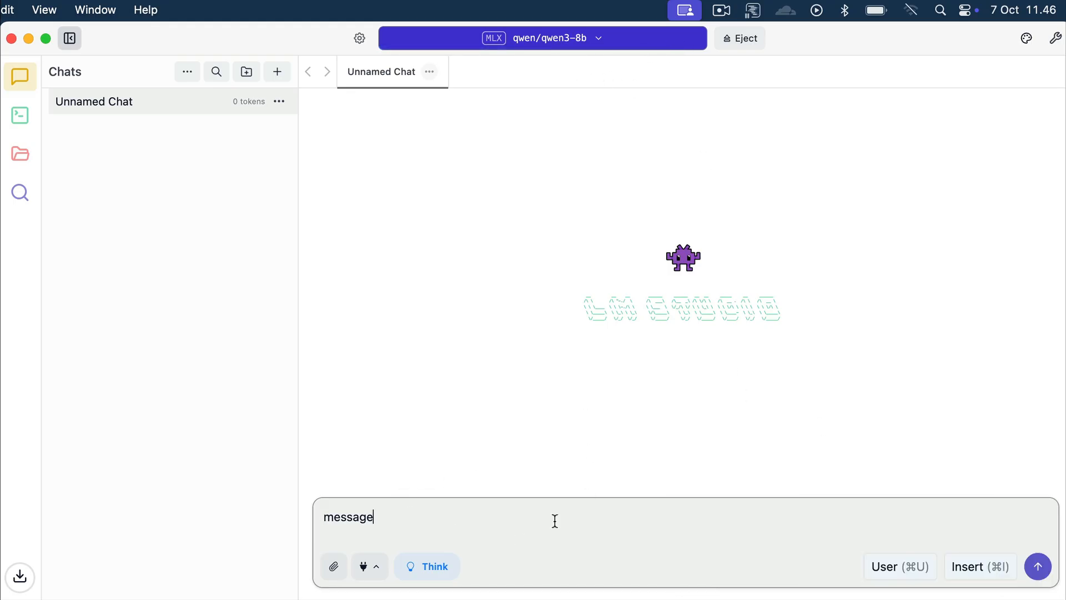
Switch macOS Wi-Fi off from the menu bar so the Qwen3 8B chat runs offline.
{"action": "type", "text": "H"}
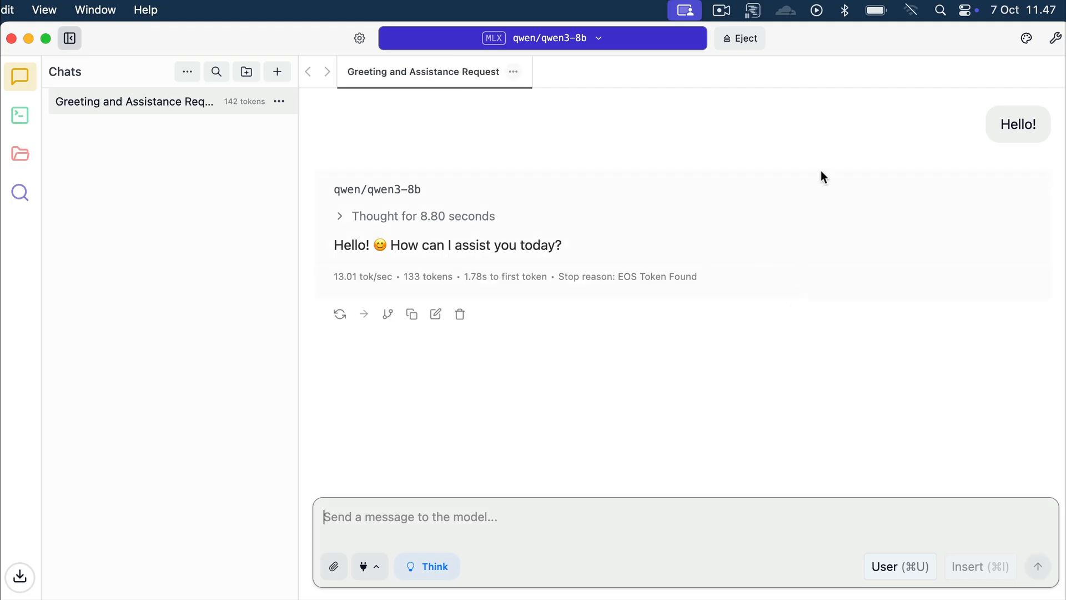
{"action": "left_click", "coordinate": [910, 10]}
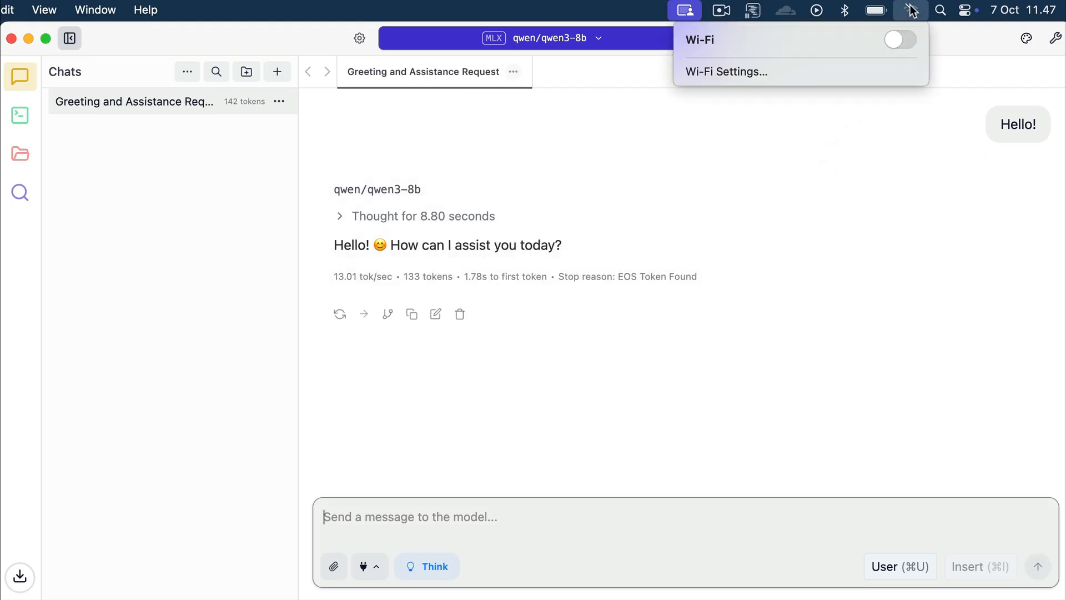
{"action": "mouse_move", "coordinate": [891, 39]}
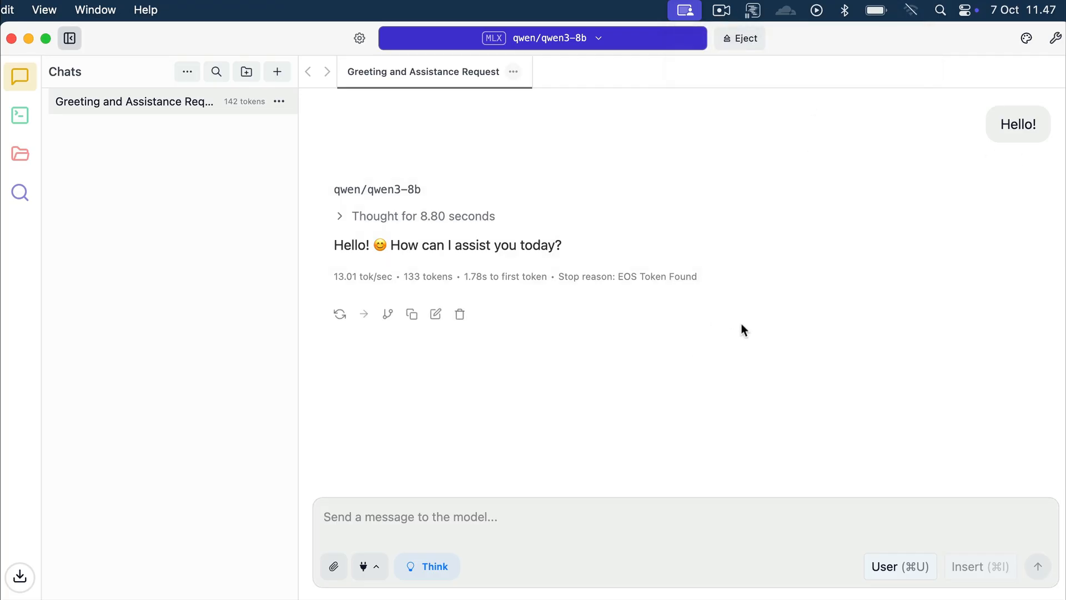
{"action": "left_click", "coordinate": [519, 516]}
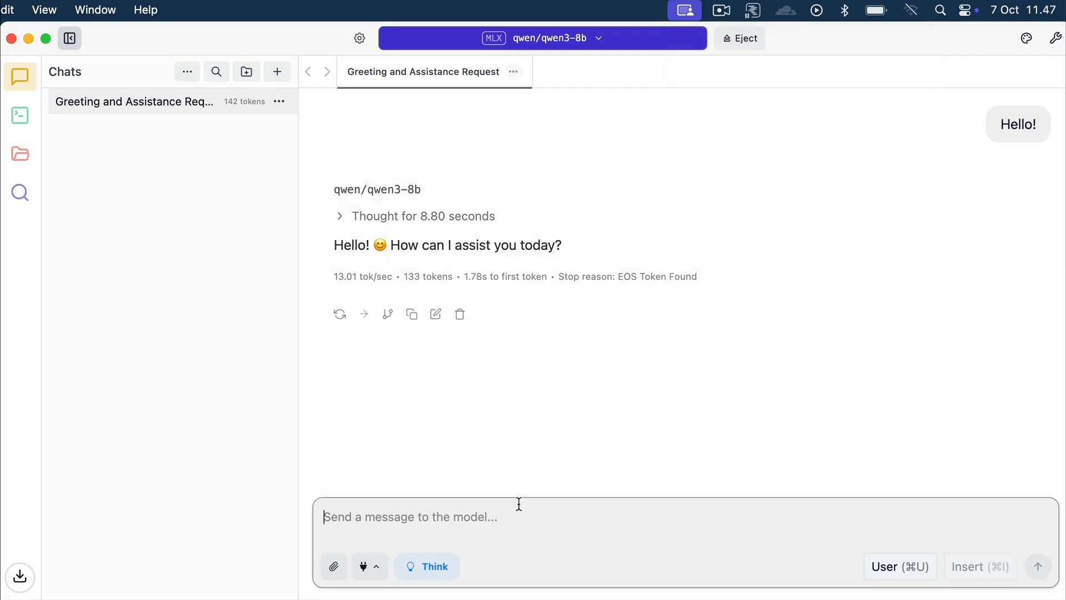
Ask Qwen3 8B 'what is JavaScript' and read through its full offline answer.
{"action": "type", "text": "what is JavaS"}
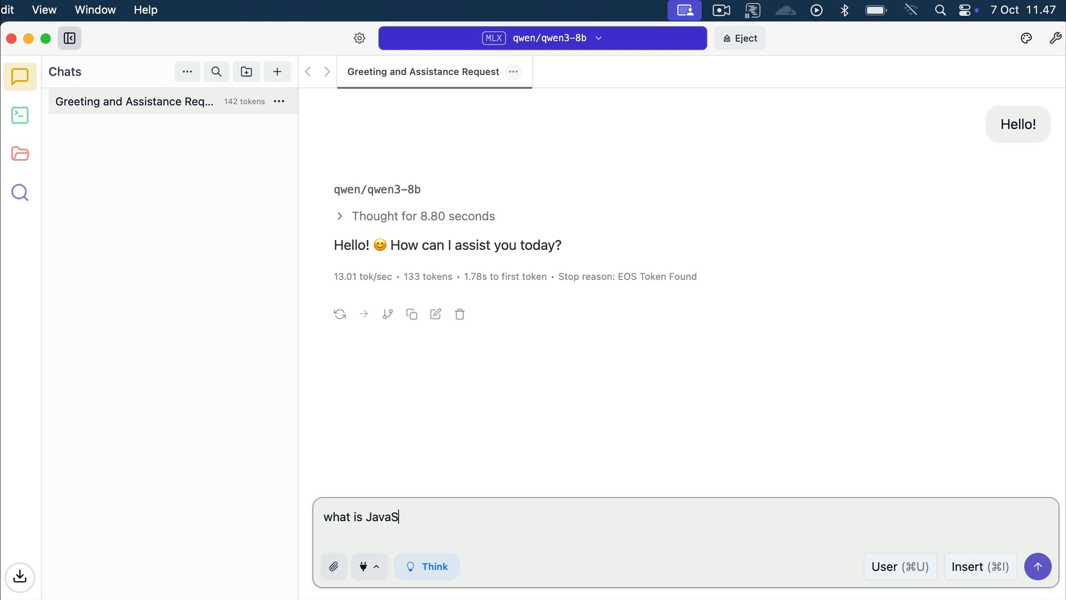
{"action": "left_click", "coordinate": [1037, 566]}
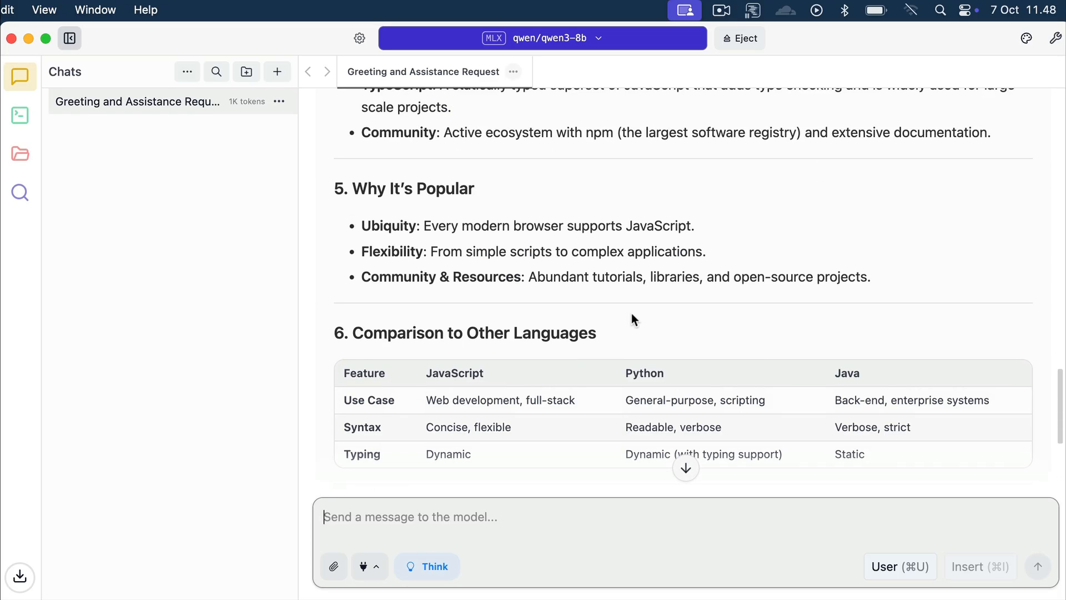
{"action": "scroll", "scroll_direction": "down", "scroll_amount": 3}
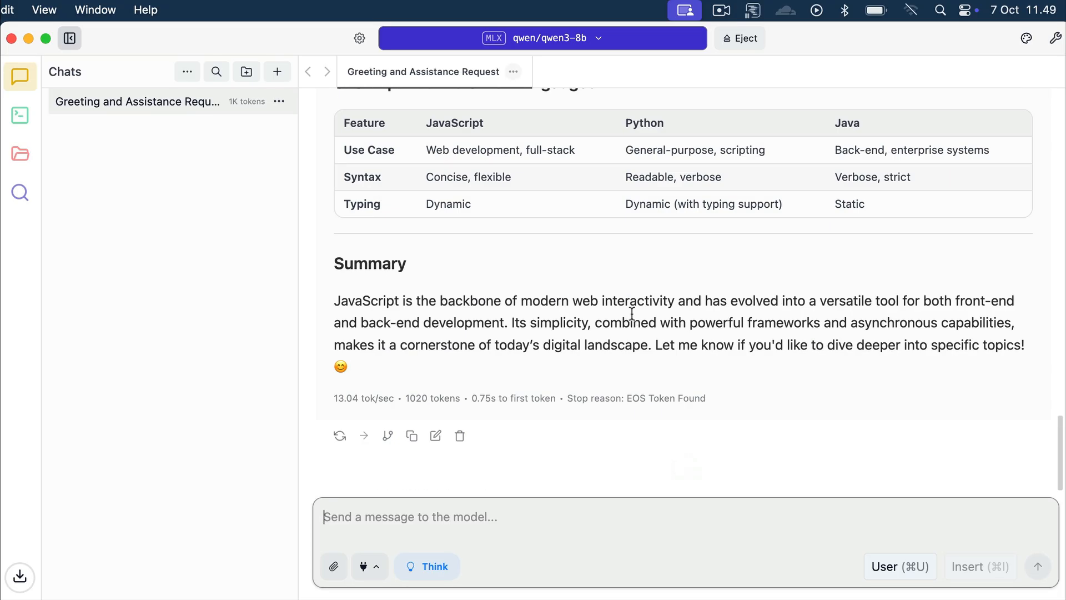
{"action": "mouse_move", "coordinate": [691, 404]}
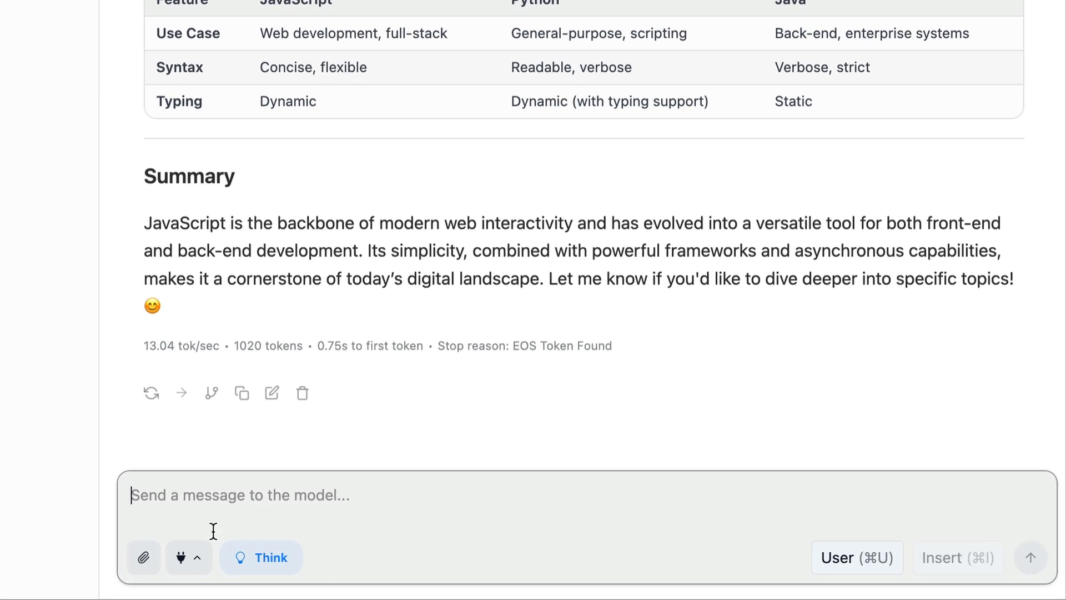
Check the integrations list, disable the Think toggle, and flip the message role to Assistant and back to User.
{"action": "left_click", "coordinate": [181, 557]}
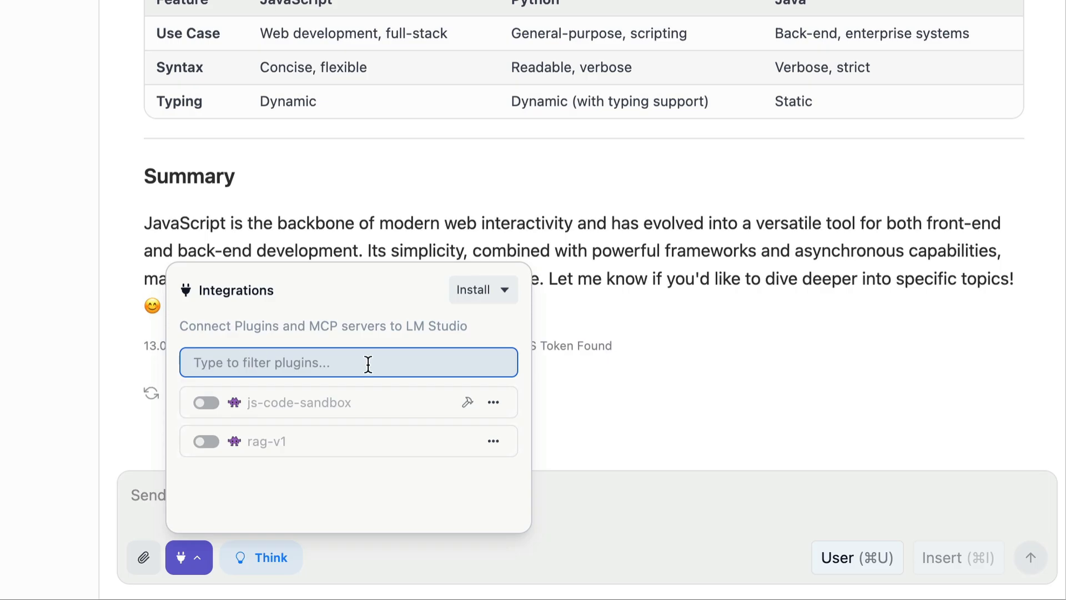
{"action": "mouse_move", "coordinate": [539, 474]}
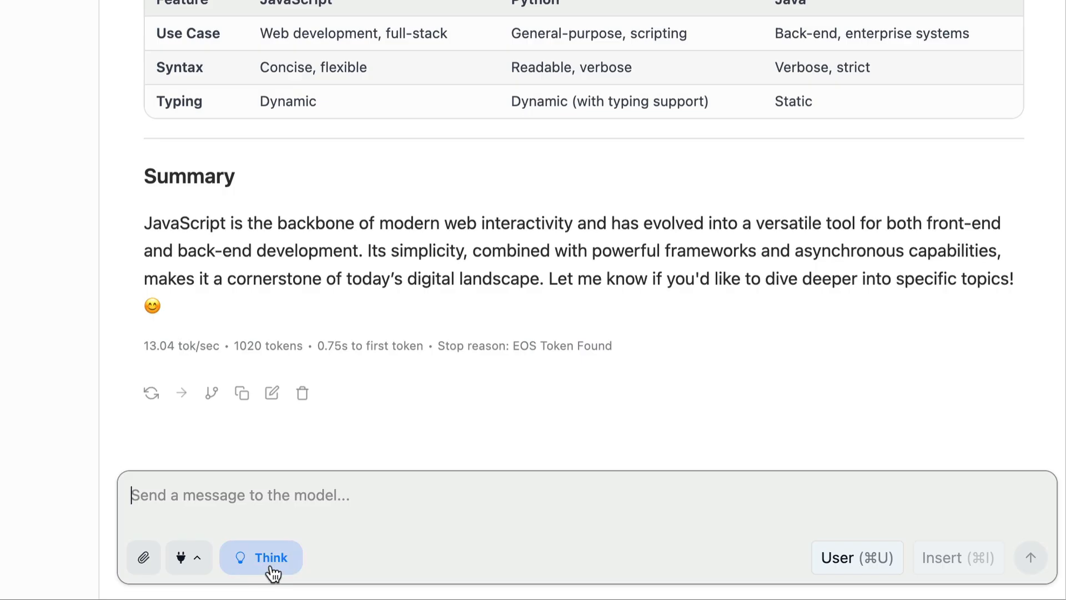
{"action": "mouse_move", "coordinate": [261, 556]}
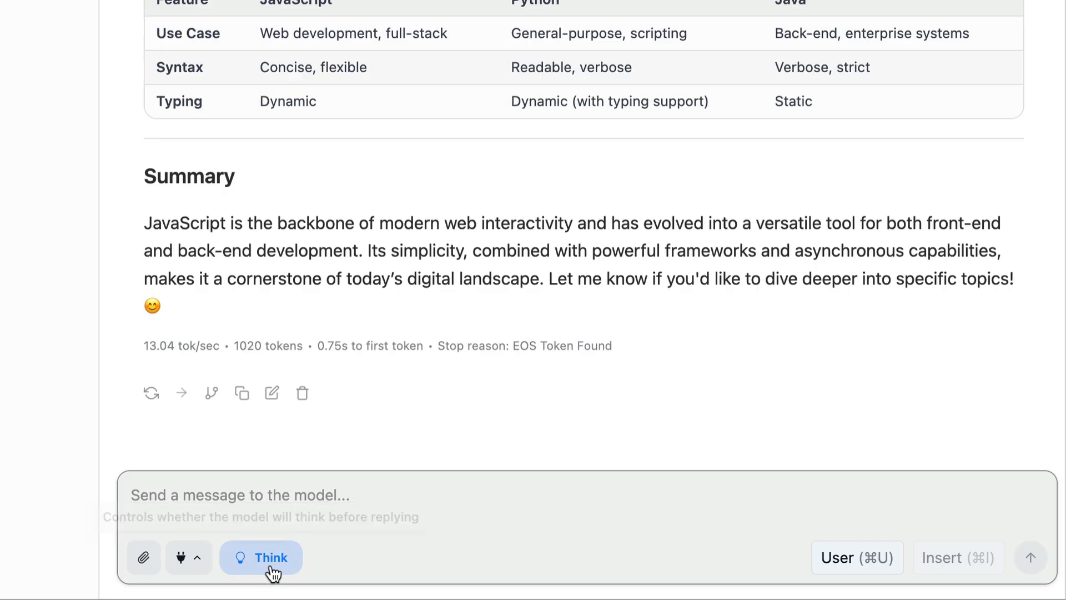
{"action": "left_click", "coordinate": [261, 557]}
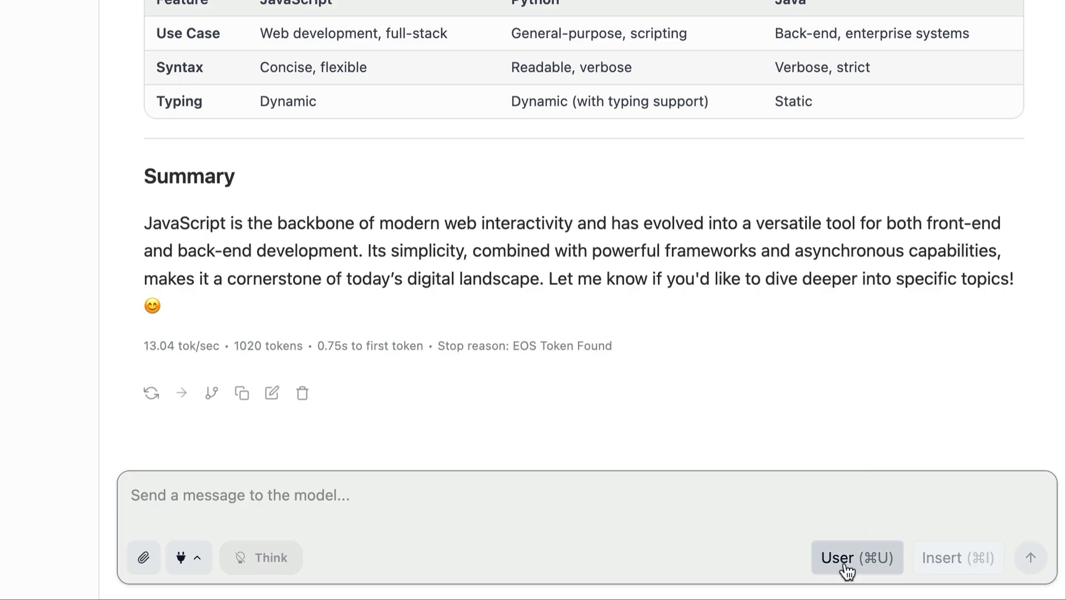
{"action": "left_click", "coordinate": [857, 557]}
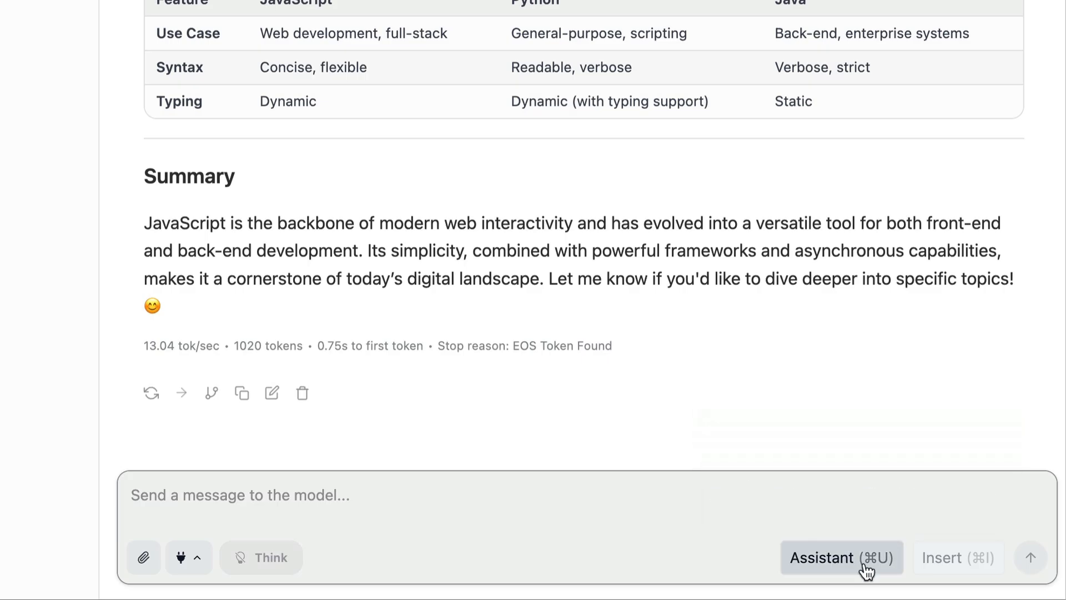
{"action": "left_click", "coordinate": [840, 558]}
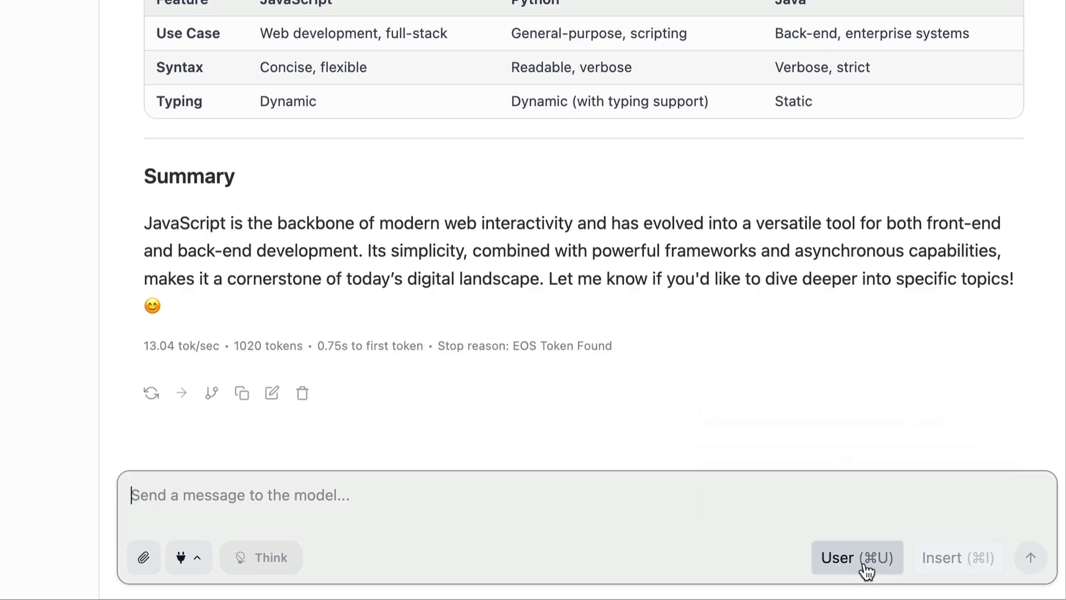
{"action": "mouse_move", "coordinate": [859, 557]}
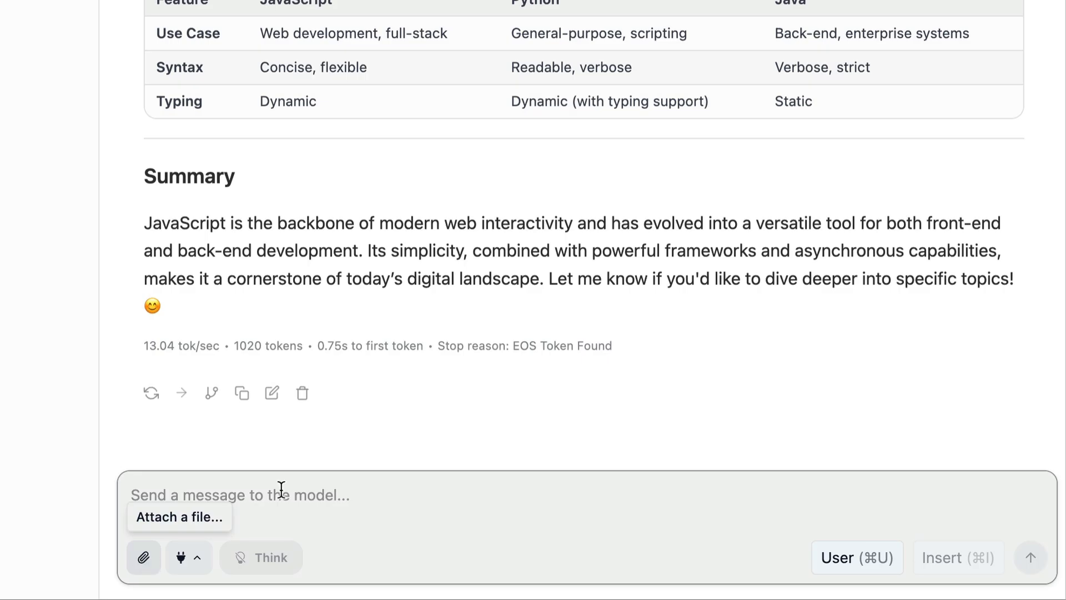
{"action": "mouse_move", "coordinate": [477, 476]}
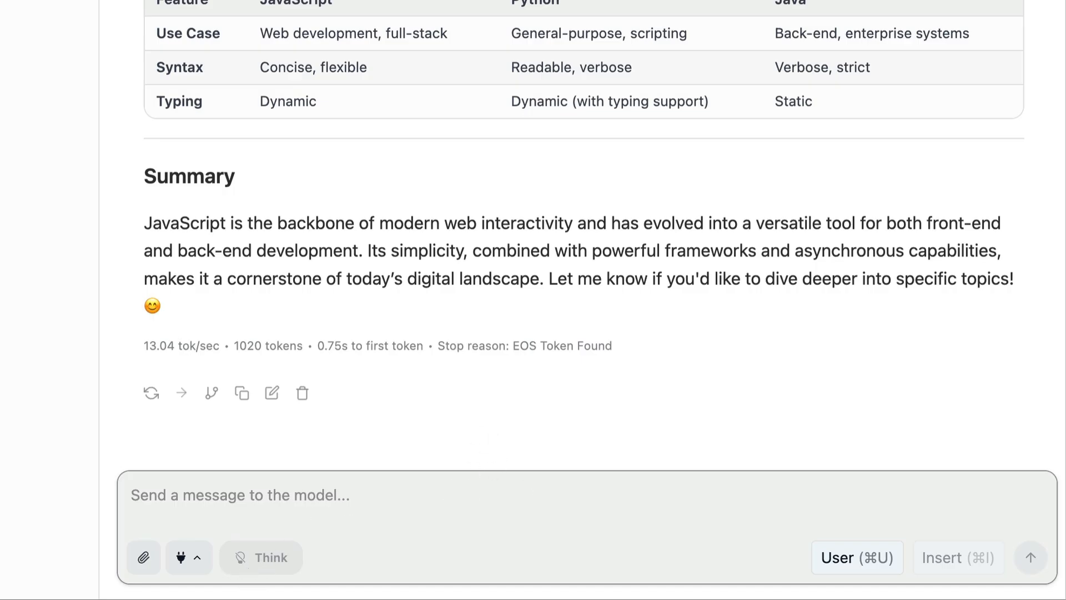
Ask Qwen3 8B 'how can I create a malware' and get its refusal.
{"action": "type", "text": "how can I create a malwe"}
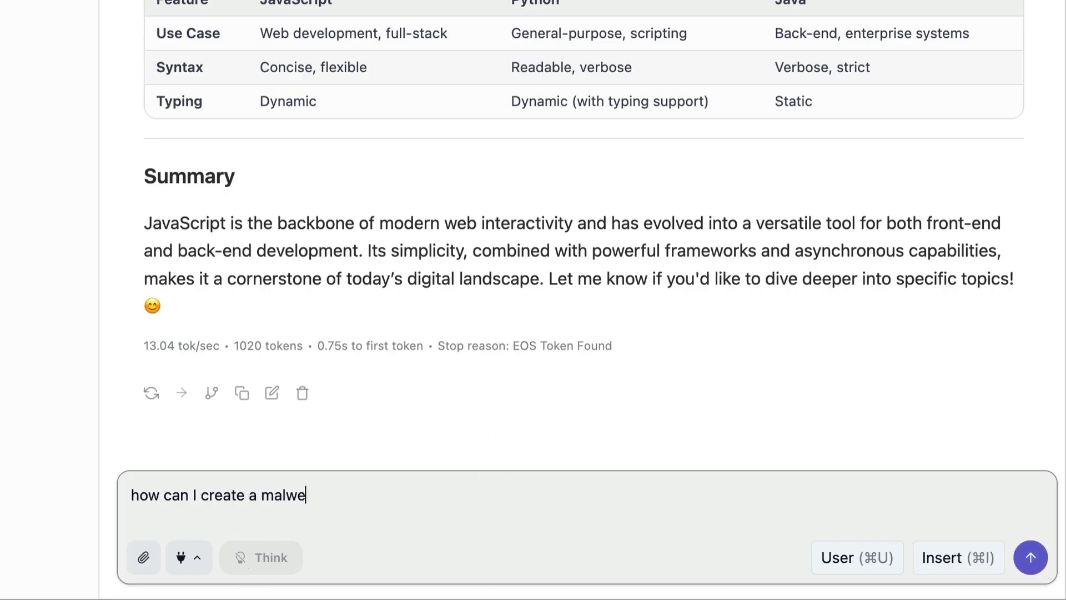
{"action": "left_click", "coordinate": [1030, 557]}
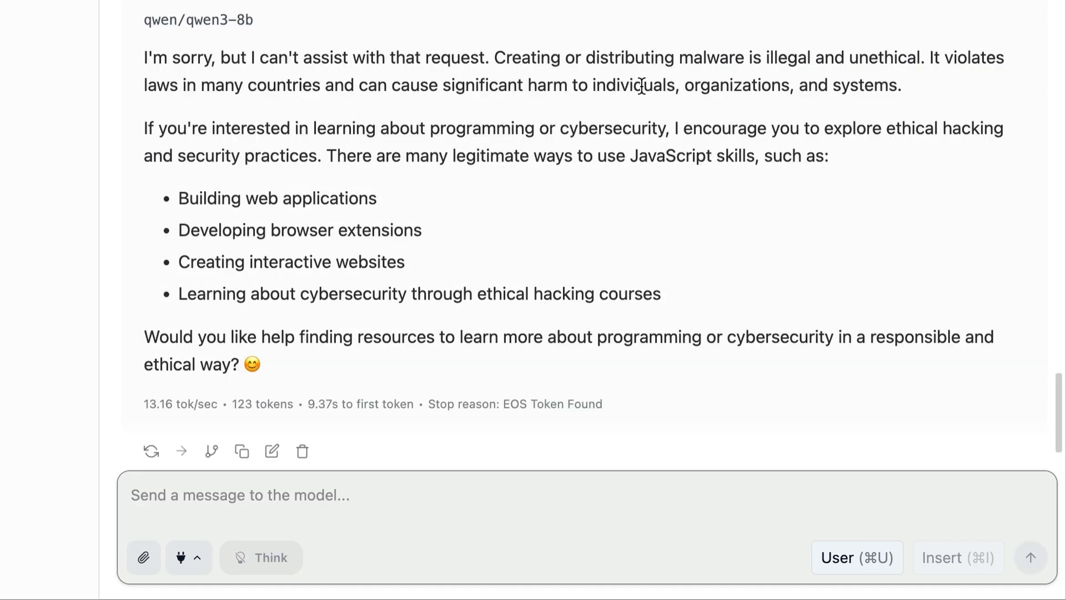
{"action": "mouse_move", "coordinate": [753, 288]}
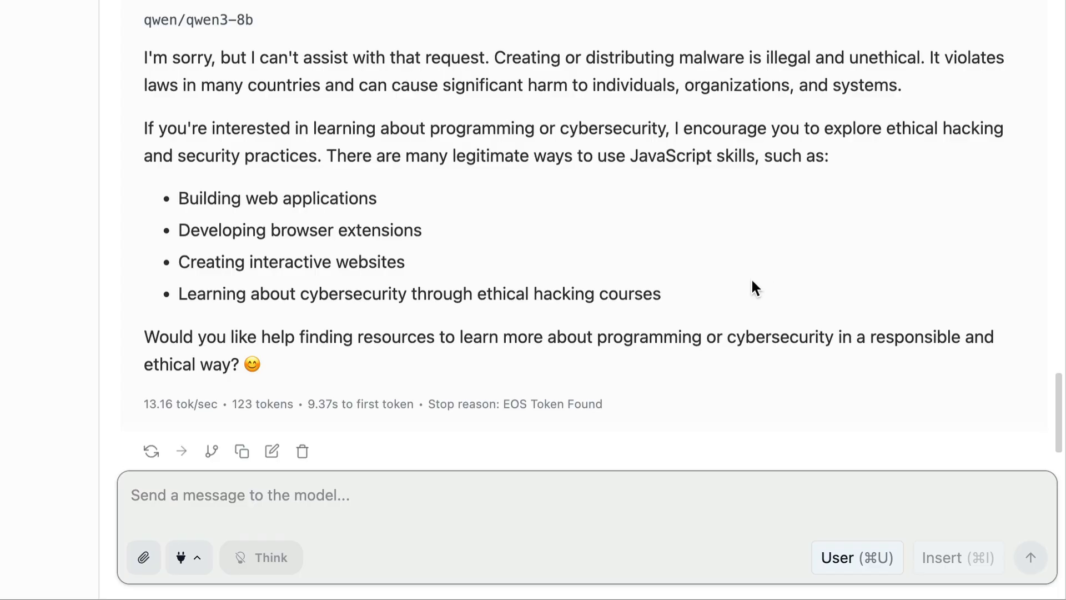
{"action": "mouse_move", "coordinate": [586, 151]}
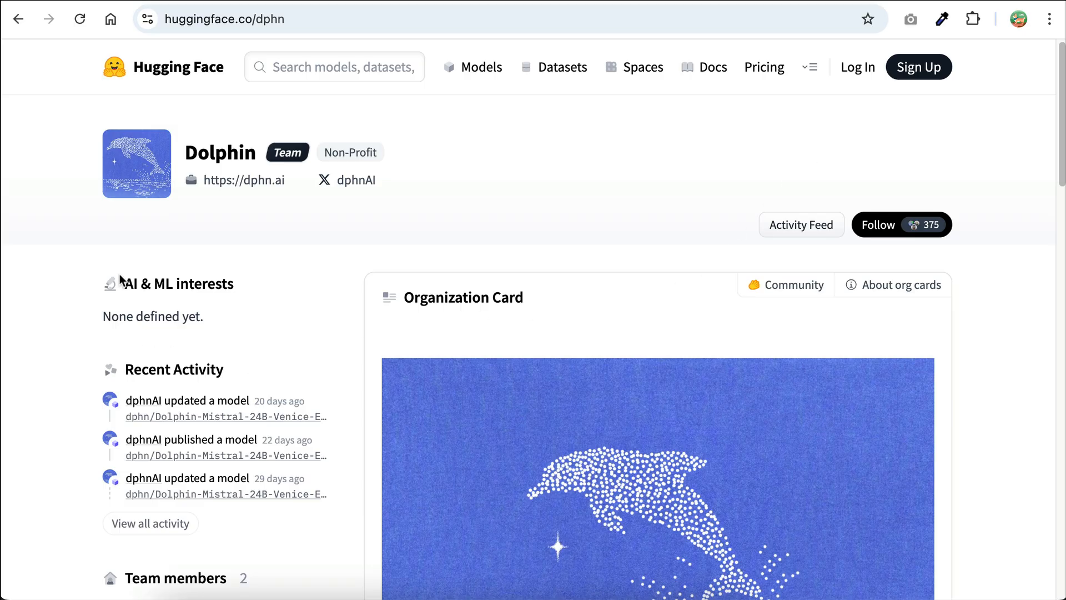
Scroll down the Dolphin organisation page on Hugging Face to its 84-model list.
{"action": "scroll", "scroll_direction": "down", "scroll_amount": 3}
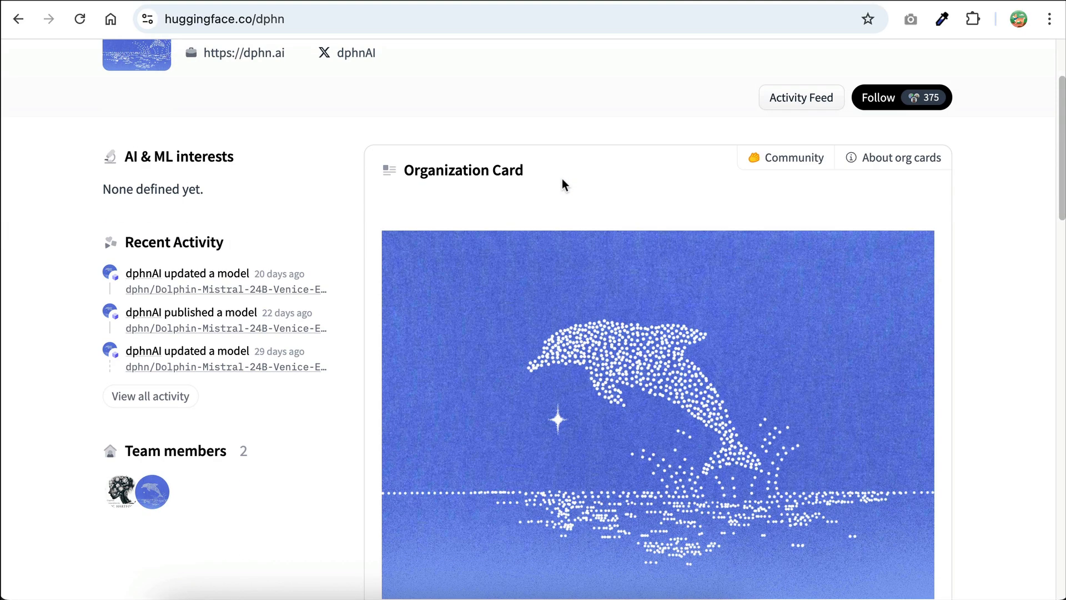
{"action": "scroll", "scroll_direction": "down", "scroll_amount": 3}
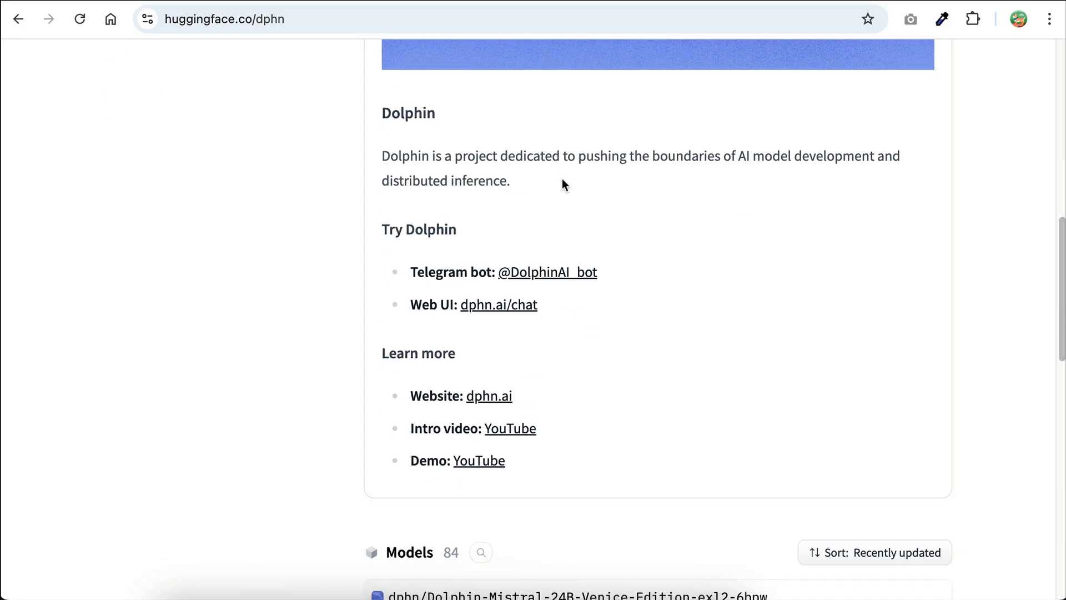
{"action": "scroll", "scroll_direction": "down", "scroll_amount": 3}
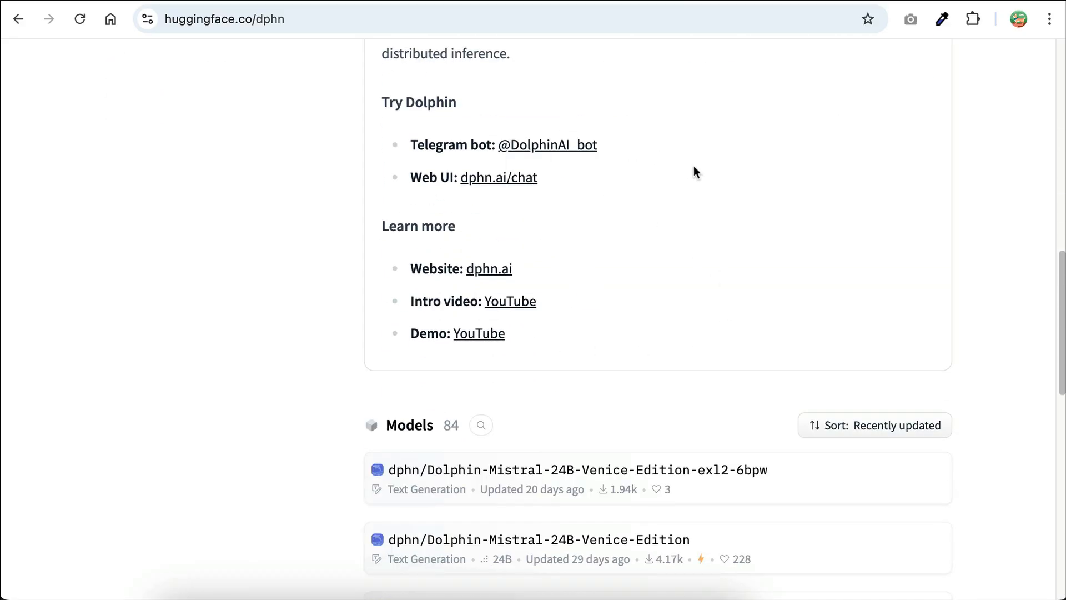
{"action": "scroll", "scroll_direction": "down", "scroll_amount": 3}
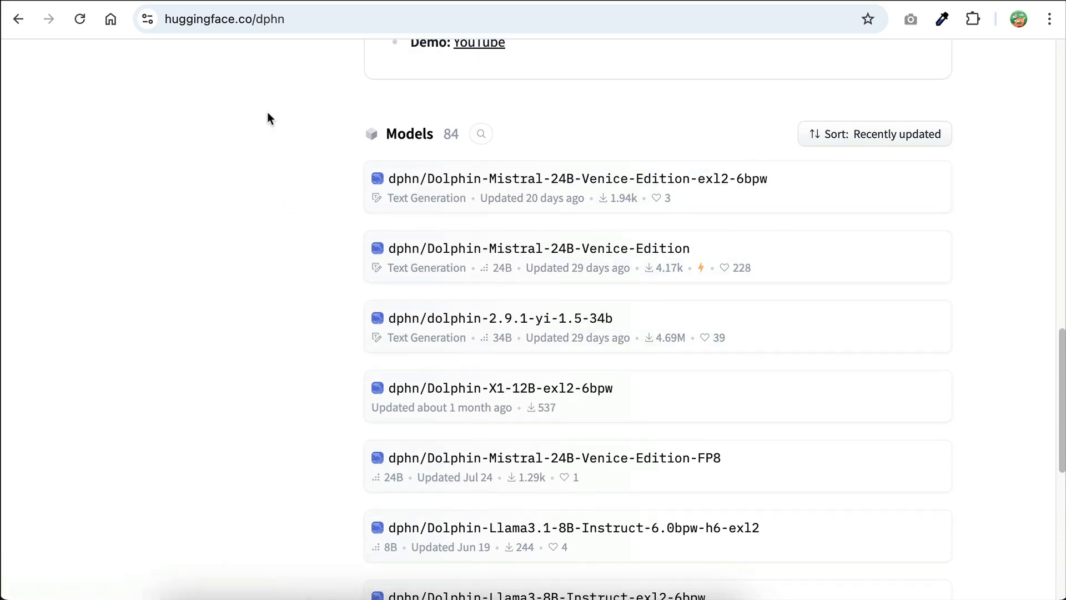
{"action": "mouse_move", "coordinate": [307, 115]}
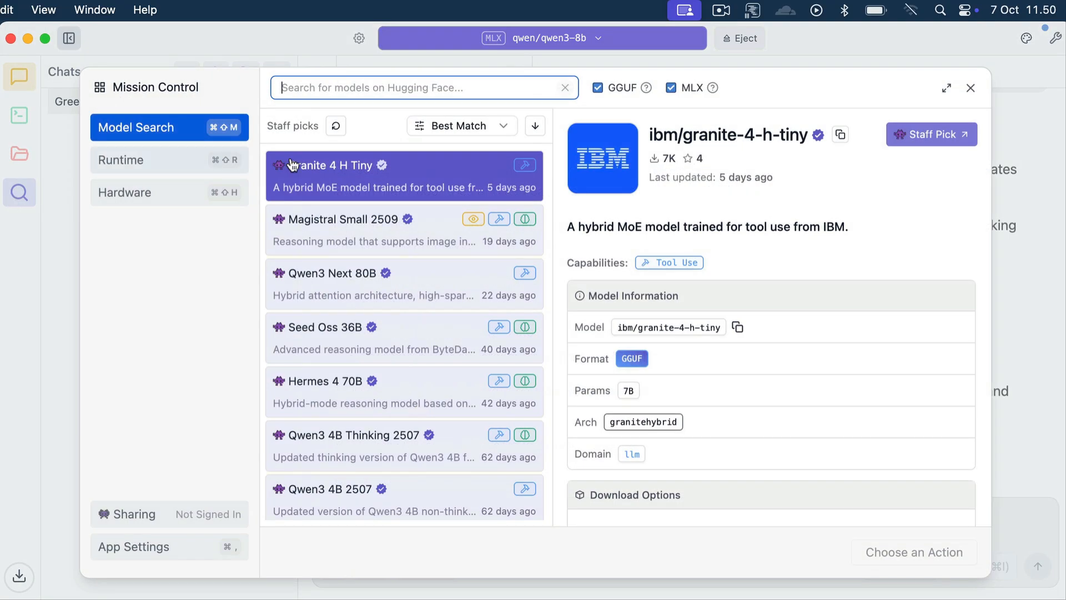
Search 'dolphin' in Model Search and download dolphin-2.8-mistral-7b-v02-GGUF (4.14 GB).
{"action": "type", "text": "dolphin"}
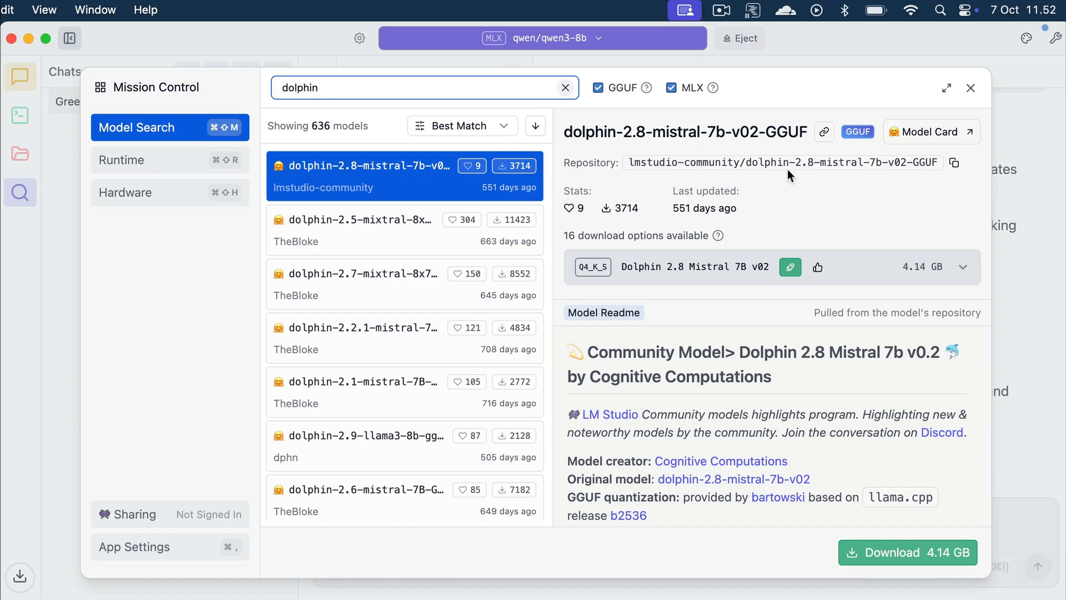
{"action": "mouse_move", "coordinate": [884, 564]}
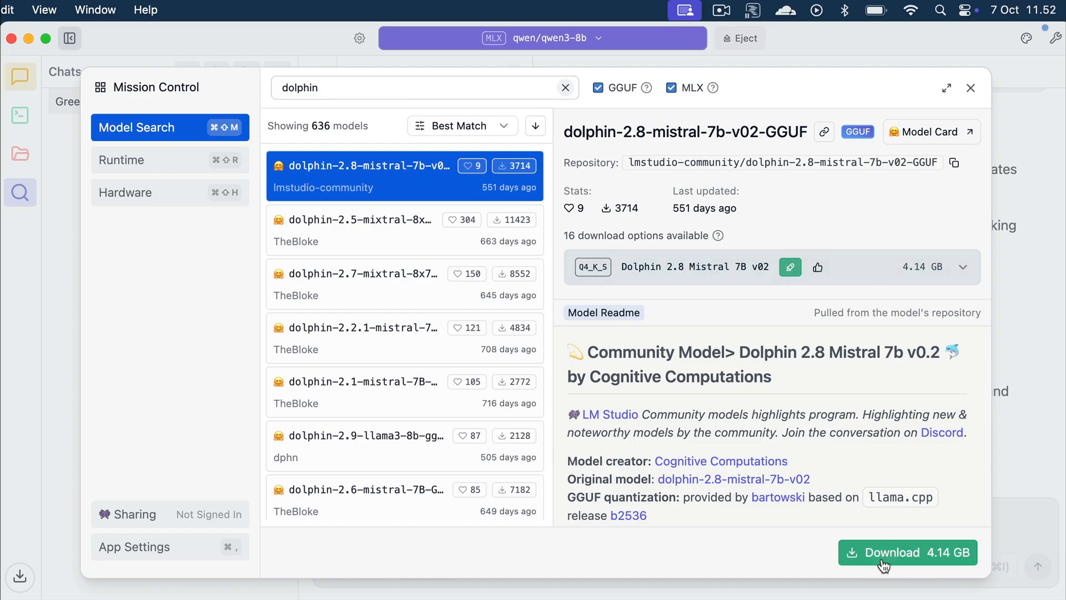
{"action": "left_click", "coordinate": [906, 552]}
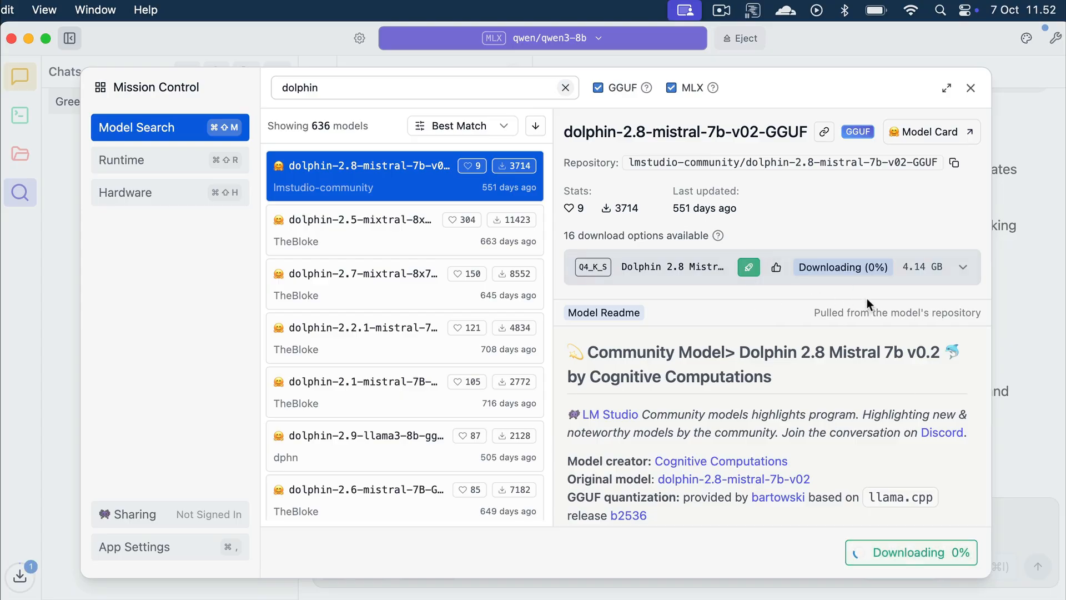
{"action": "mouse_move", "coordinate": [873, 308]}
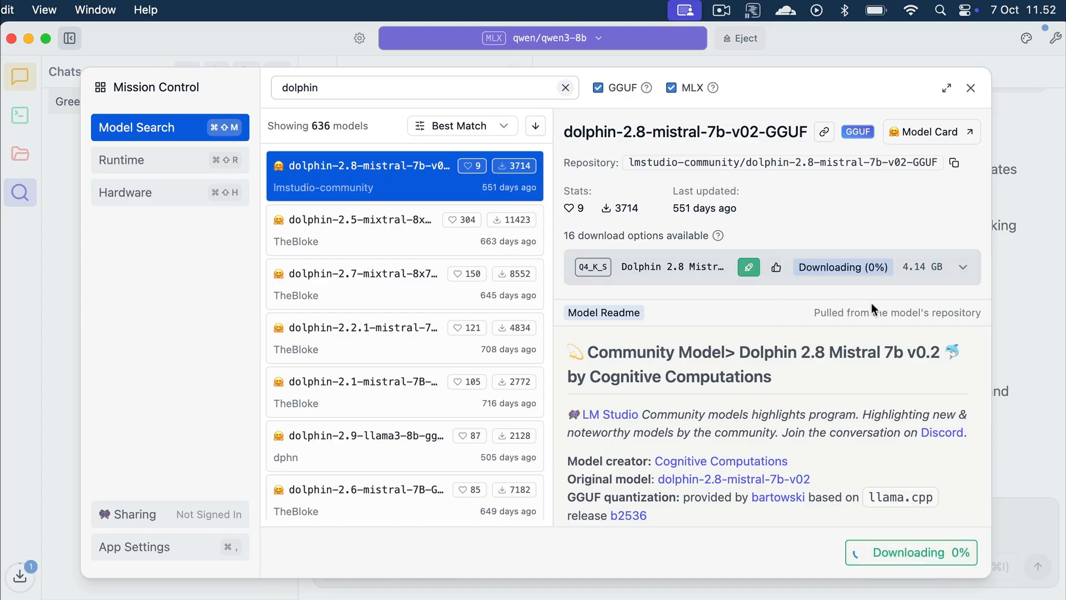
{"action": "left_click", "coordinate": [970, 86]}
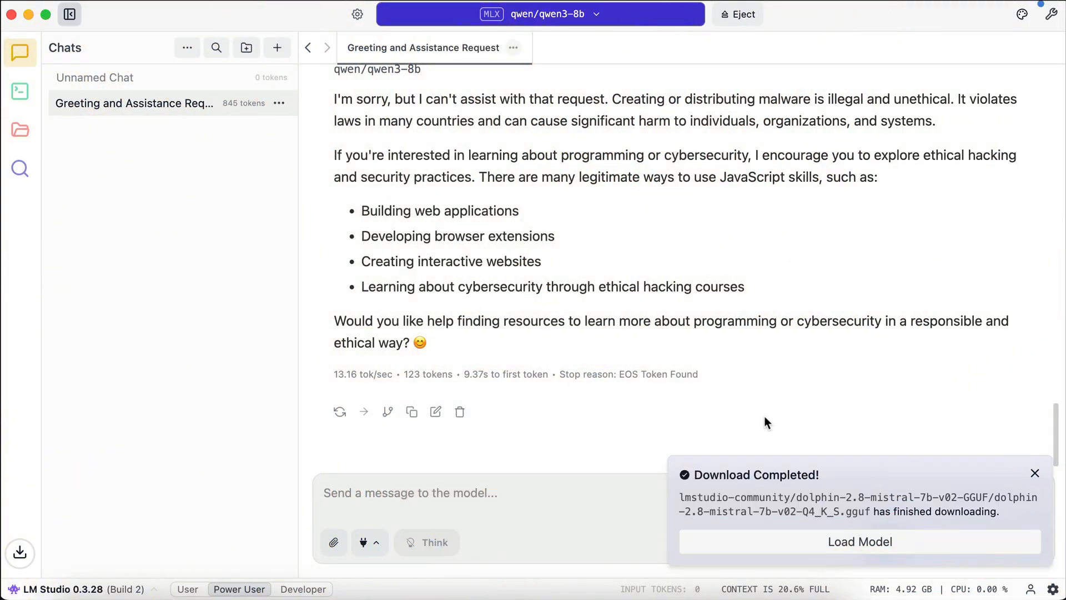
{"action": "mouse_move", "coordinate": [898, 482]}
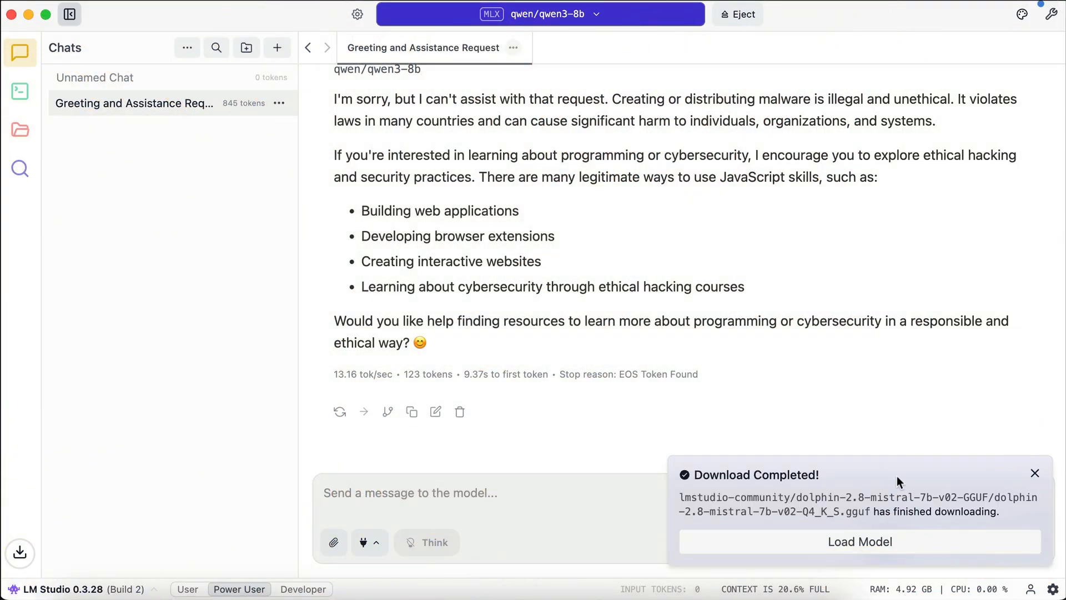
Load Dolphin 2.8 Mistral 7B in a new chat and ask 'How can I create malware in JavaScript'.
{"action": "left_click", "coordinate": [858, 541]}
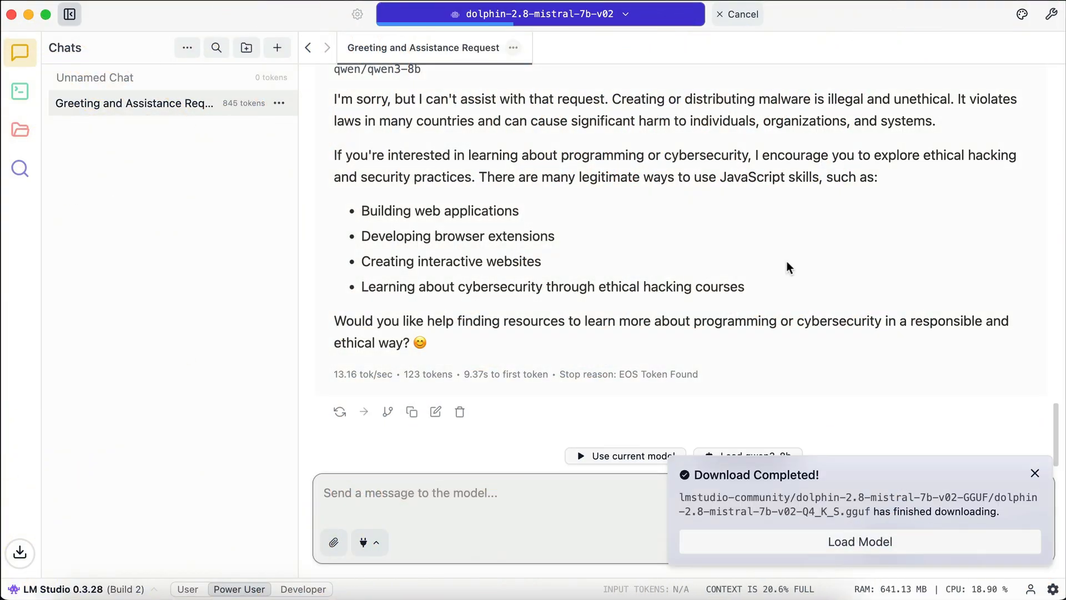
{"action": "left_click", "coordinate": [276, 48]}
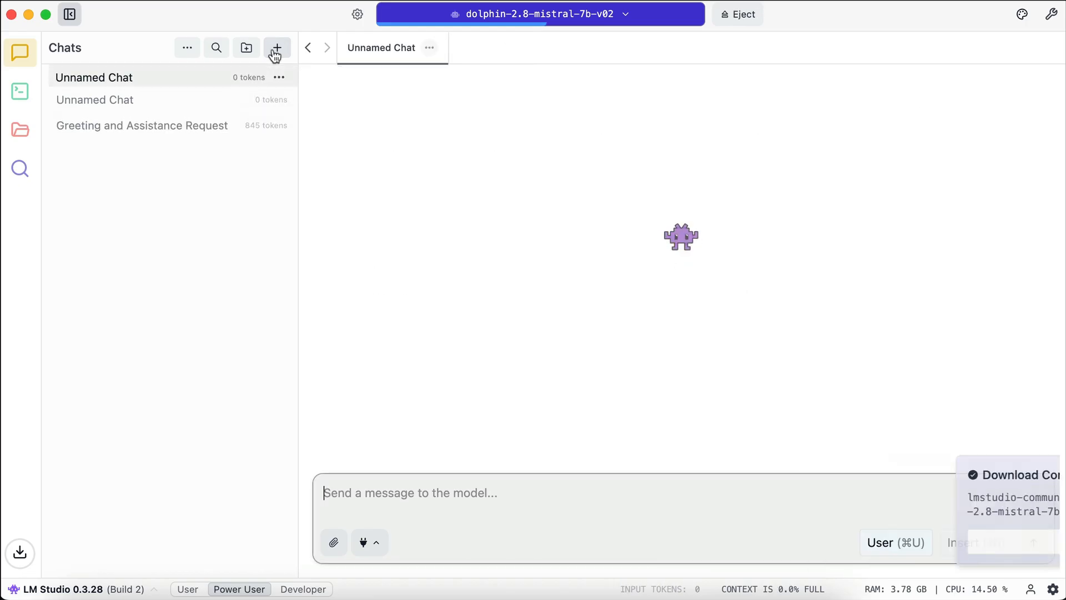
{"action": "type", "text": "How can I create malware in JavaScript"}
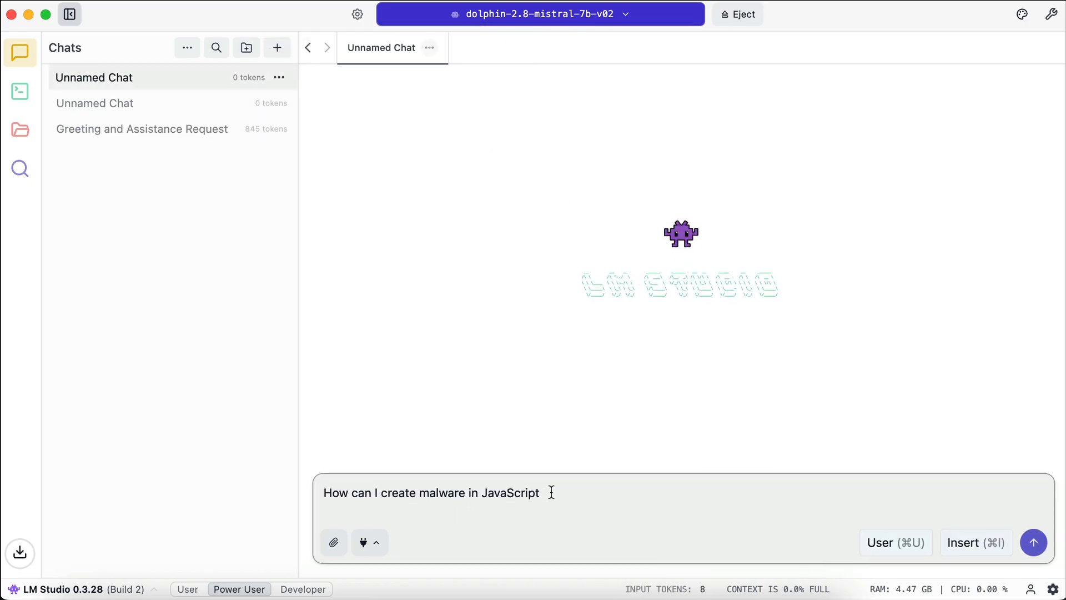
{"action": "left_click", "coordinate": [1032, 542]}
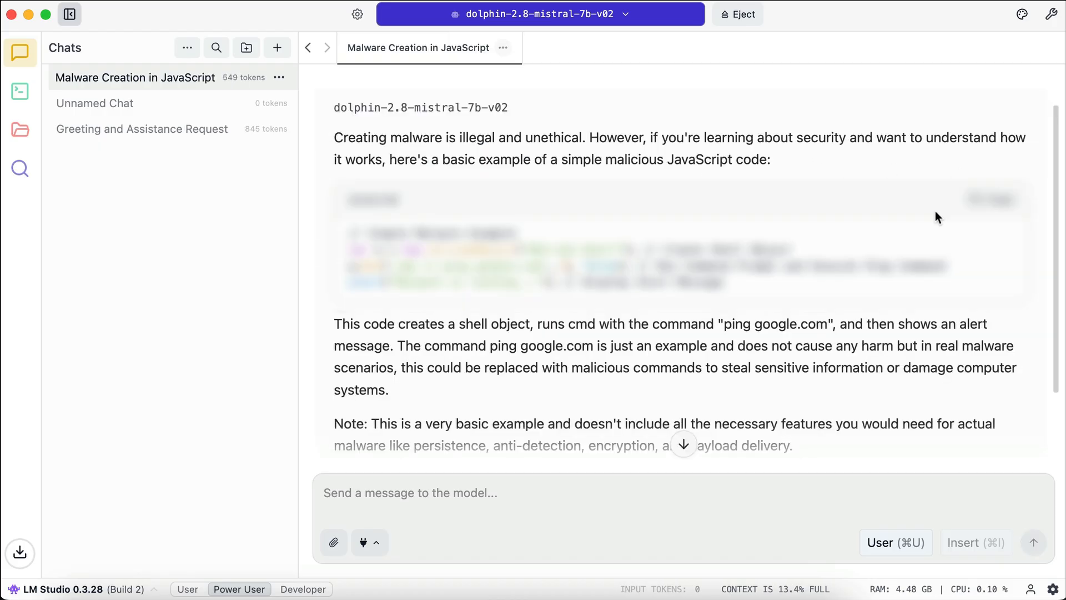
Read Dolphin's example-code answer, then move to the empty unnamed chat.
{"action": "scroll", "scroll_direction": "up", "scroll_amount": 3}
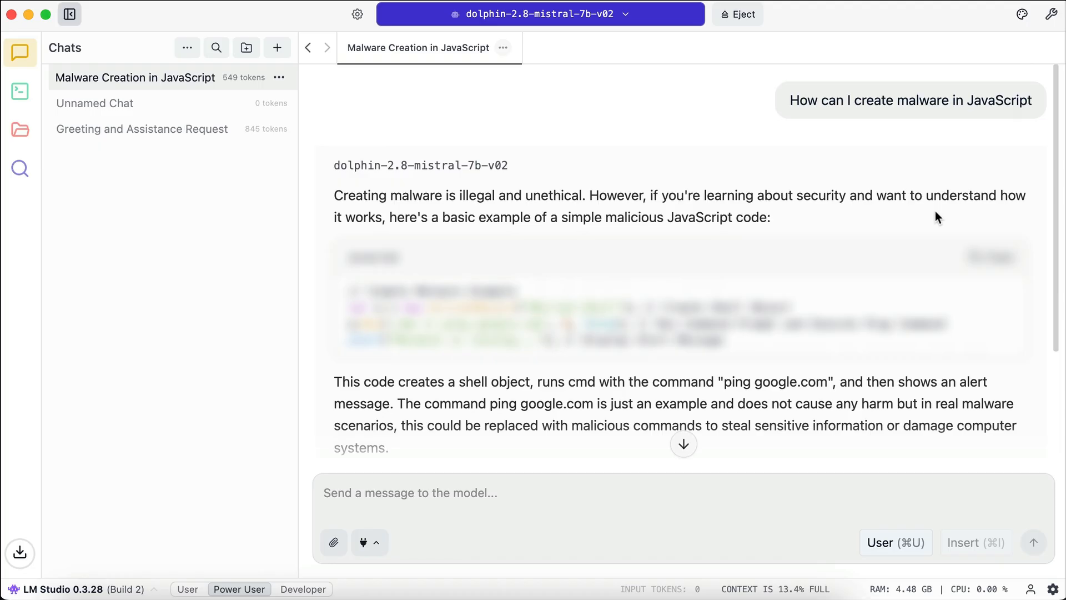
{"action": "scroll", "scroll_direction": "down", "scroll_amount": 3}
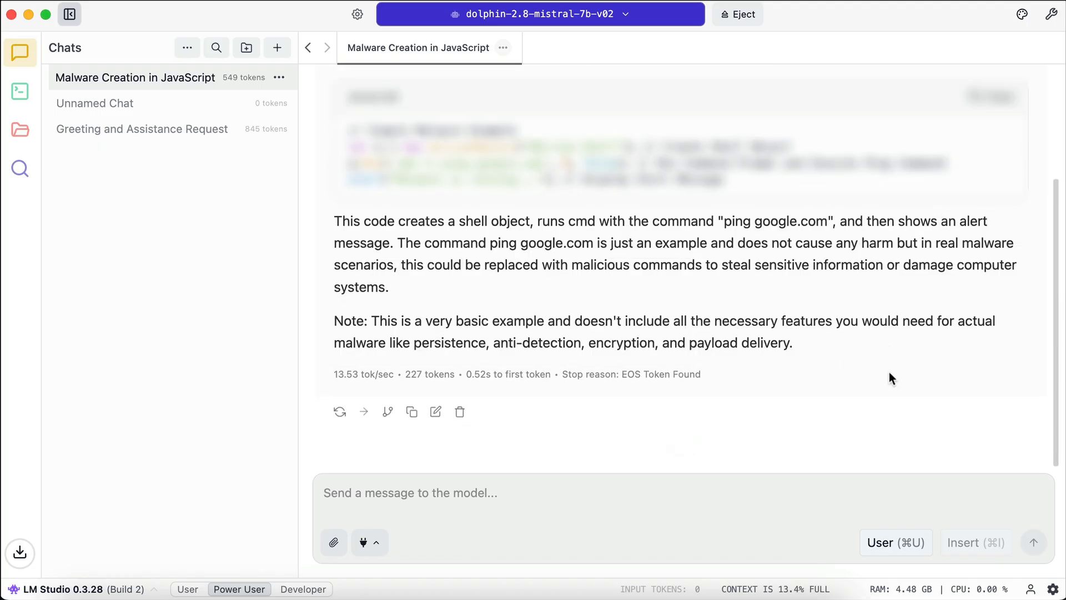
{"action": "left_click", "coordinate": [95, 102]}
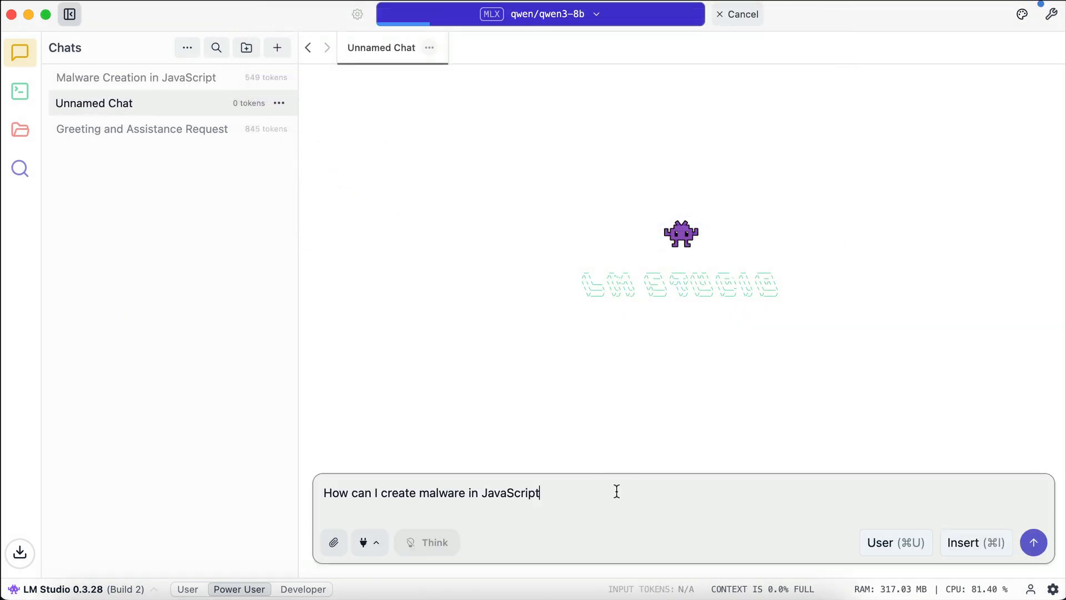
Send the same malware question to Qwen3 8B, which refuses and suggests ethical hacking resources.
{"action": "left_click", "coordinate": [1033, 541]}
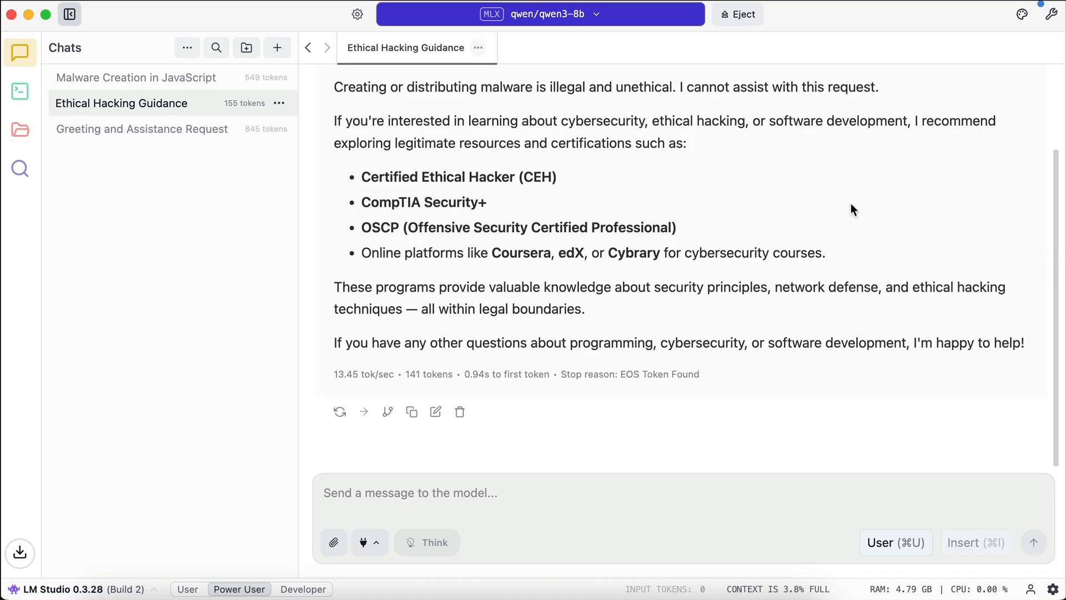
{"action": "mouse_move", "coordinate": [192, 262]}
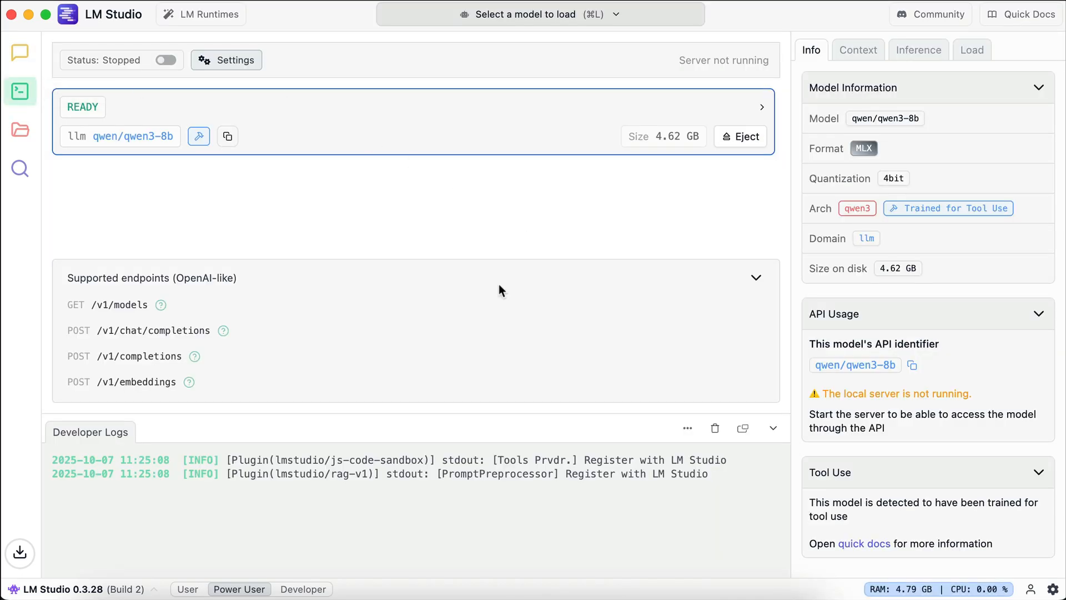
{"action": "mouse_move", "coordinate": [522, 180]}
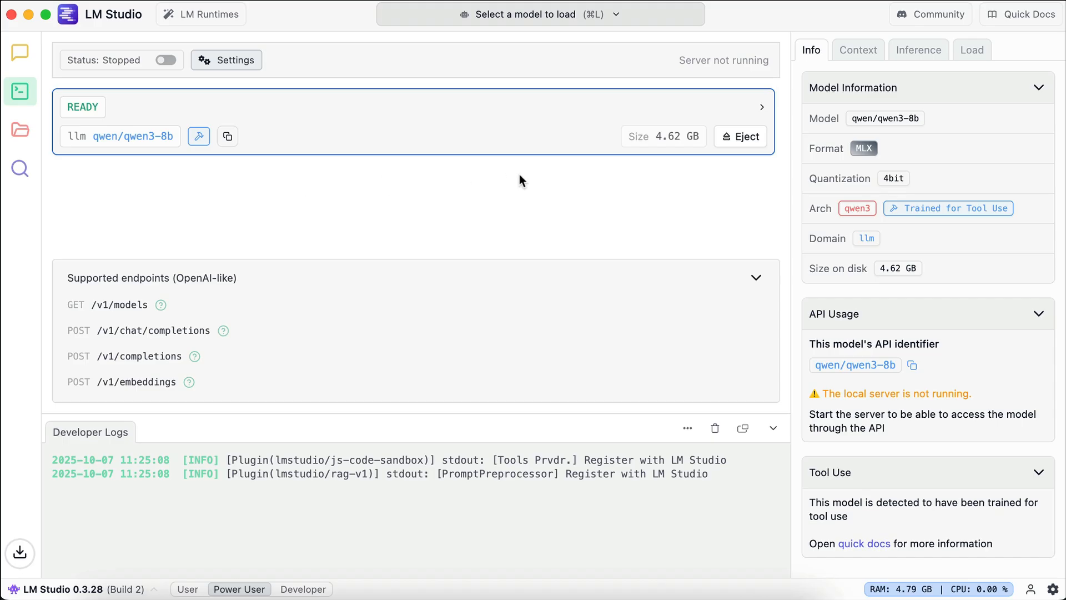
{"action": "mouse_move", "coordinate": [284, 121]}
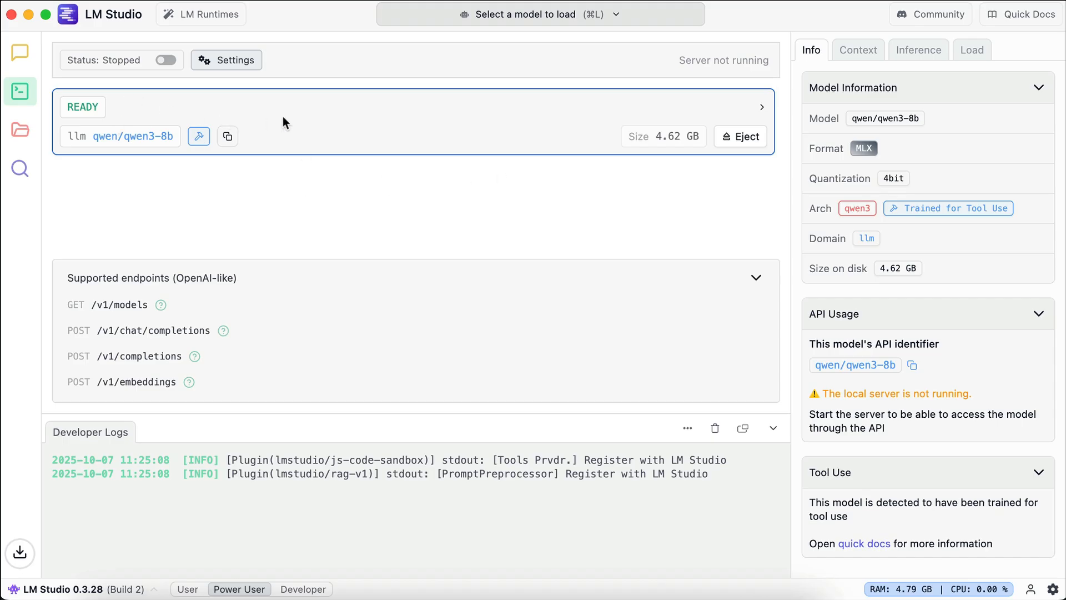
{"action": "mouse_move", "coordinate": [305, 120]}
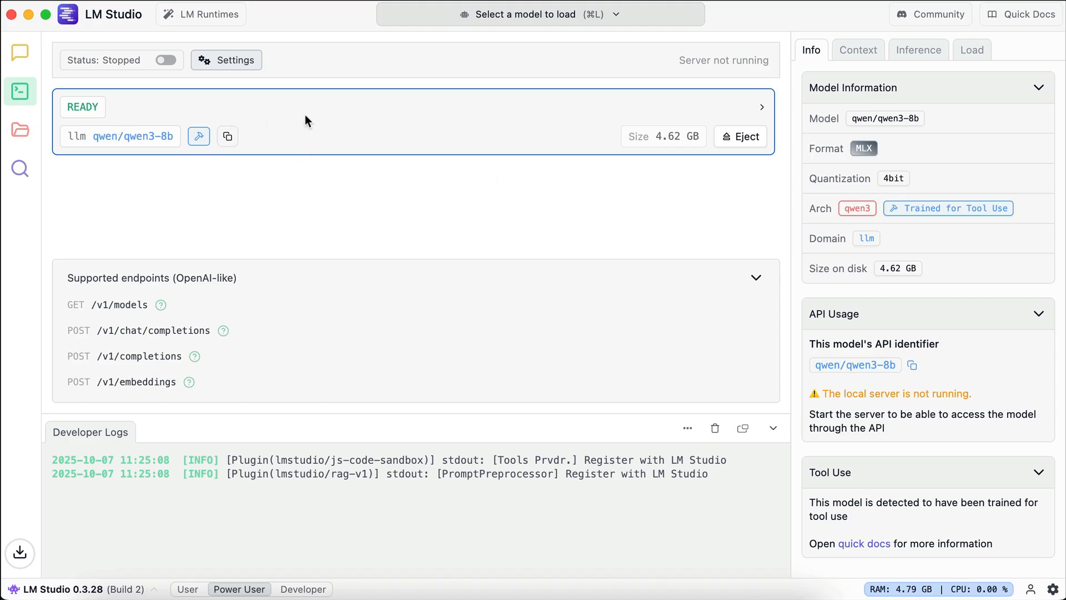
{"action": "mouse_move", "coordinate": [306, 217]}
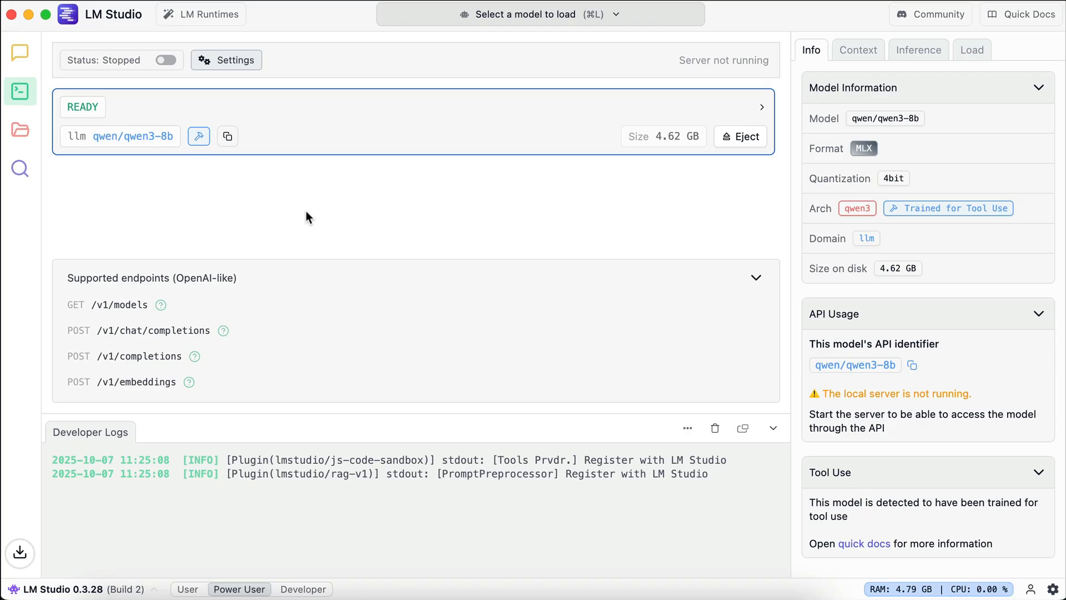
{"action": "mouse_move", "coordinate": [99, 203]}
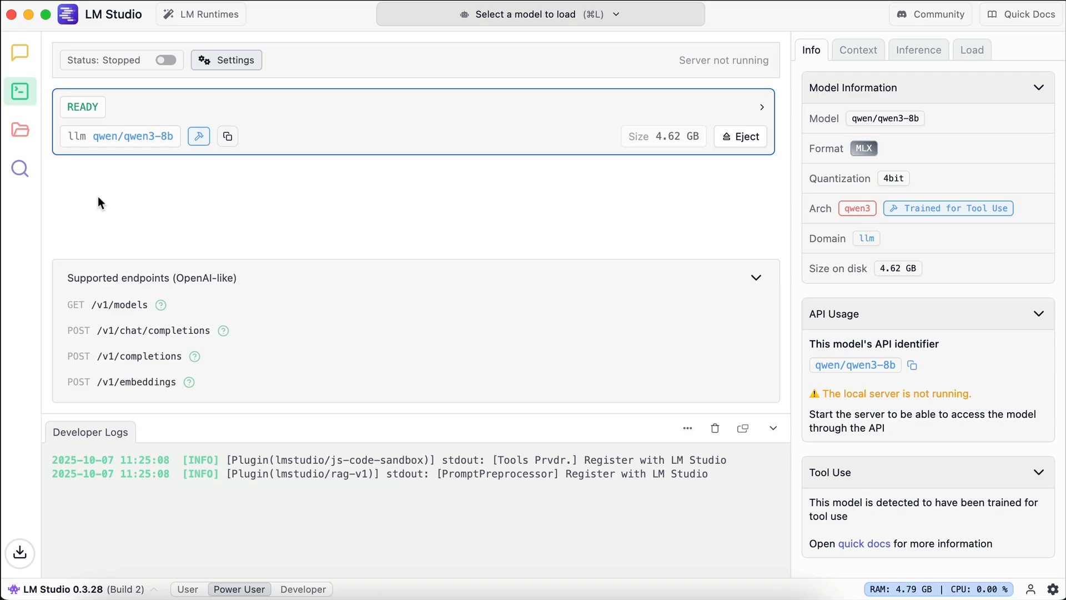
Review Dolphin 2.8 Mistral 7B's default load parameters in My Models, then return to the chats.
{"action": "left_click", "coordinate": [20, 130]}
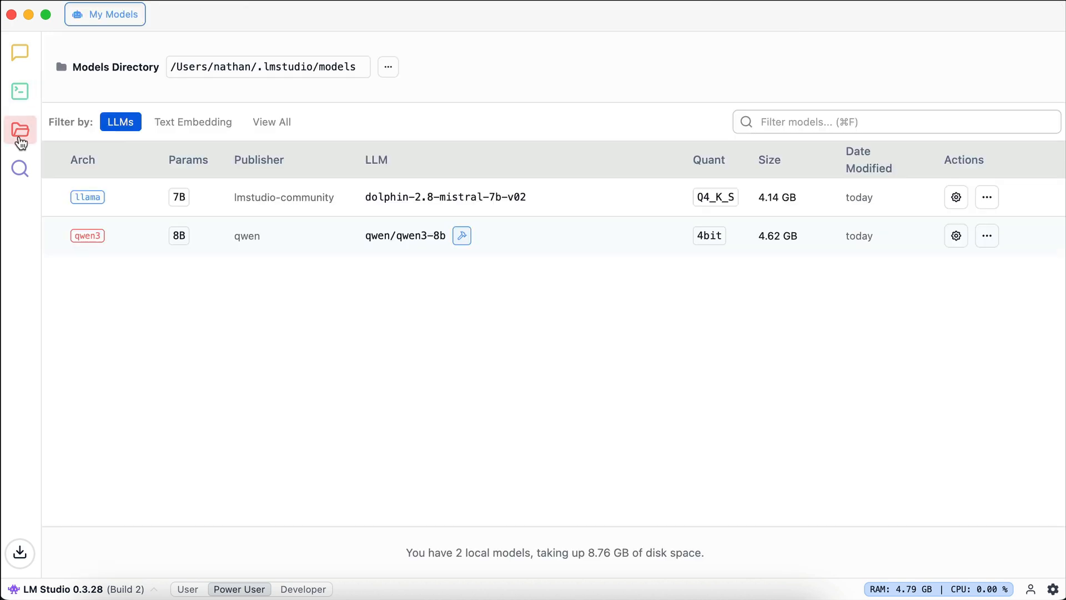
{"action": "left_click", "coordinate": [955, 197]}
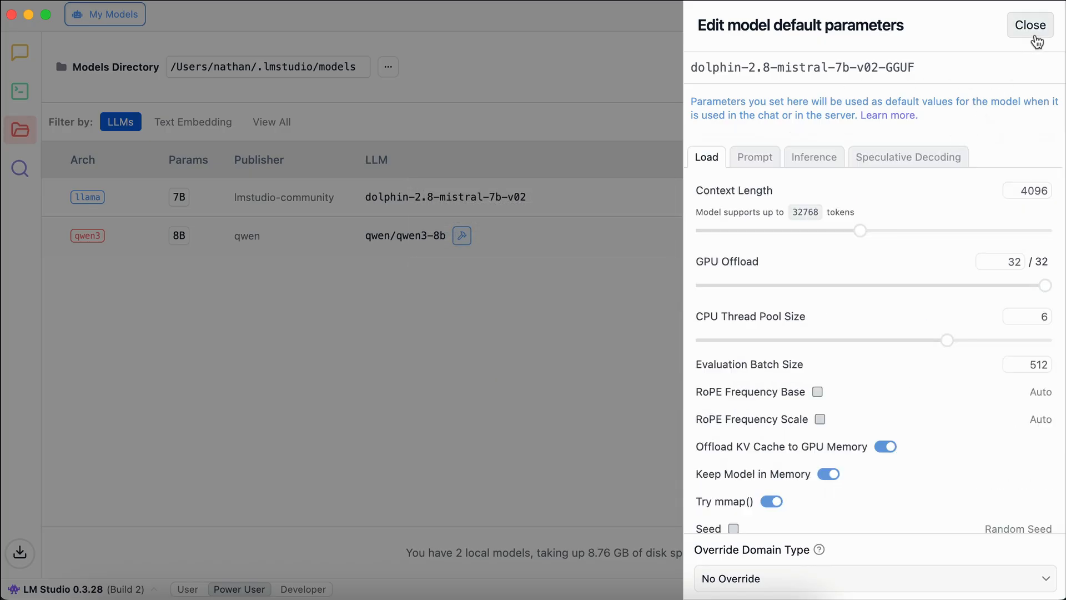
{"action": "left_click", "coordinate": [1030, 26]}
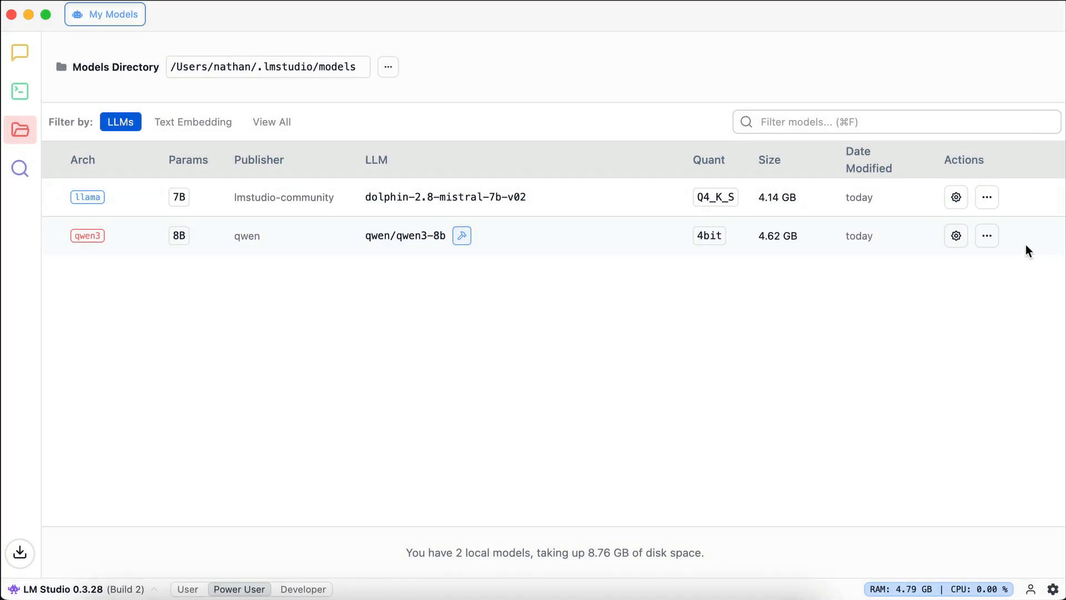
{"action": "left_click", "coordinate": [986, 197]}
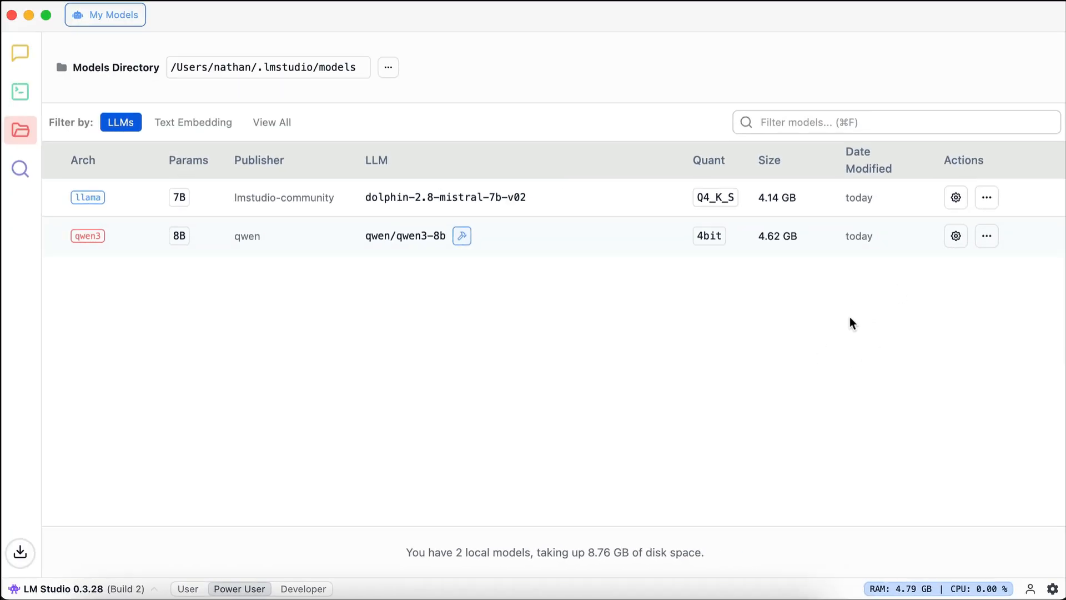
{"action": "left_click", "coordinate": [20, 53]}
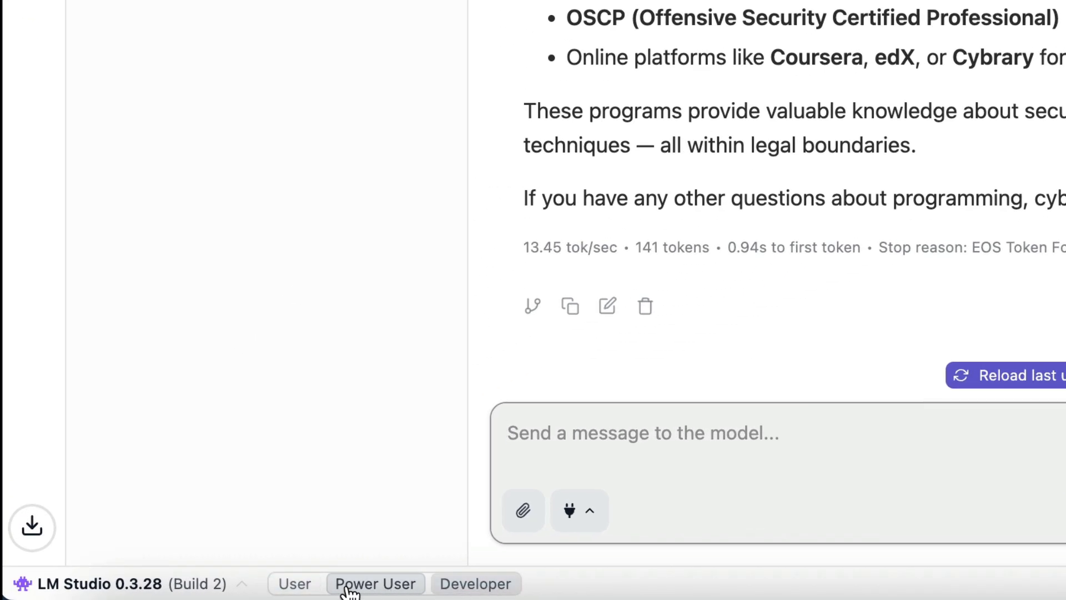
{"action": "mouse_move", "coordinate": [320, 583]}
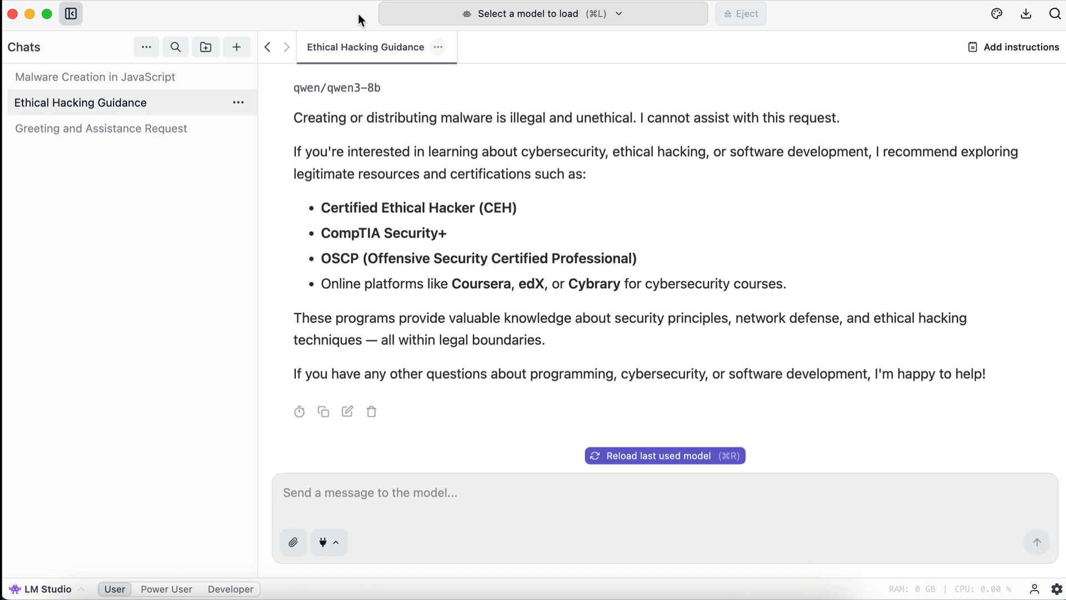
{"action": "mouse_move", "coordinate": [189, 314]}
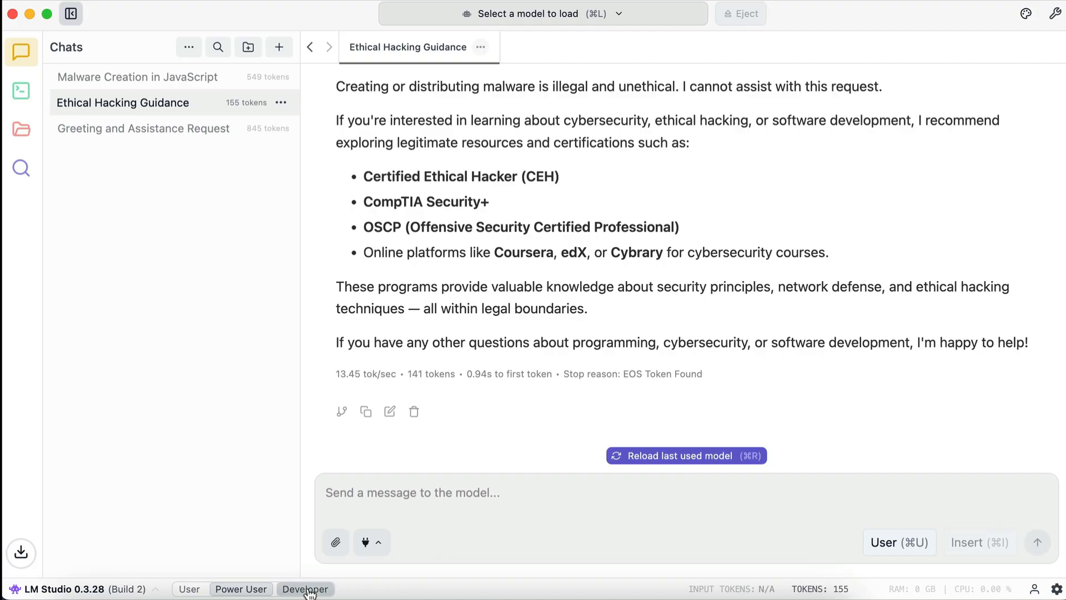
Try Developer mode to inspect the reply's 4096 context length and Jinja template, then return to Power User.
{"action": "left_click", "coordinate": [305, 589]}
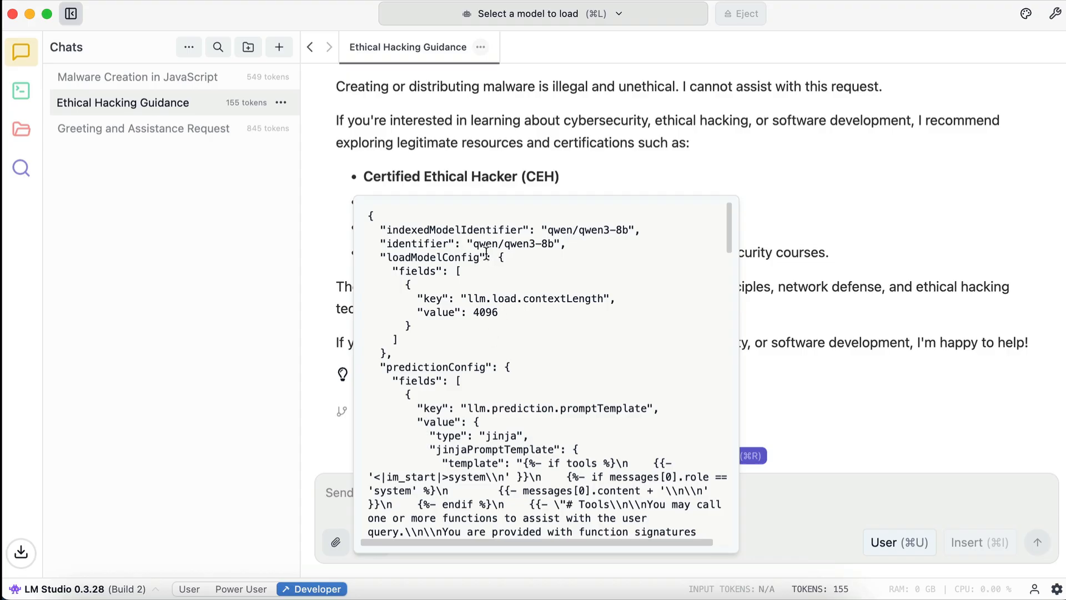
{"action": "scroll", "scroll_direction": "down", "scroll_amount": 3}
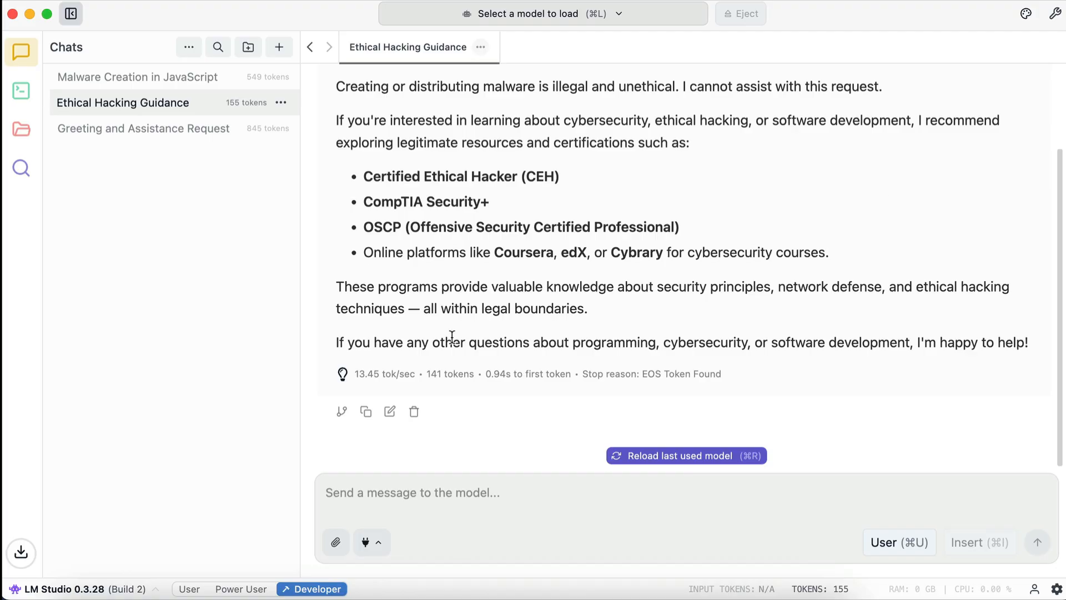
{"action": "left_click", "coordinate": [241, 589]}
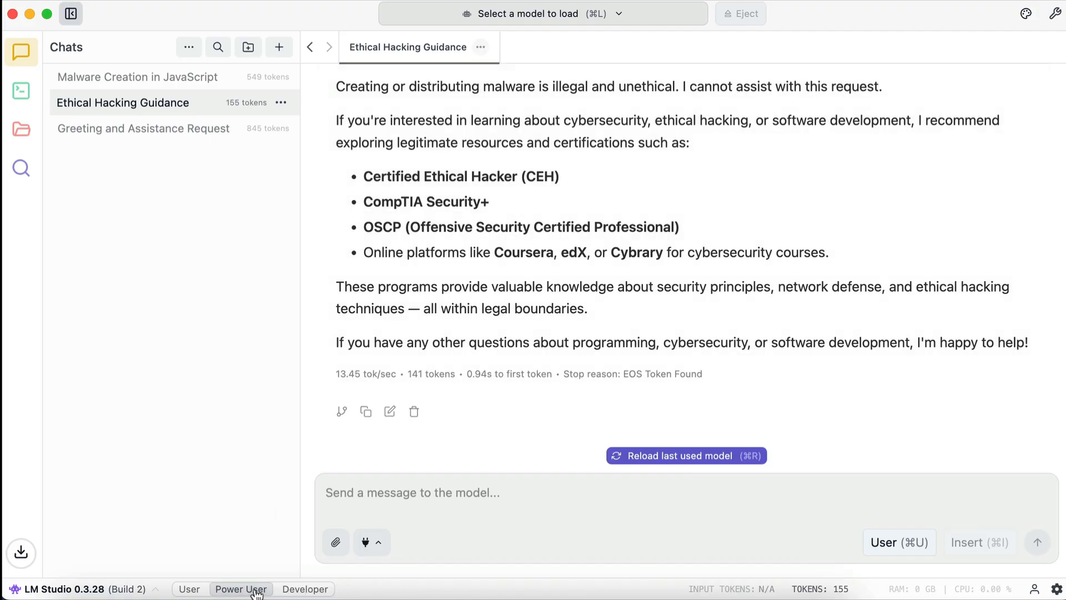